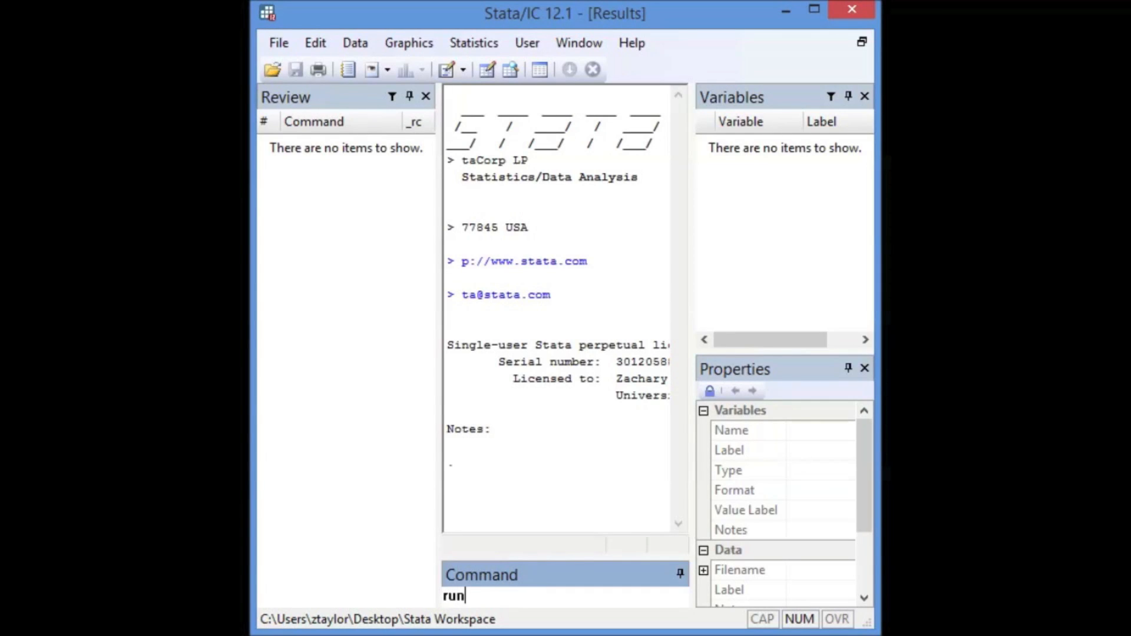
Load the built-in 1978 Automobile example dataset
{"action": "type", "text": "\"the cred"}
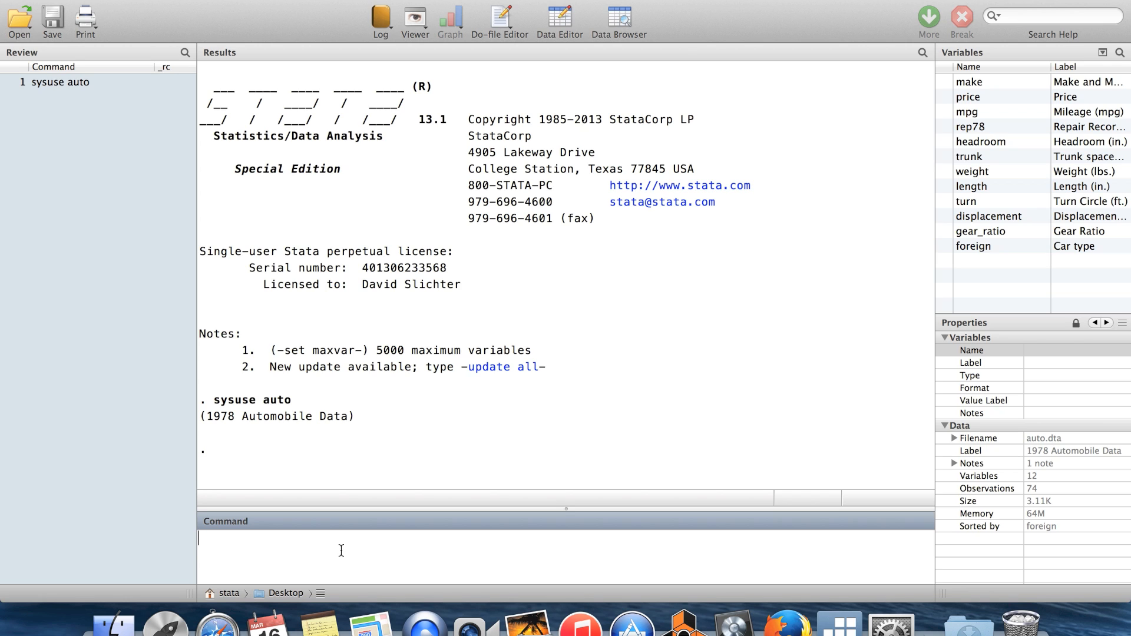
{"action": "mouse_move", "coordinate": [394, 418]}
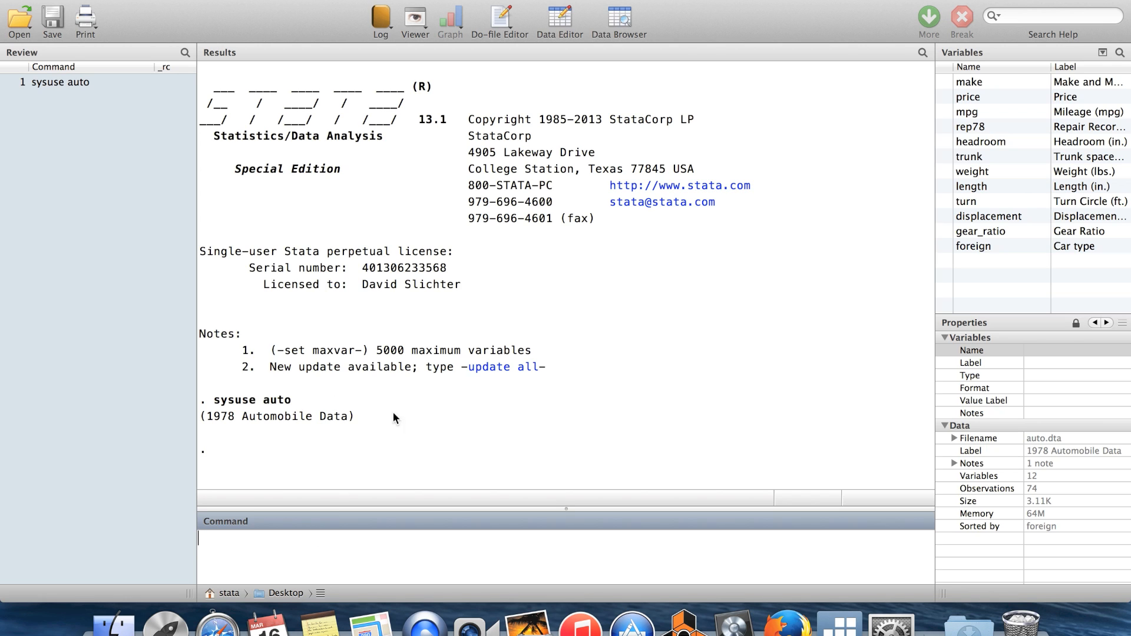
{"action": "mouse_move", "coordinate": [399, 453]}
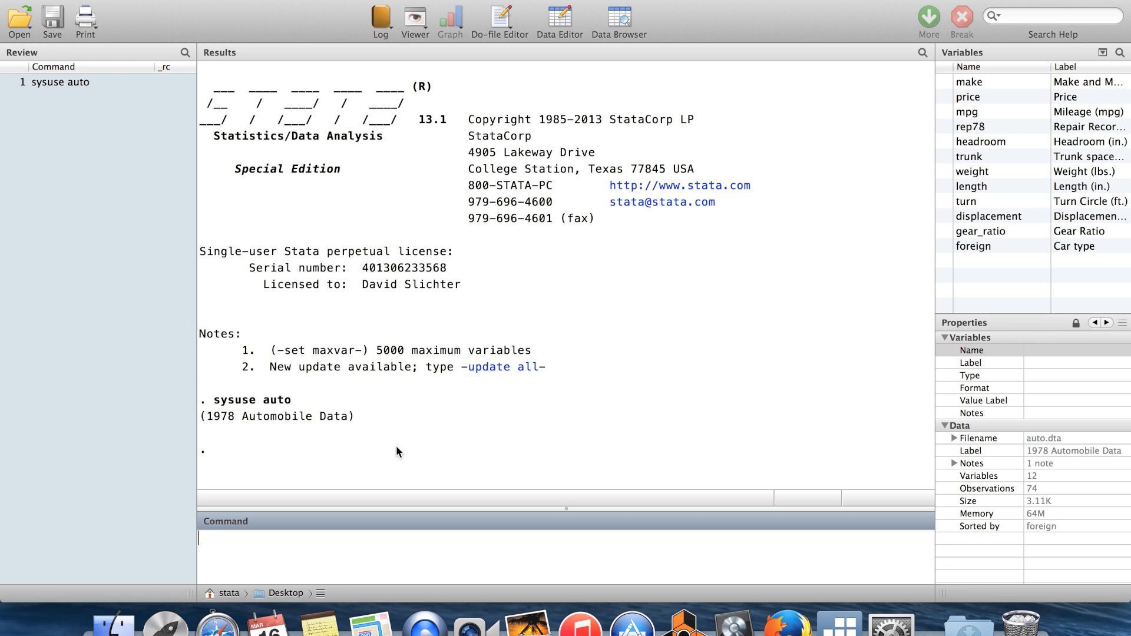
{"action": "mouse_move", "coordinate": [359, 457]}
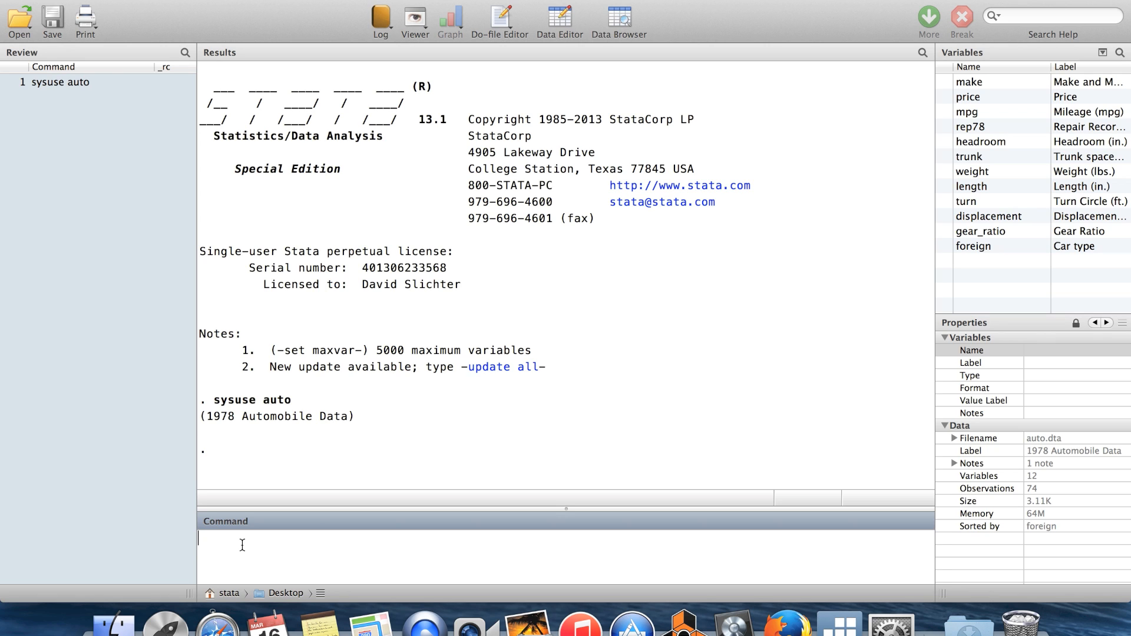
Look up the twoway help, go to the lfit linear prediction plot page and highlight its yvar xvar syntax
{"action": "type", "text": "help twoway"}
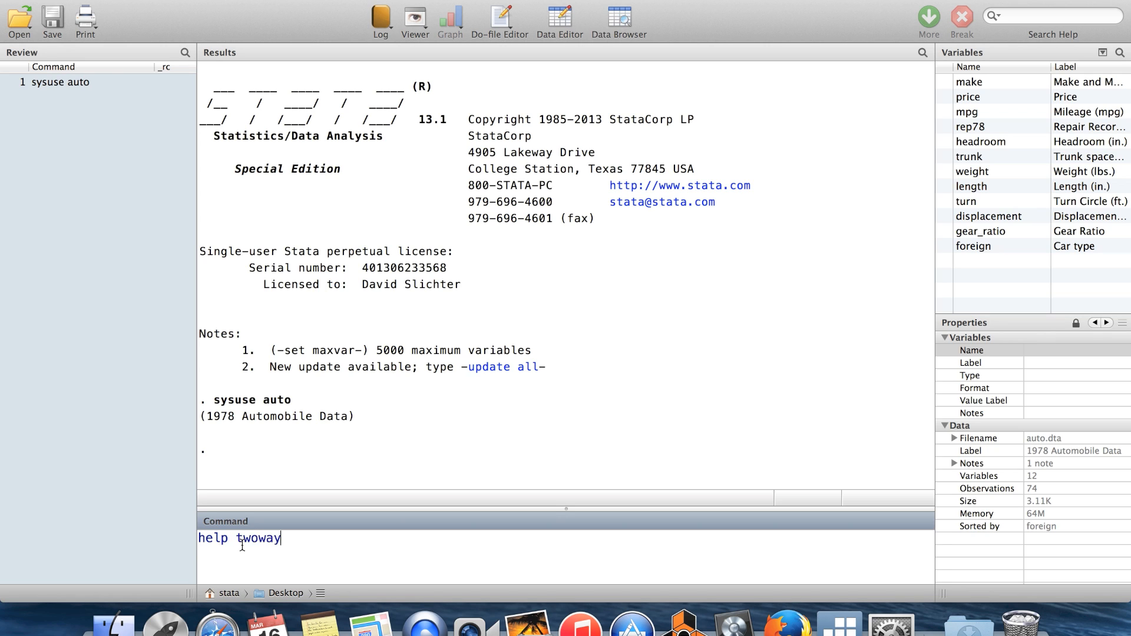
{"action": "key", "text": "Return"}
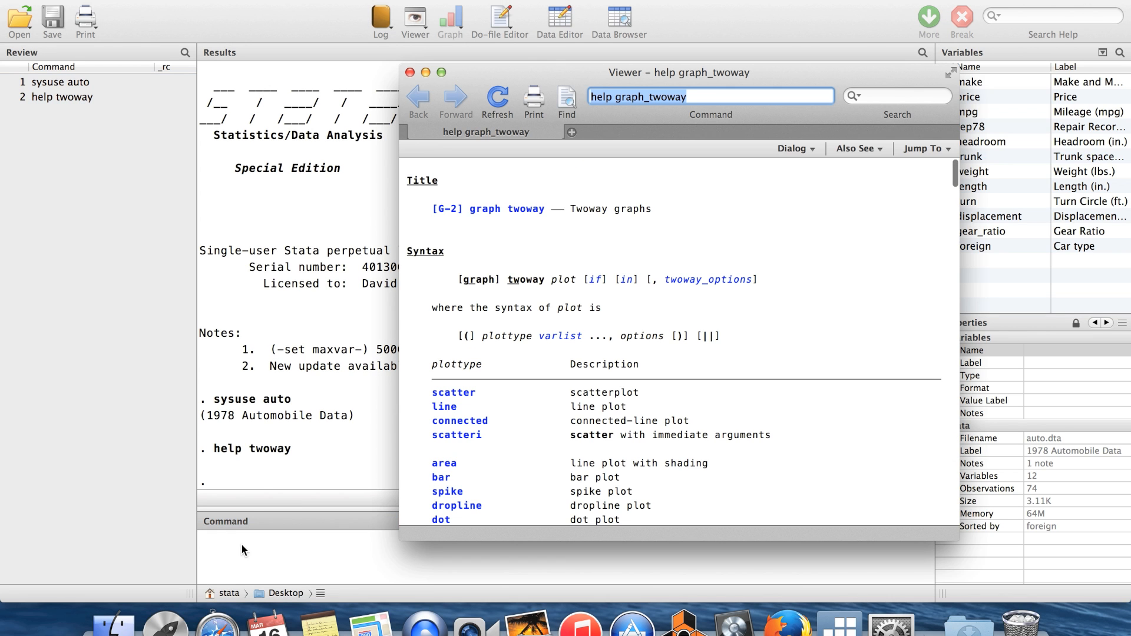
{"action": "mouse_move", "coordinate": [848, 357]}
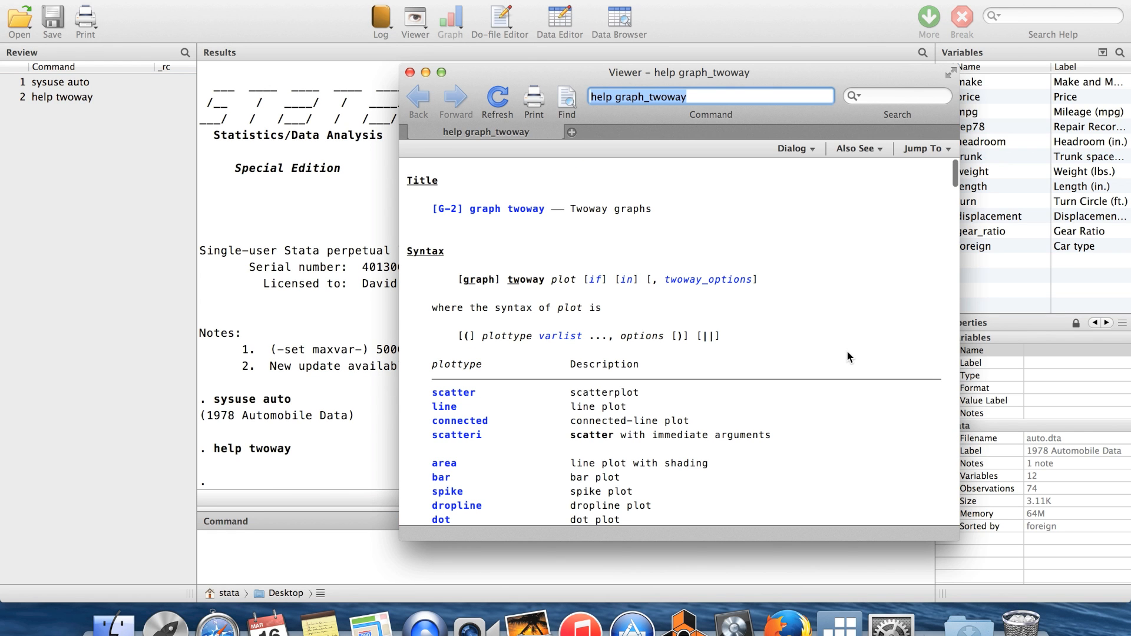
{"action": "scroll", "scroll_direction": "down", "scroll_amount": 3}
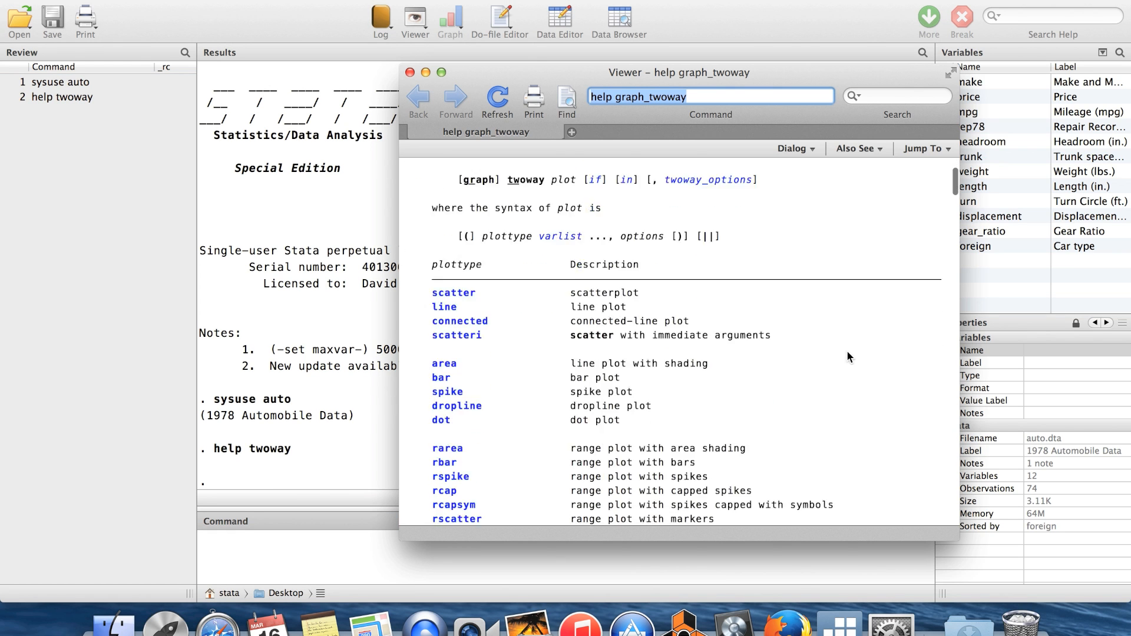
{"action": "scroll", "scroll_direction": "down", "scroll_amount": 3}
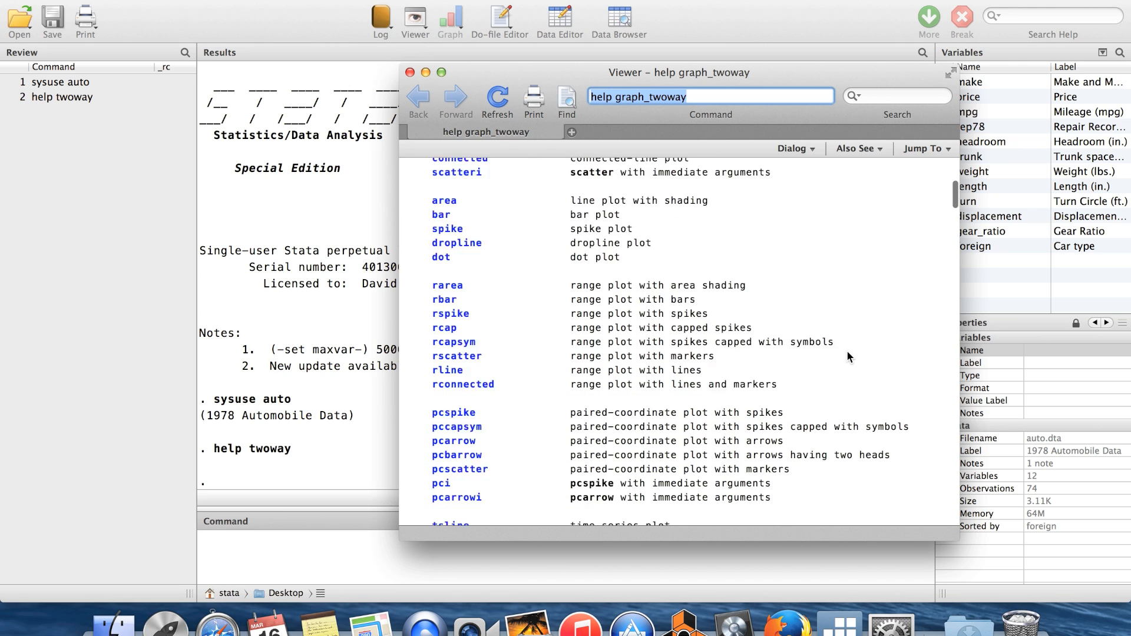
{"action": "scroll", "scroll_direction": "down", "scroll_amount": 3}
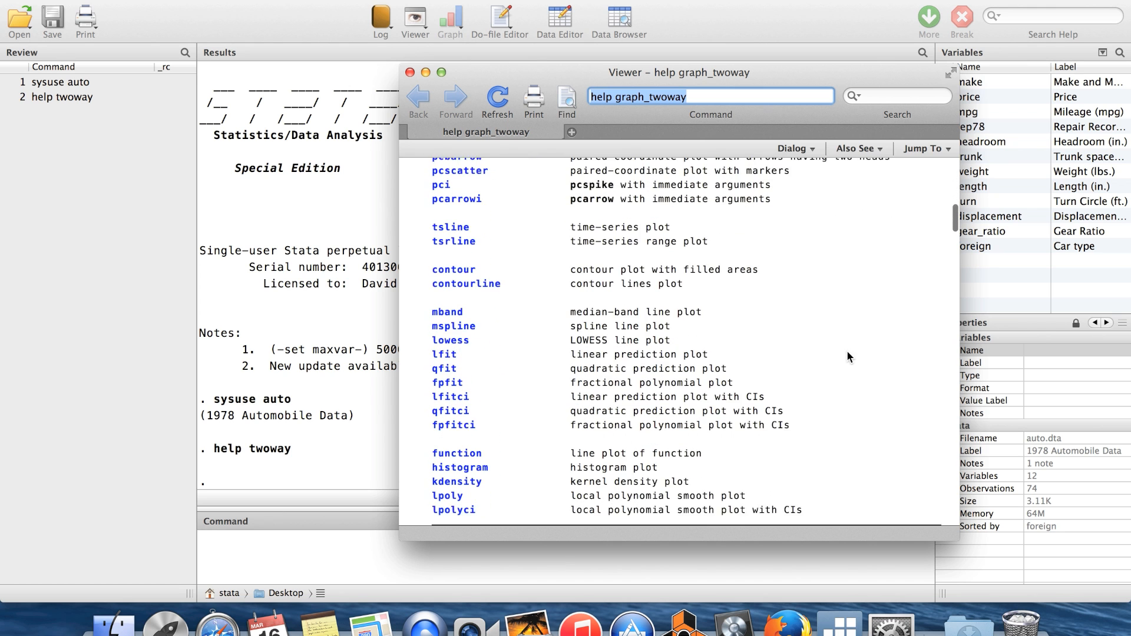
{"action": "scroll", "scroll_direction": "down", "scroll_amount": 3}
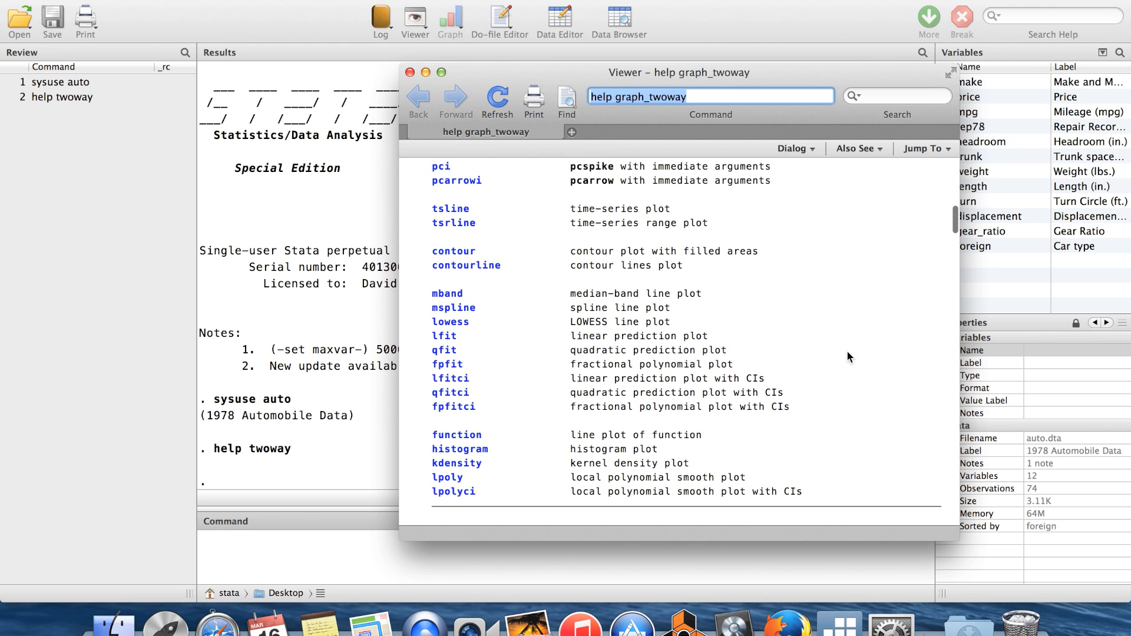
{"action": "mouse_move", "coordinate": [439, 339]}
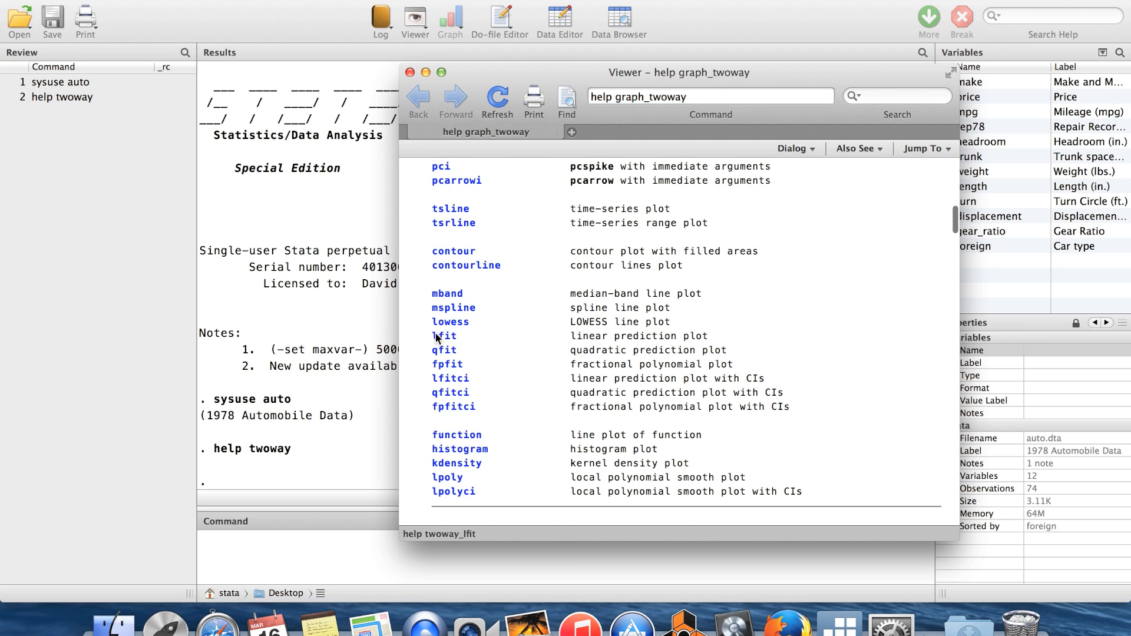
{"action": "left_click", "coordinate": [443, 336]}
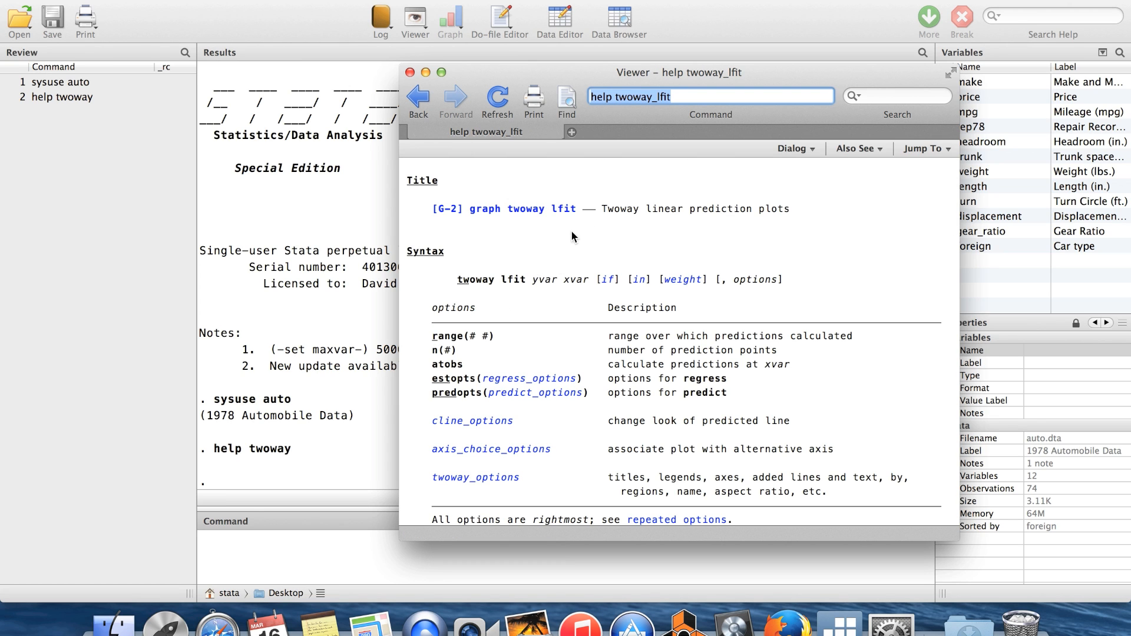
{"action": "mouse_move", "coordinate": [548, 273]}
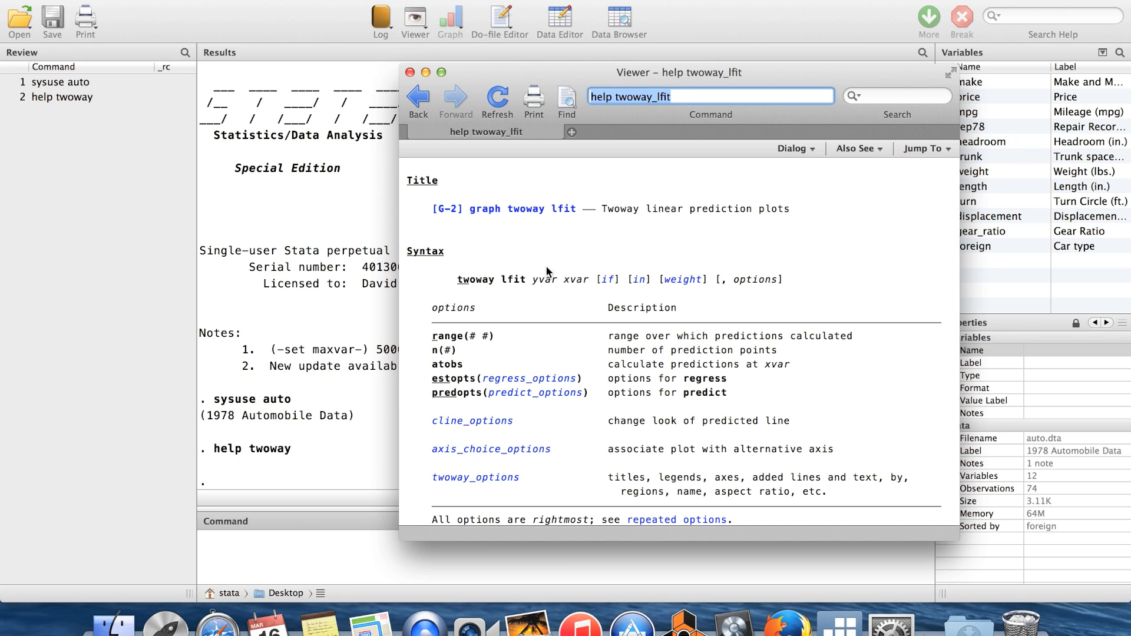
{"action": "mouse_move", "coordinate": [618, 246]}
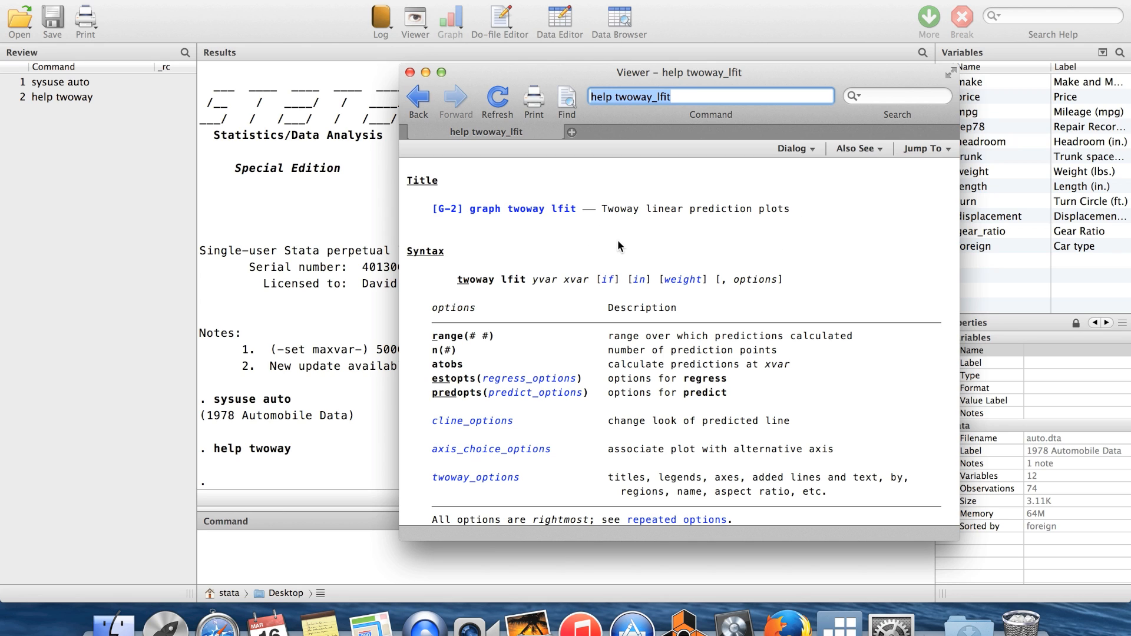
{"action": "double_click", "coordinate": [561, 281]}
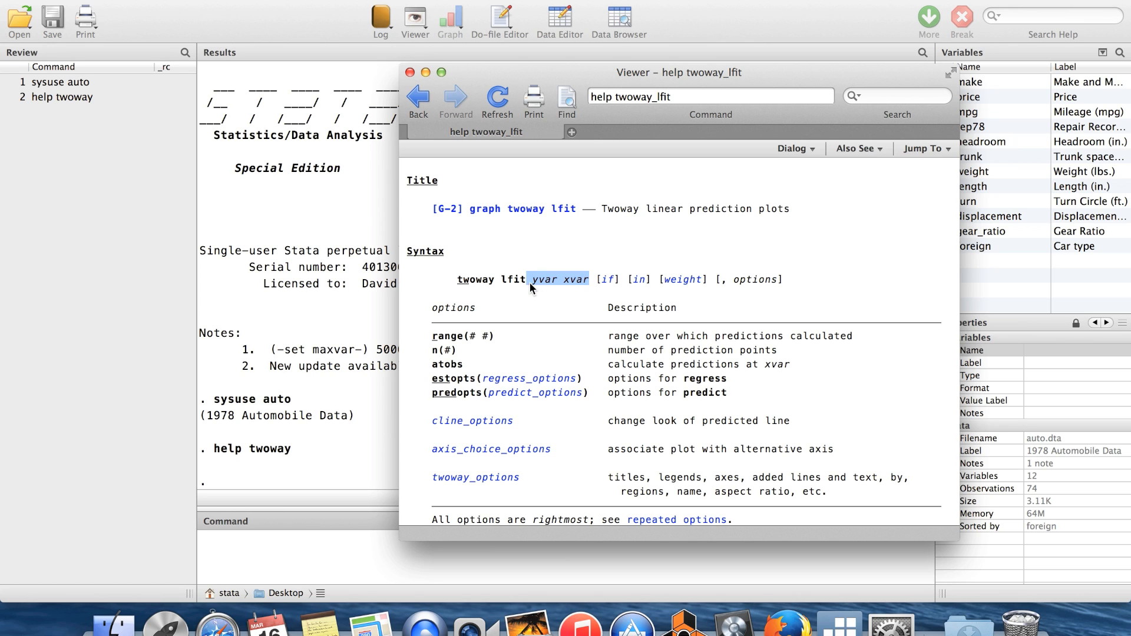
{"action": "mouse_move", "coordinate": [566, 302]}
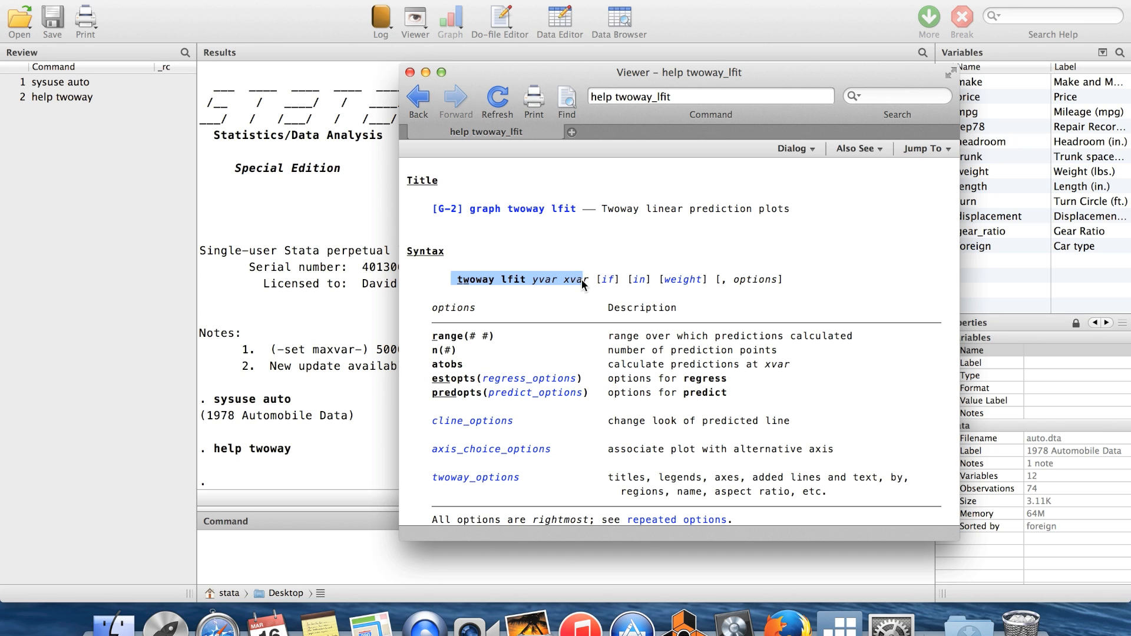
{"action": "mouse_move", "coordinate": [585, 302]}
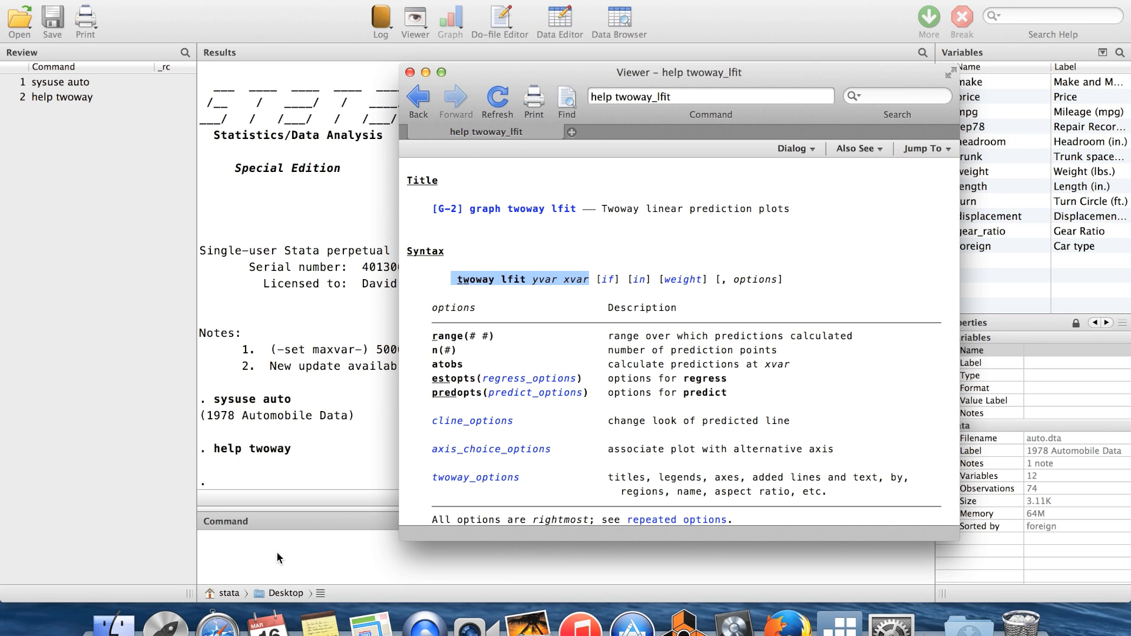
Run 'twoway lfit price mpg' to draw a linear fit of price against mileage
{"action": "left_click", "coordinate": [406, 73]}
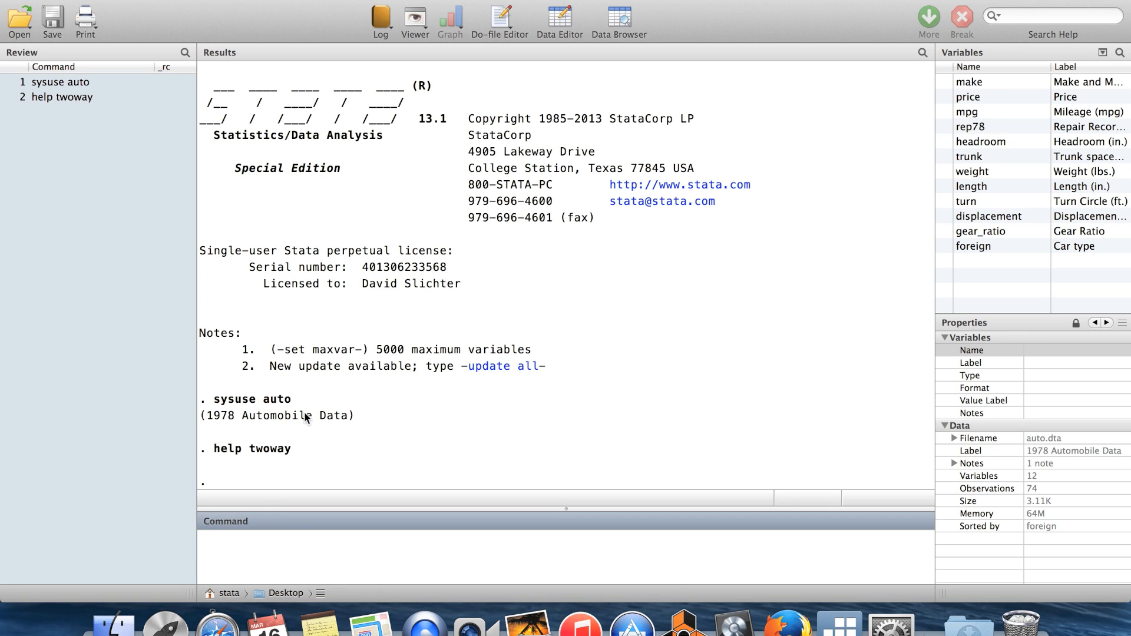
{"action": "double_click", "coordinate": [276, 398]}
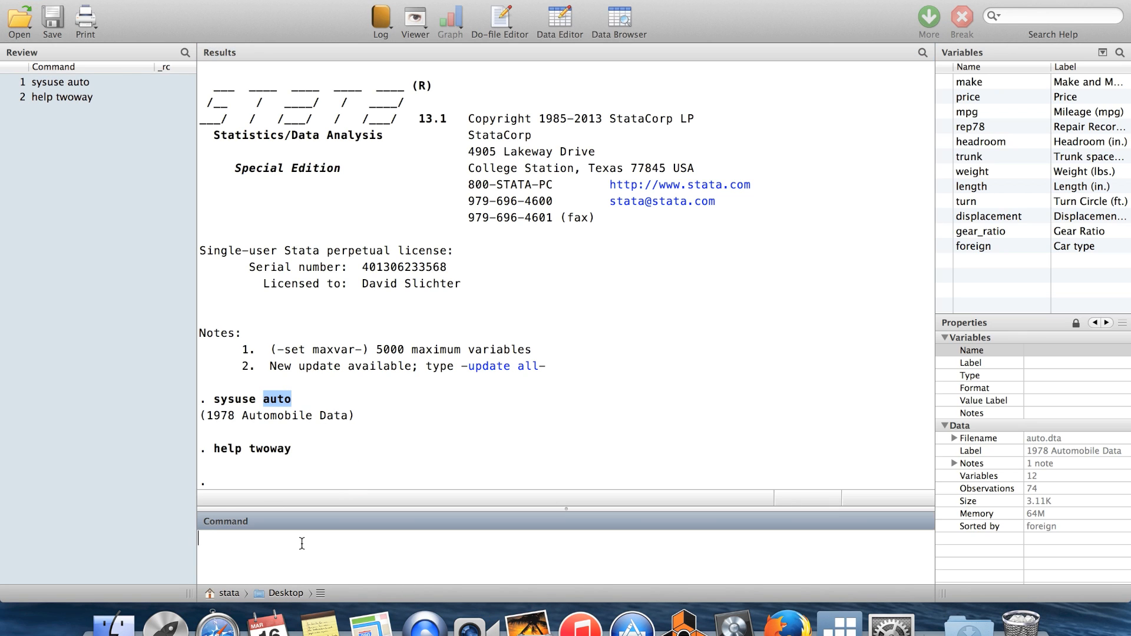
{"action": "type", "text": "twoway"}
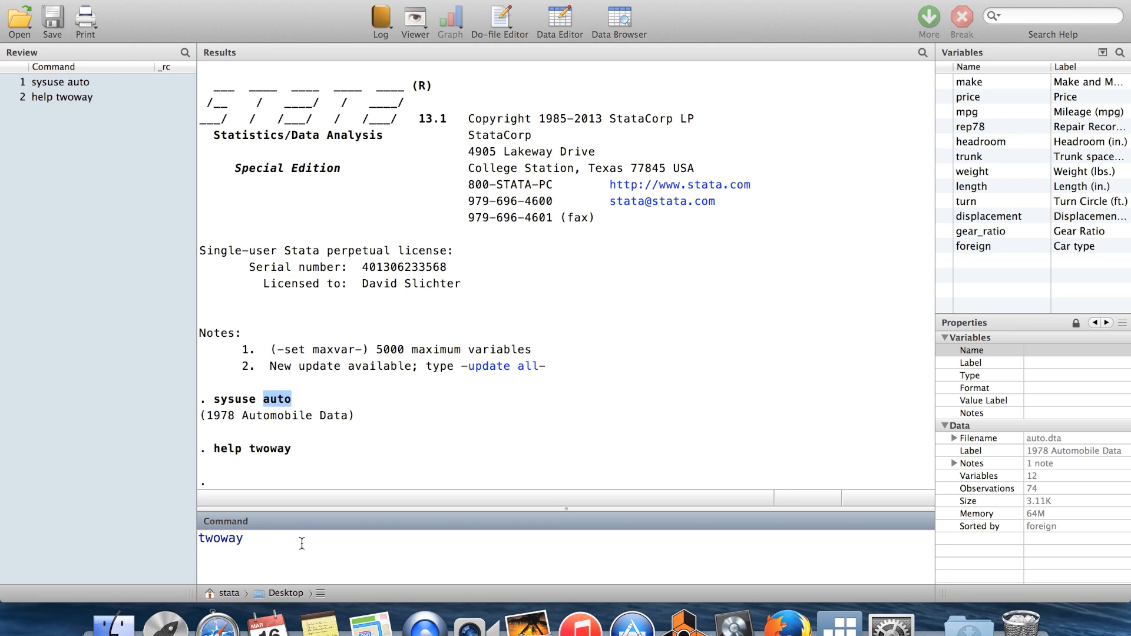
{"action": "type", "text": "lfit"}
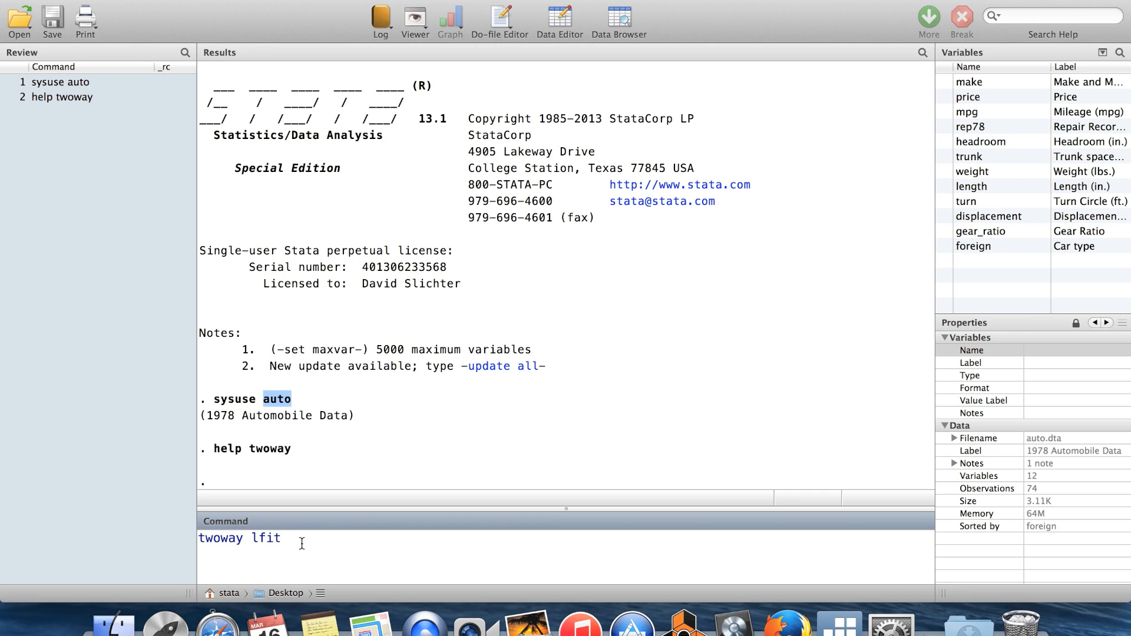
{"action": "type", "text": "price mpg"}
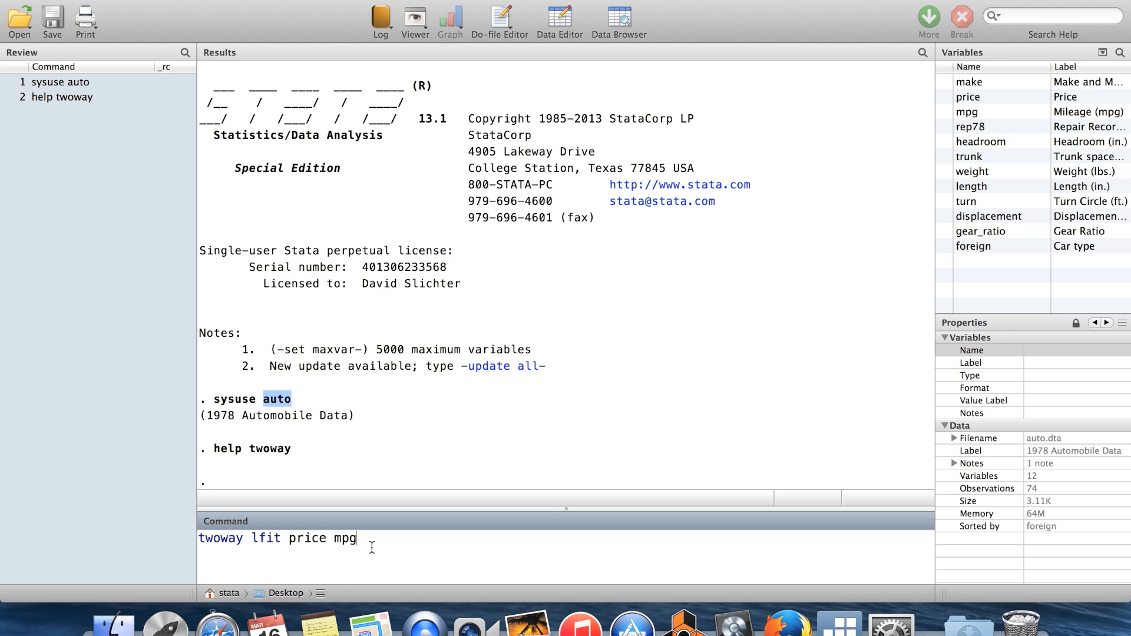
{"action": "key", "text": "Return"}
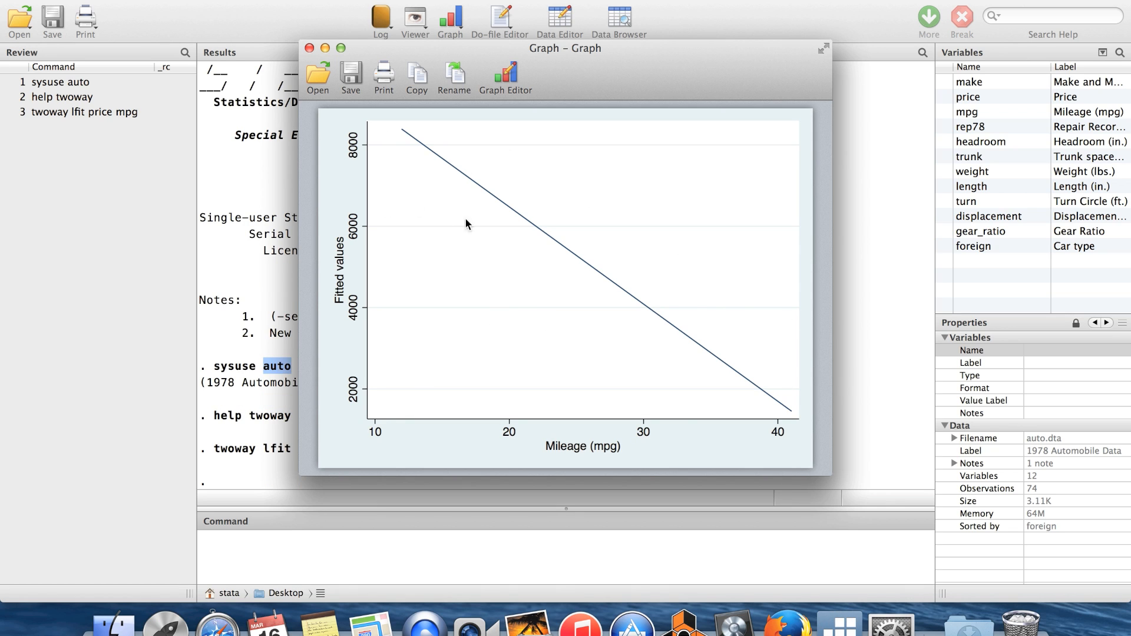
{"action": "mouse_move", "coordinate": [726, 277]}
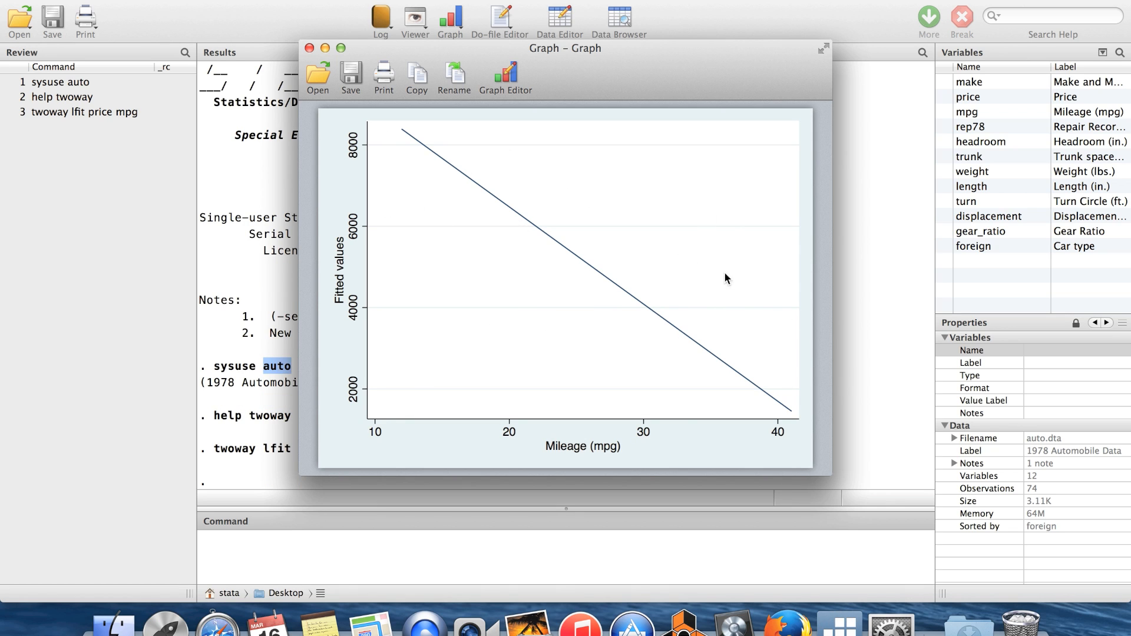
{"action": "mouse_move", "coordinate": [432, 264]}
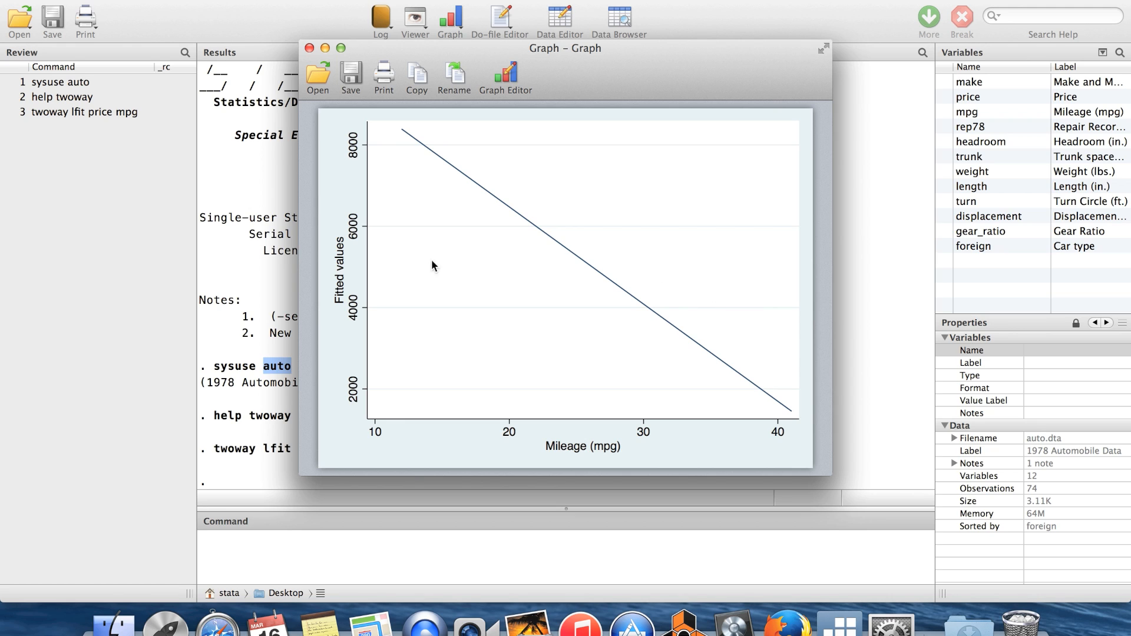
{"action": "mouse_move", "coordinate": [495, 261]}
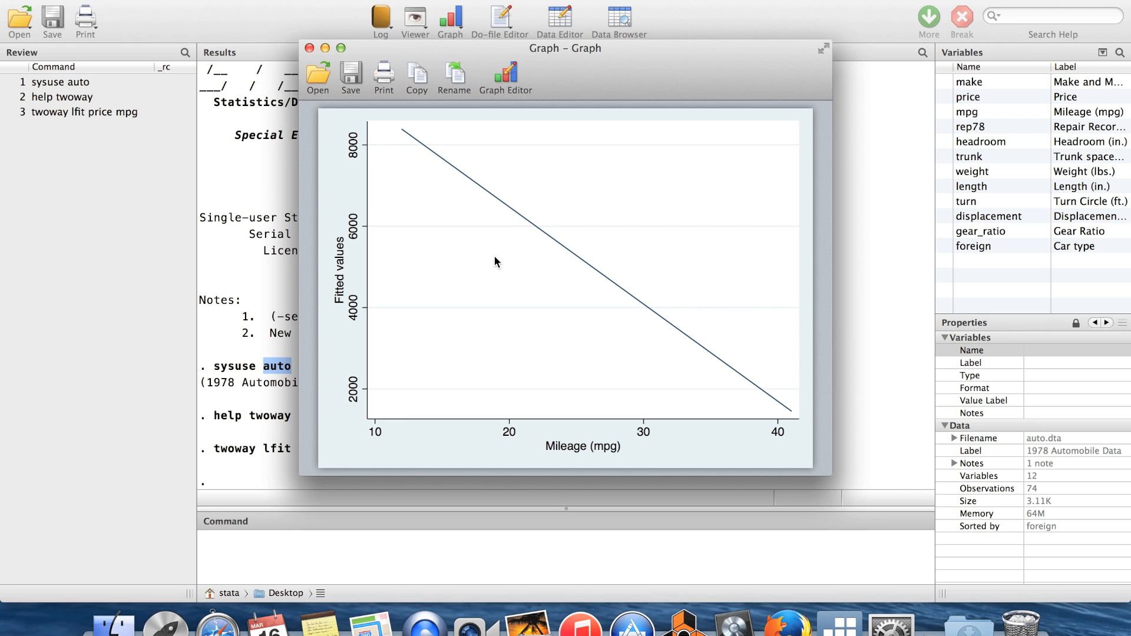
{"action": "mouse_move", "coordinate": [583, 161]}
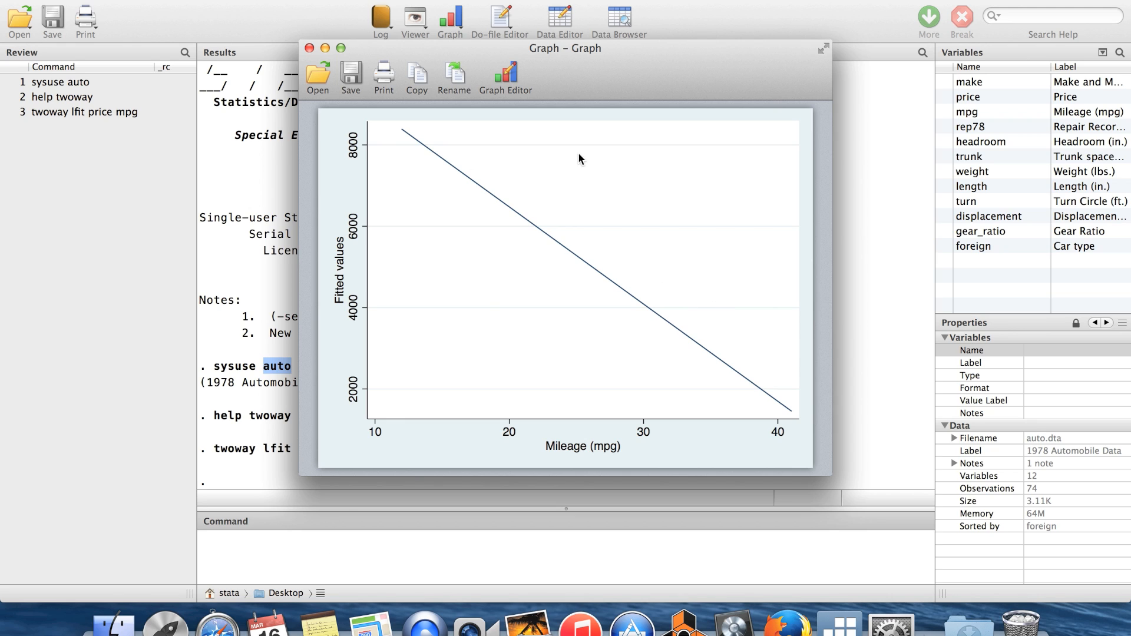
{"action": "mouse_move", "coordinate": [402, 422]}
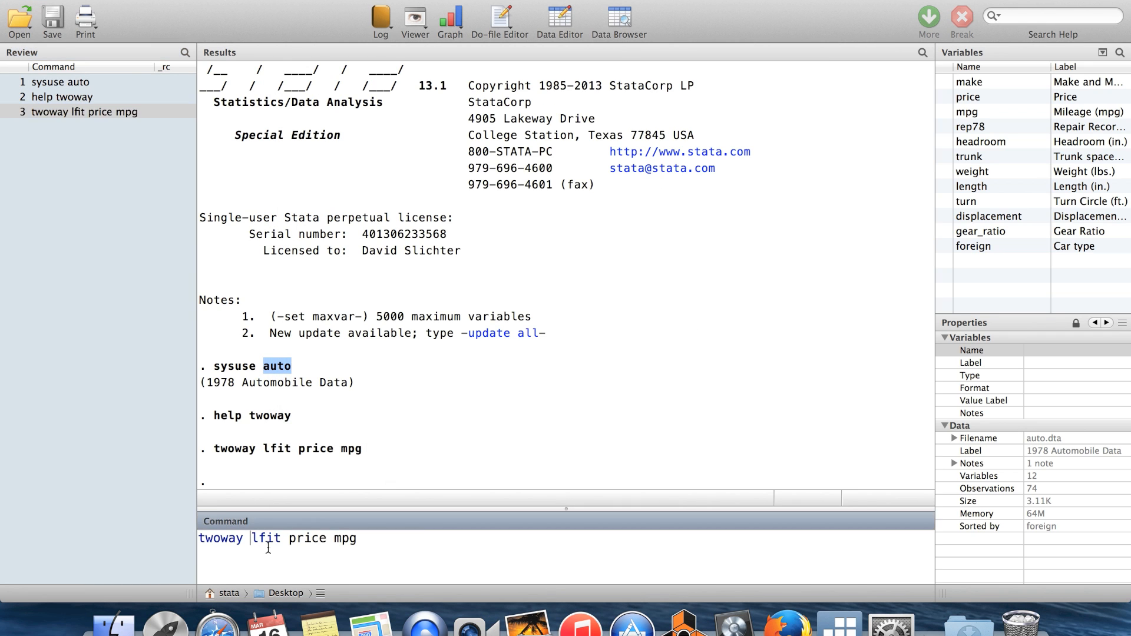
Run 'twoway (lfit price mpg) (scatter price mpg)' to overlay scatter points on the fitted line
{"action": "type", "text": "("}
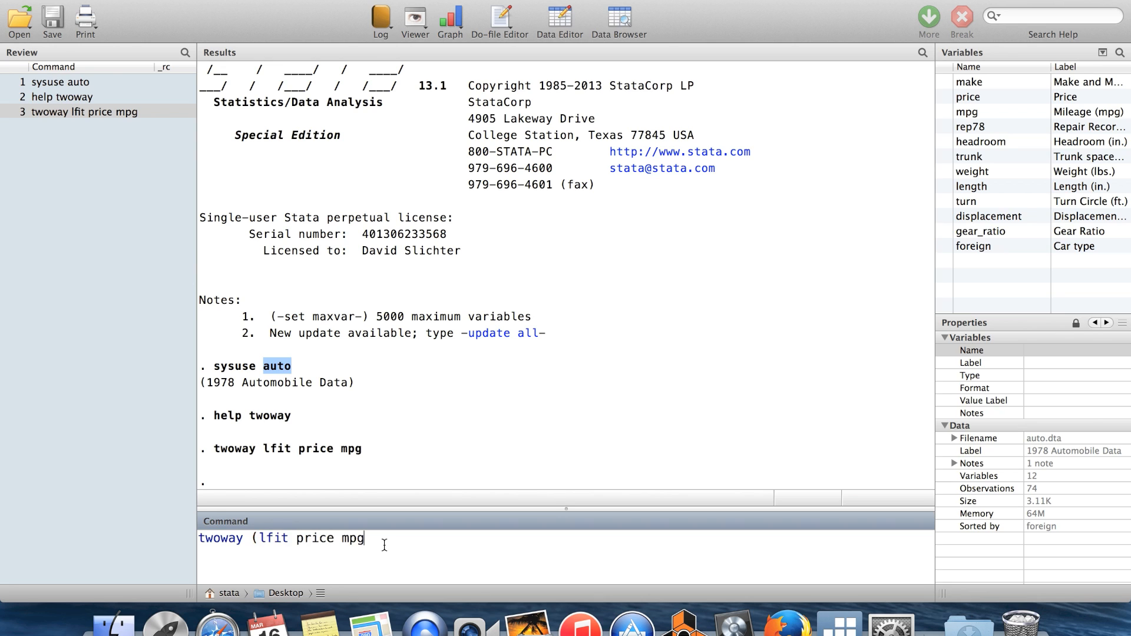
{"action": "type", "text": ") ("}
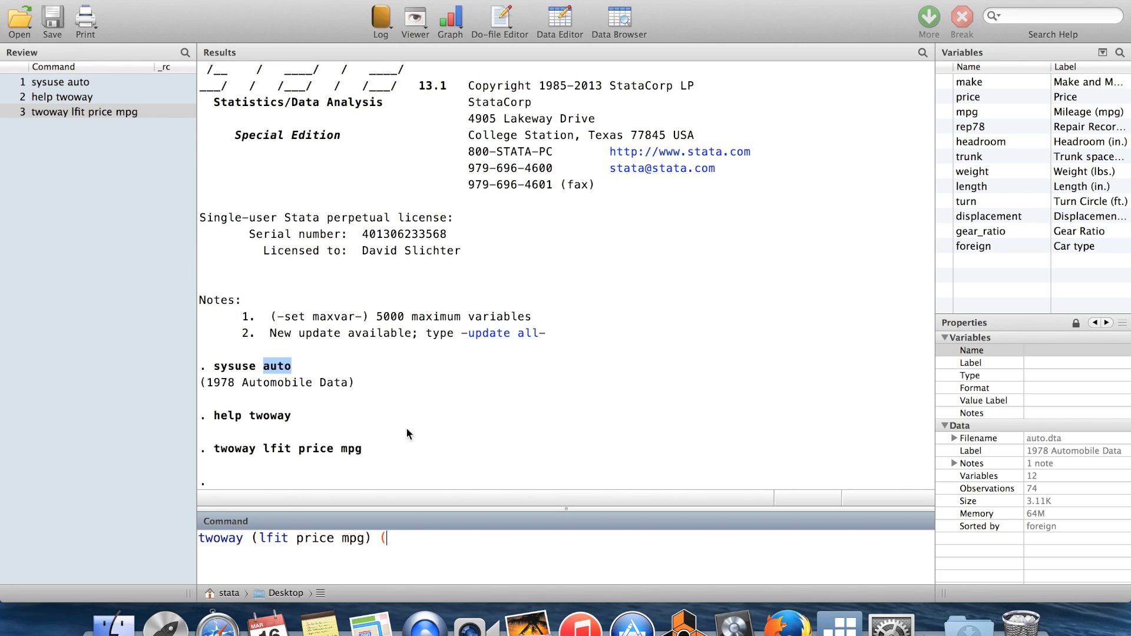
{"action": "type", "text": "scatte"}
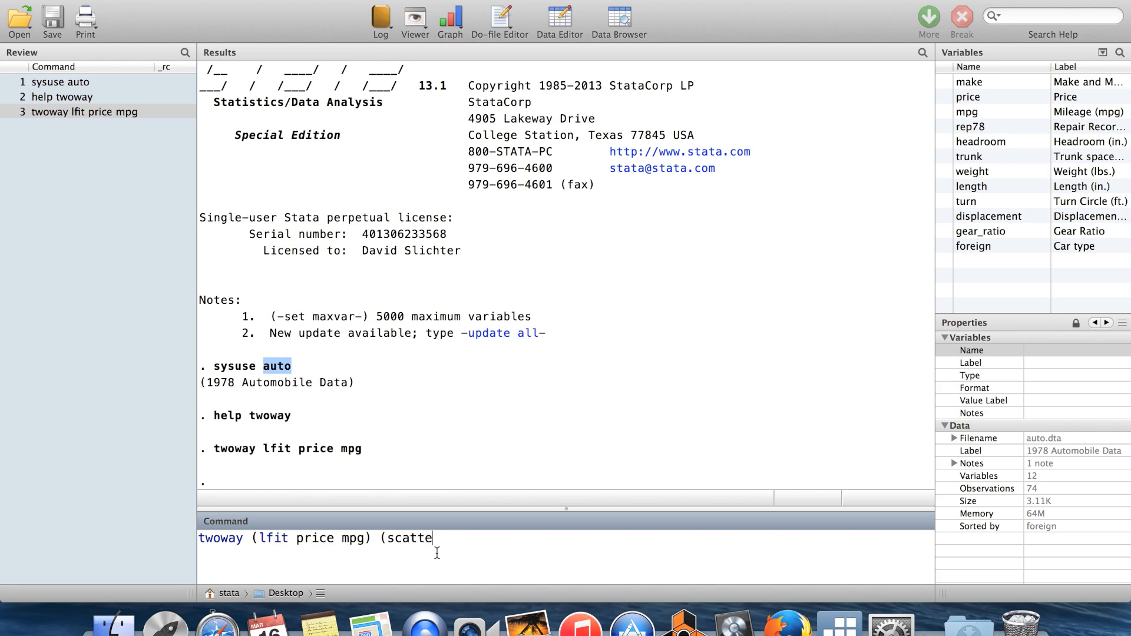
{"action": "type", "text": "r price mpg)"}
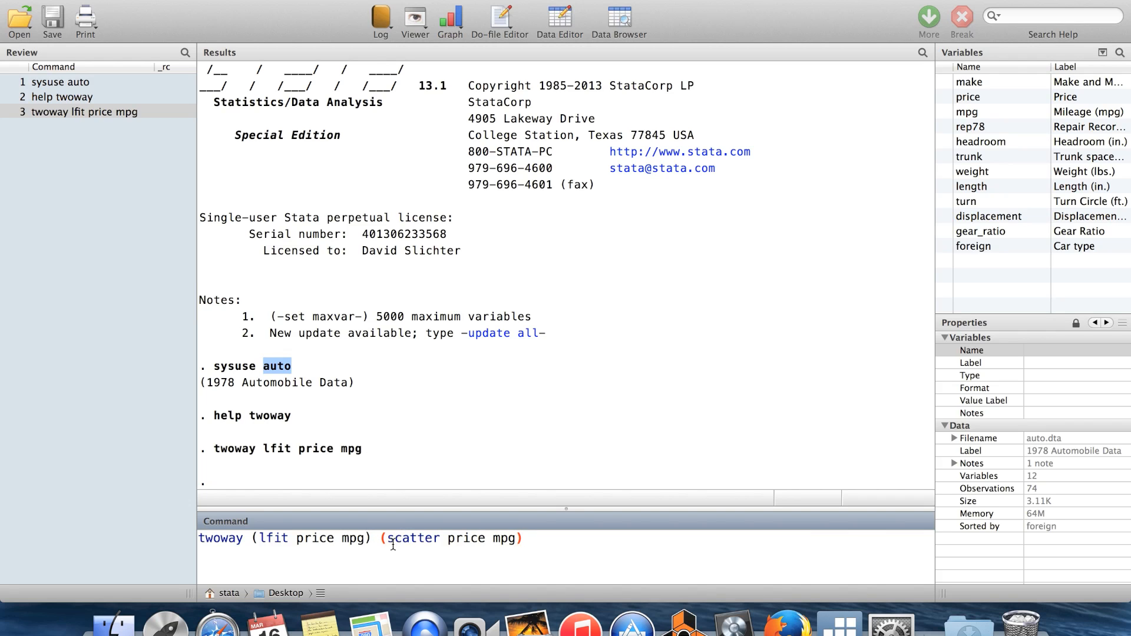
{"action": "double_click", "coordinate": [412, 538]}
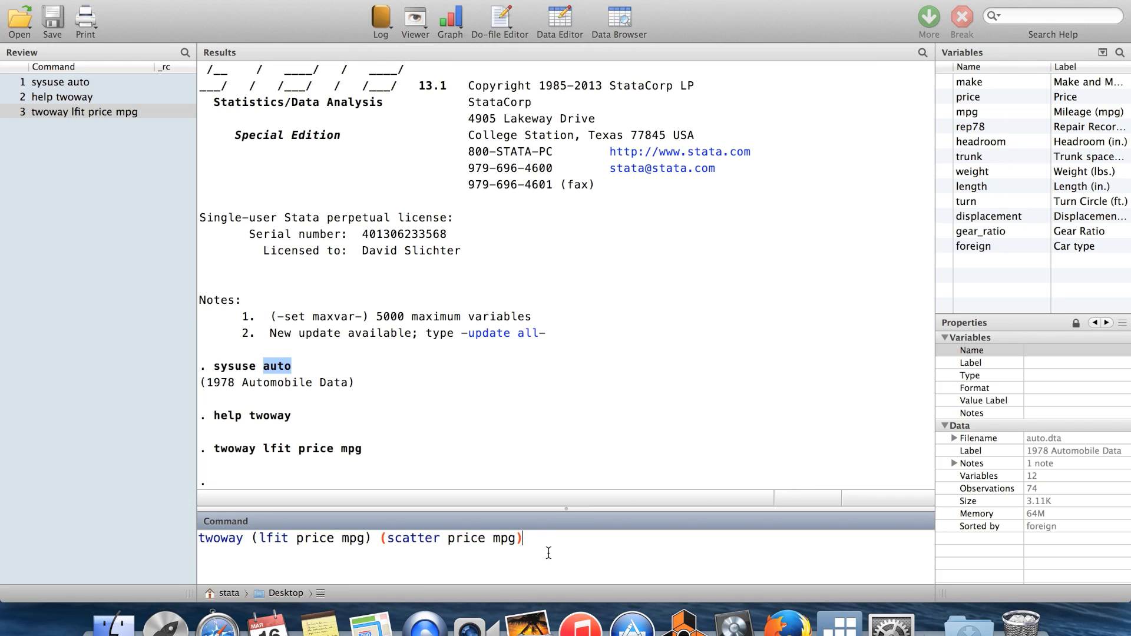
{"action": "mouse_move", "coordinate": [539, 549]}
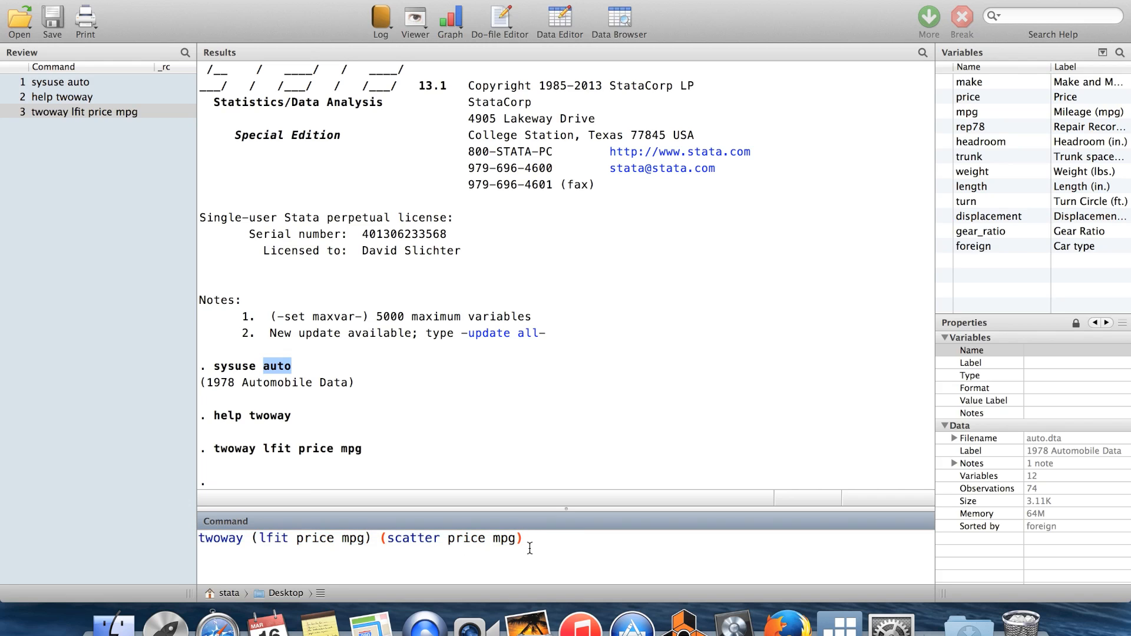
{"action": "key", "text": "Return"}
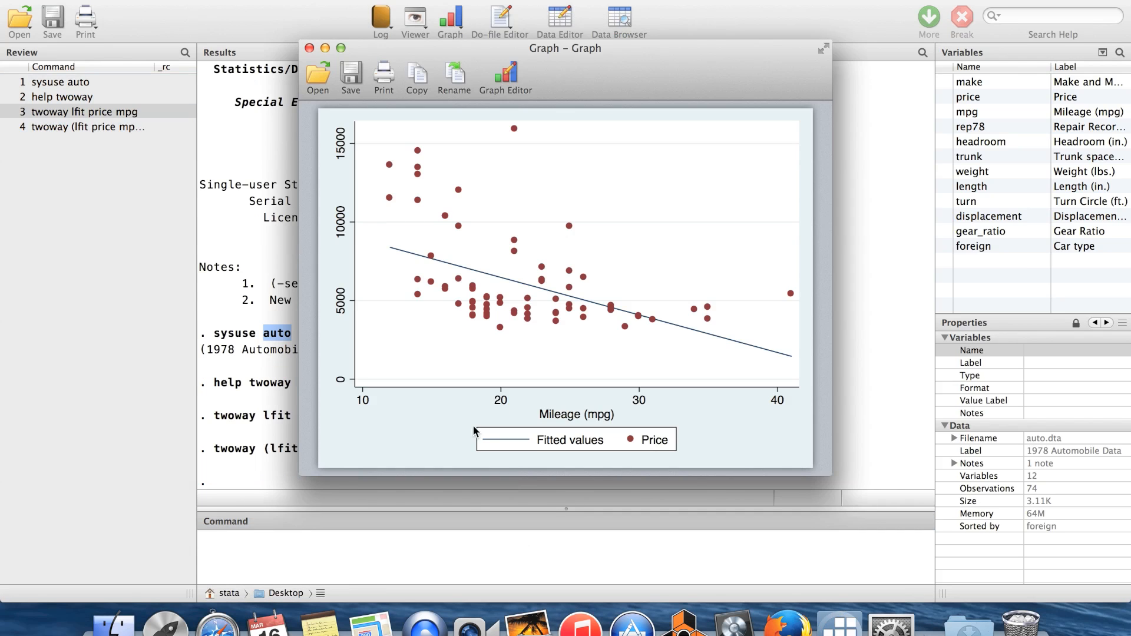
{"action": "mouse_move", "coordinate": [387, 257]}
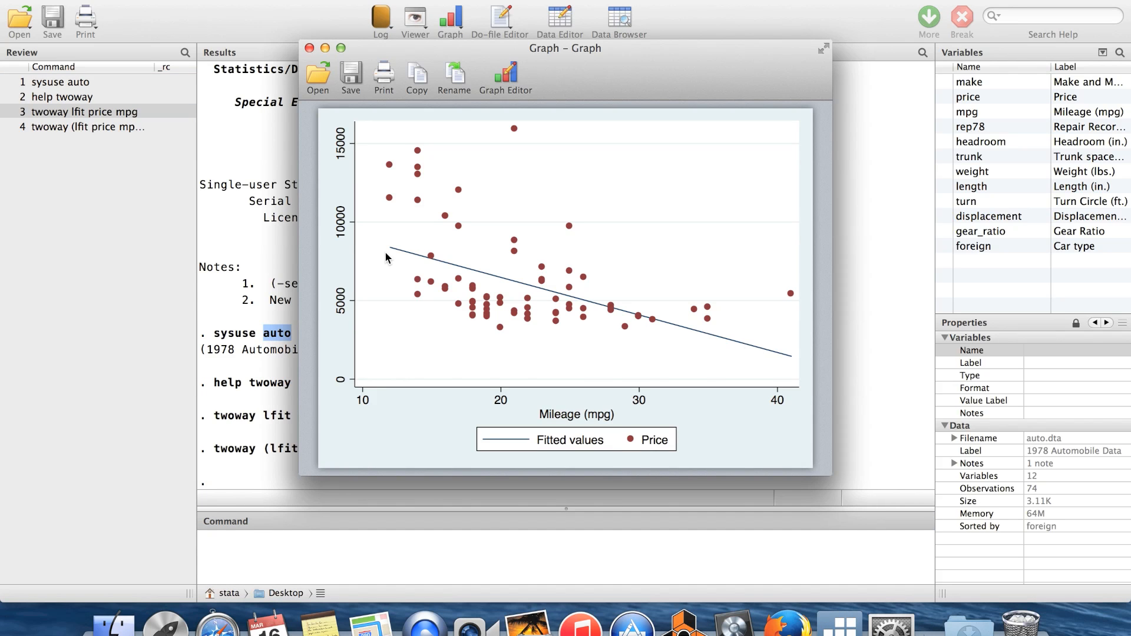
{"action": "mouse_move", "coordinate": [685, 320]}
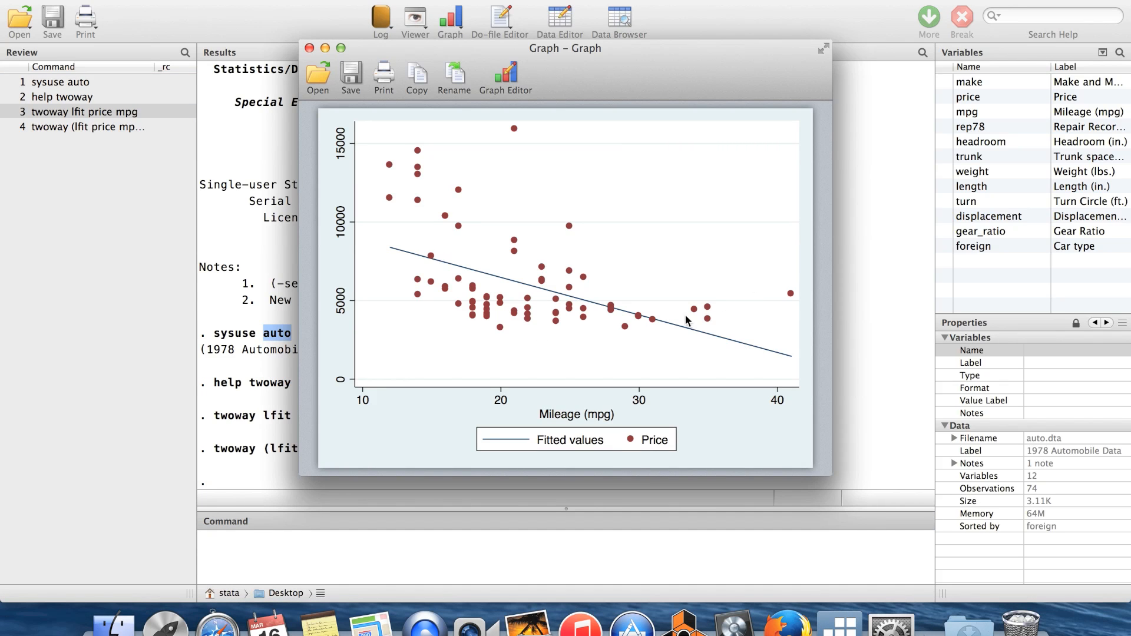
{"action": "mouse_move", "coordinate": [736, 320]}
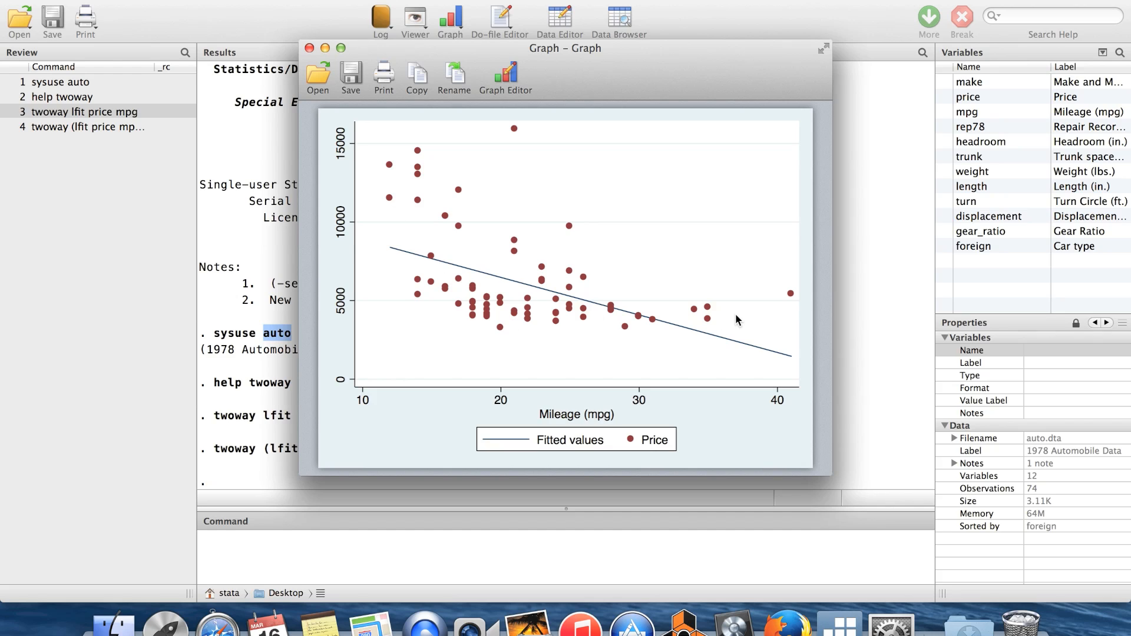
{"action": "mouse_move", "coordinate": [642, 345]}
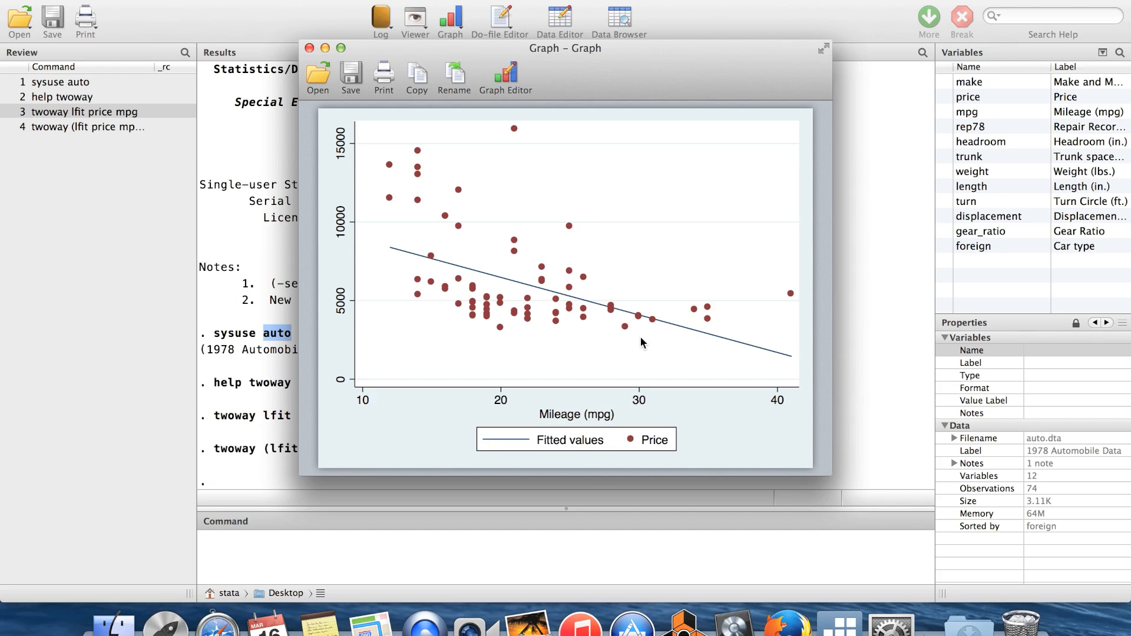
{"action": "mouse_move", "coordinate": [485, 284]}
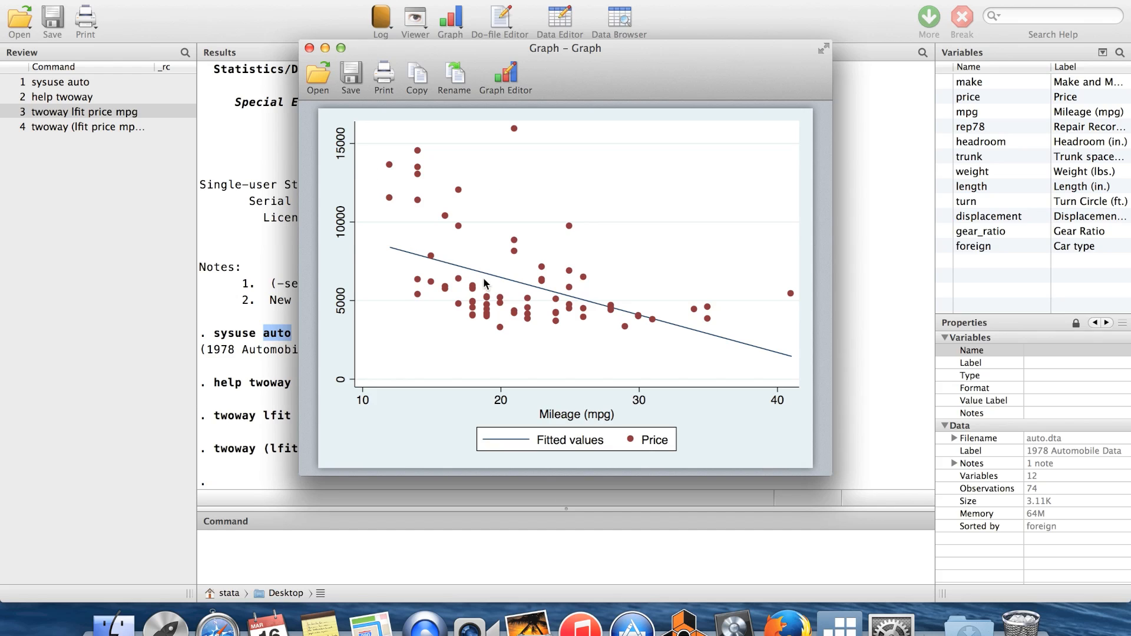
{"action": "mouse_move", "coordinate": [753, 306]}
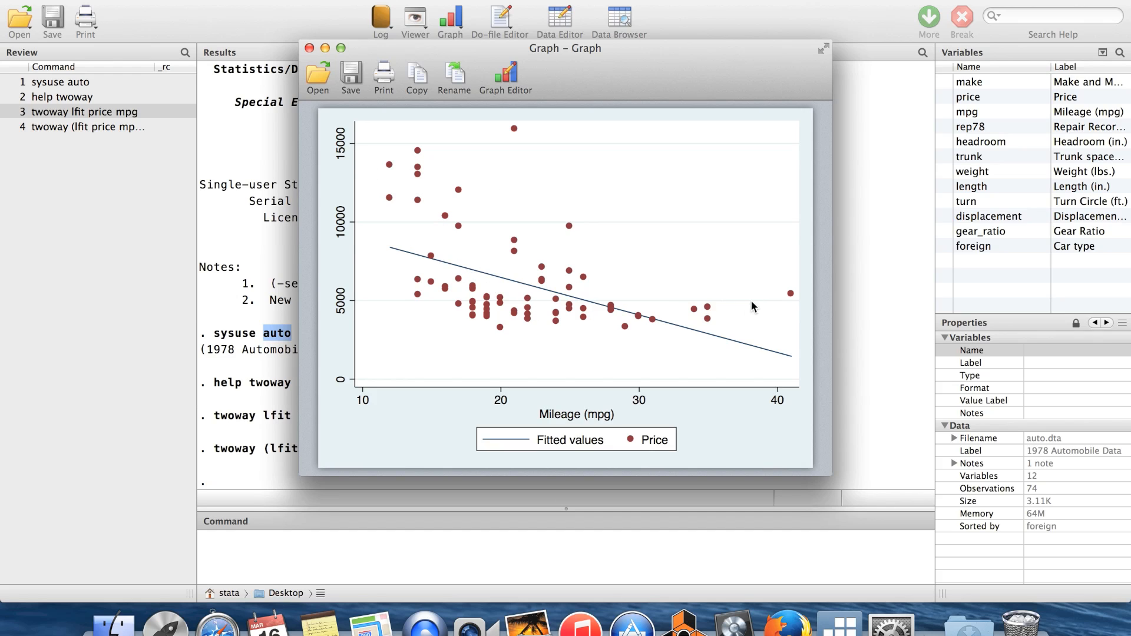
{"action": "mouse_move", "coordinate": [639, 329]}
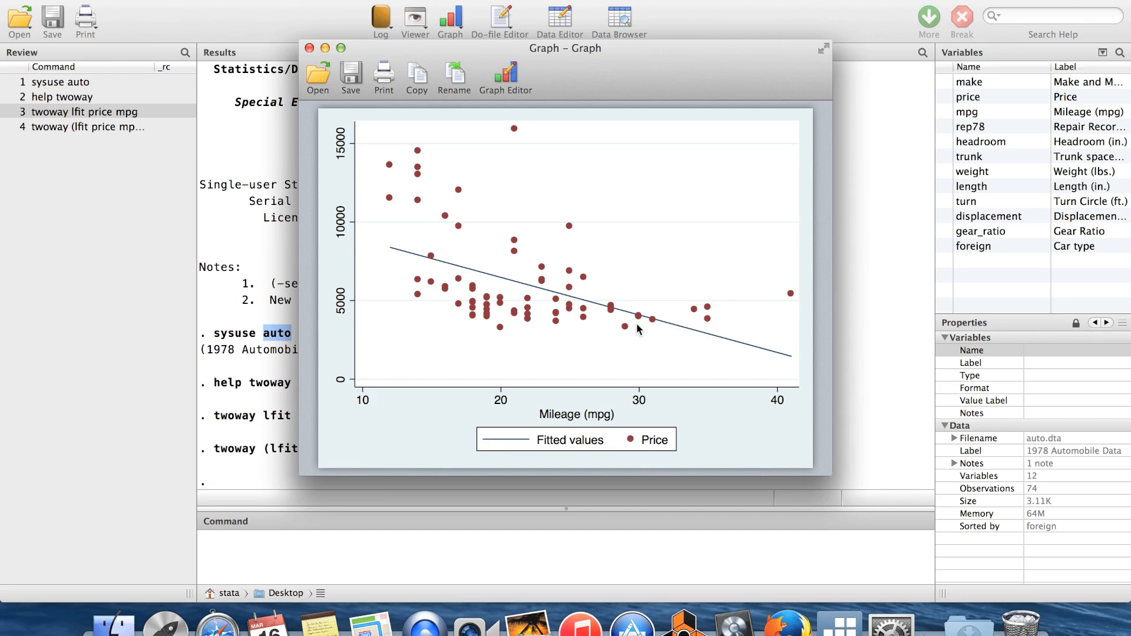
{"action": "mouse_move", "coordinate": [311, 50]}
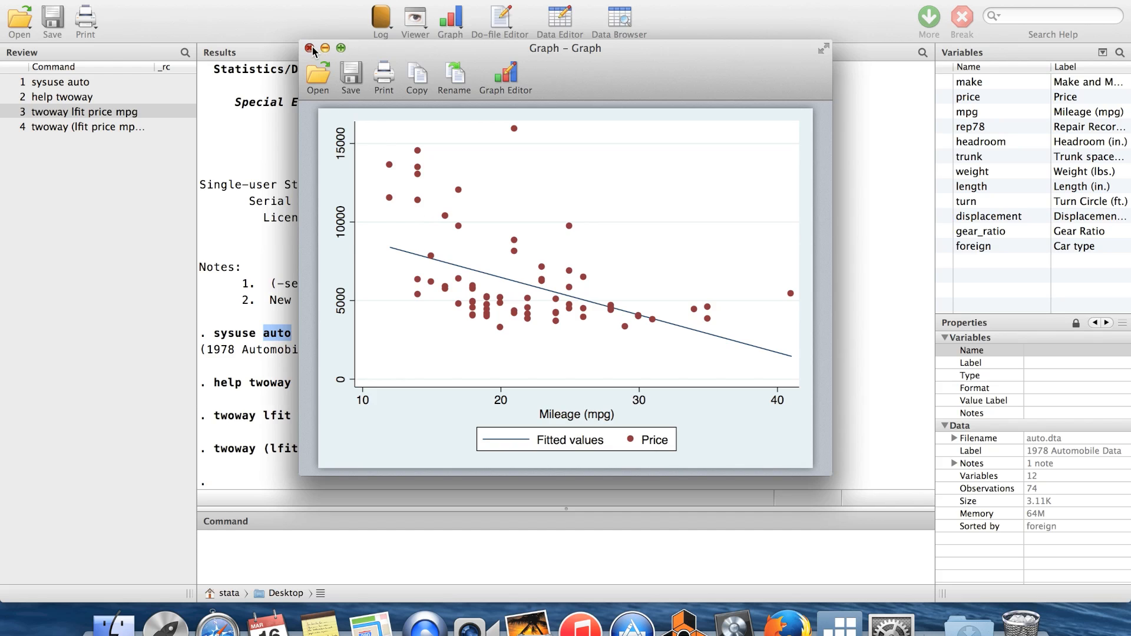
Recall the previous command with lfit changed to qfit and draw the quadratic fit over the scatter
{"action": "left_click", "coordinate": [312, 48]}
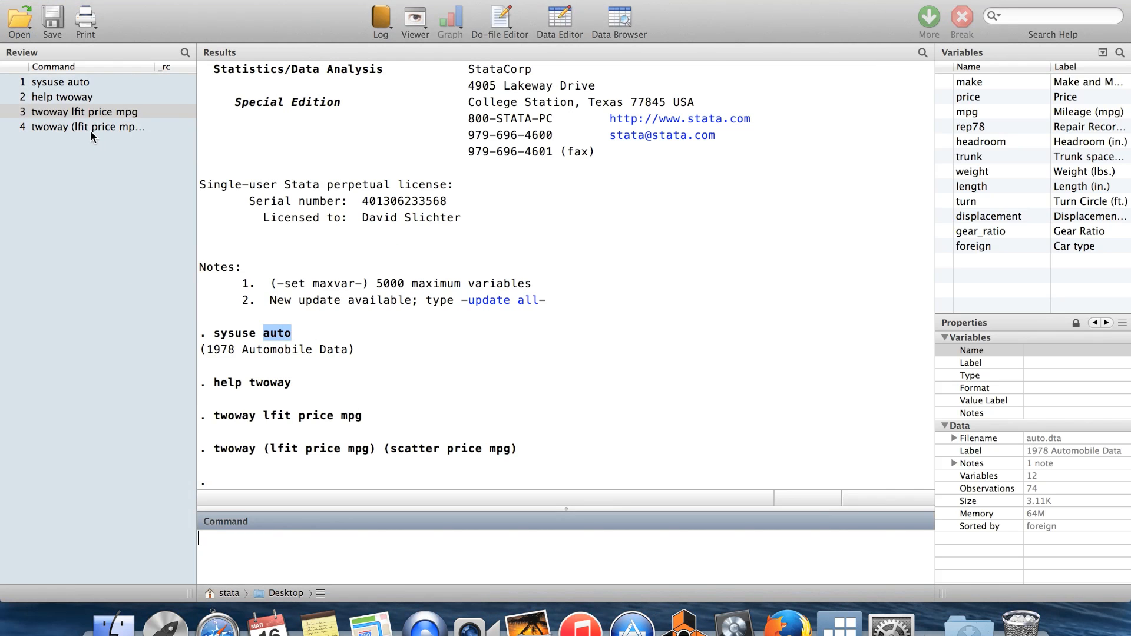
{"action": "left_click", "coordinate": [82, 128]}
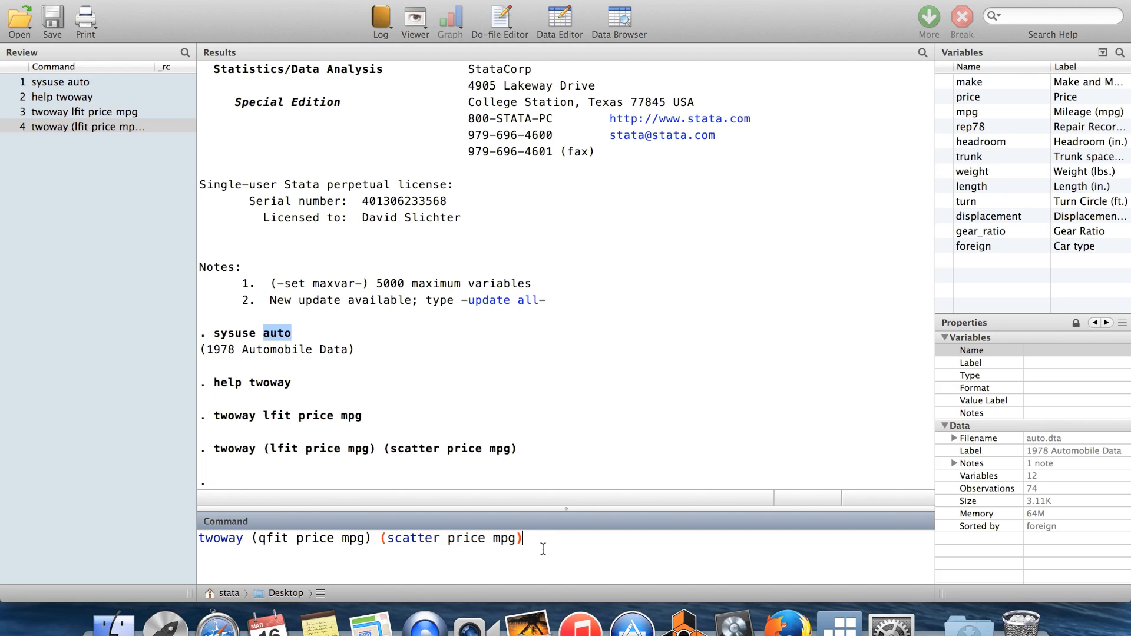
{"action": "key", "text": "Return"}
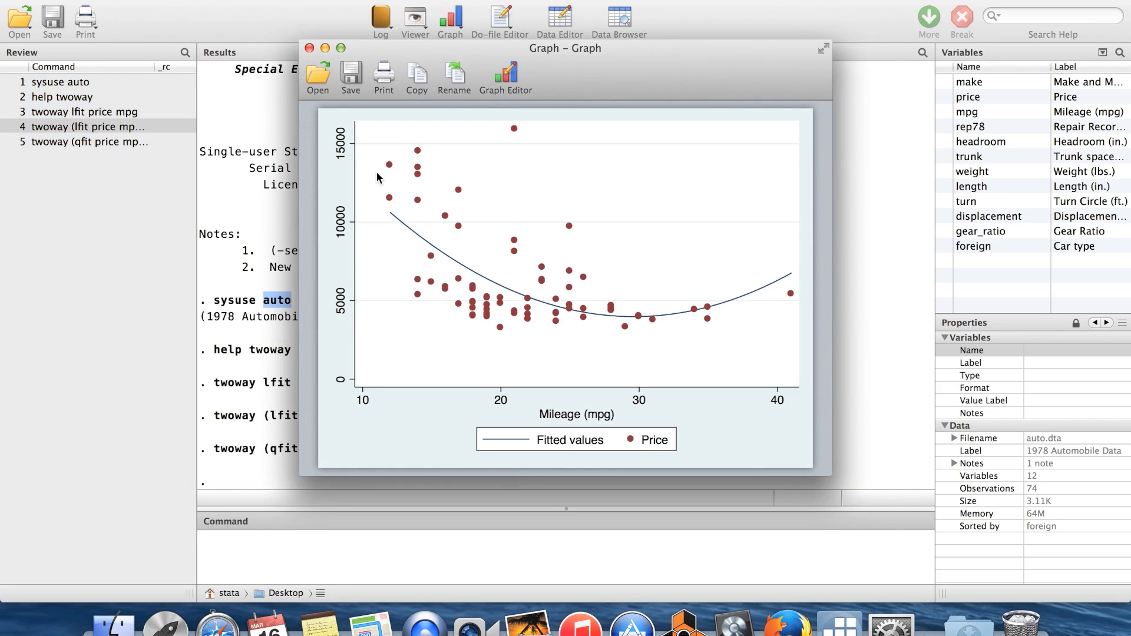
{"action": "mouse_move", "coordinate": [517, 303]}
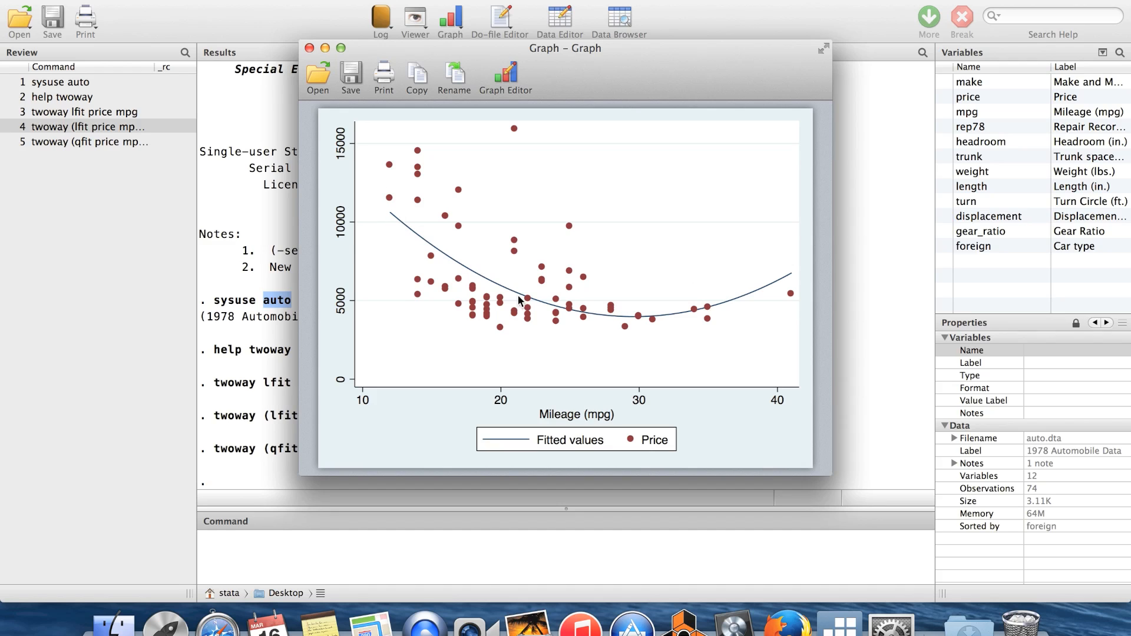
{"action": "mouse_move", "coordinate": [744, 337]}
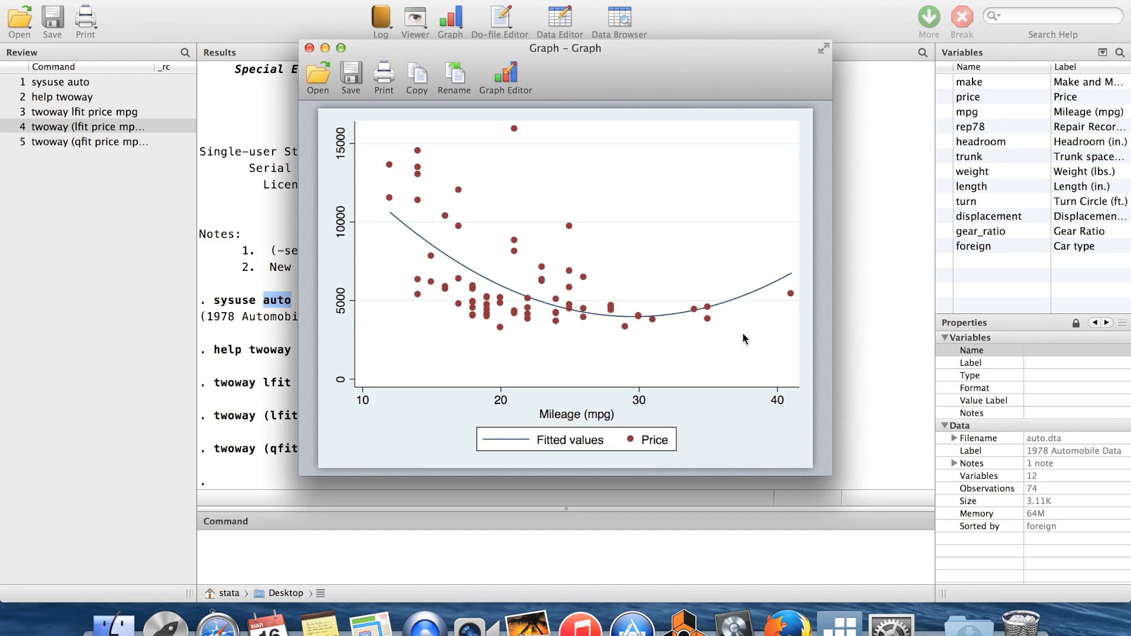
{"action": "mouse_move", "coordinate": [658, 302]}
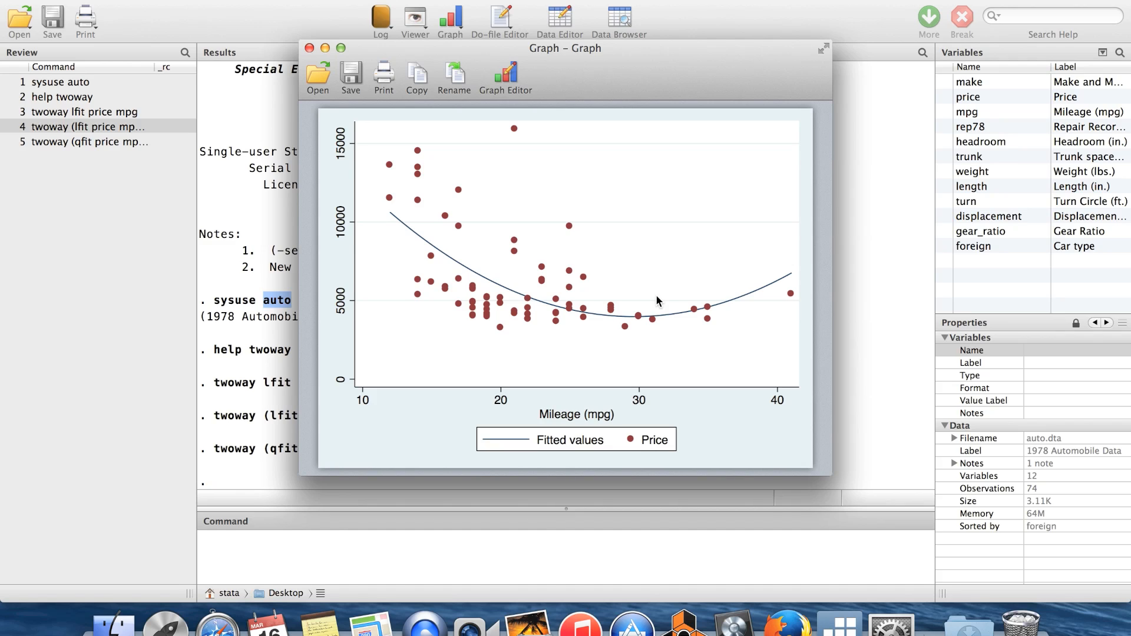
{"action": "mouse_move", "coordinate": [554, 246]}
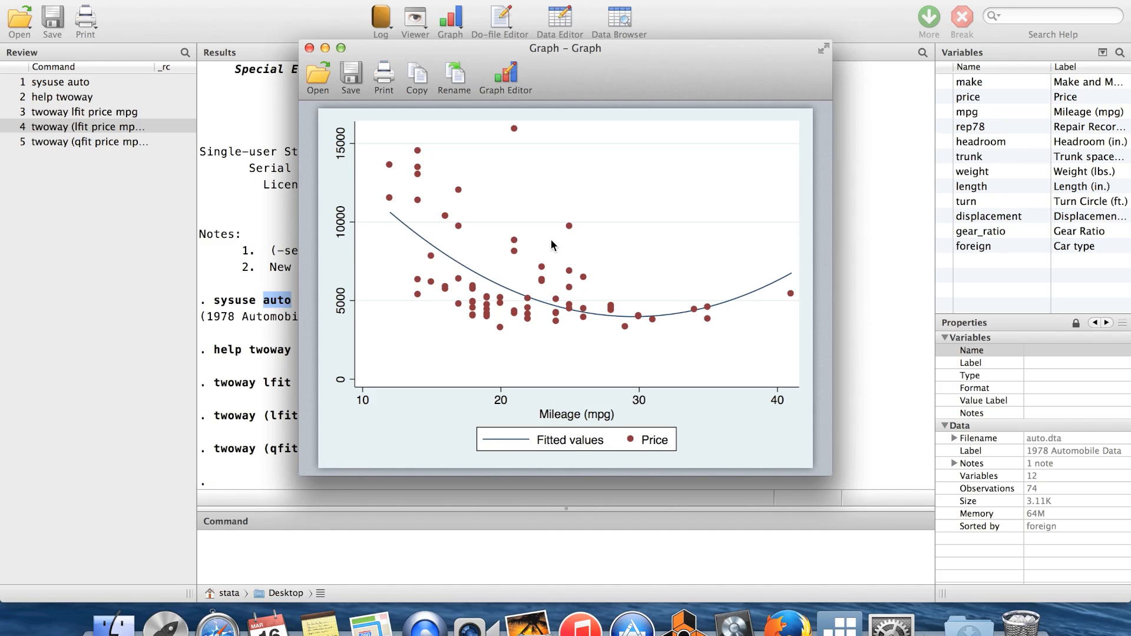
{"action": "mouse_move", "coordinate": [464, 370]}
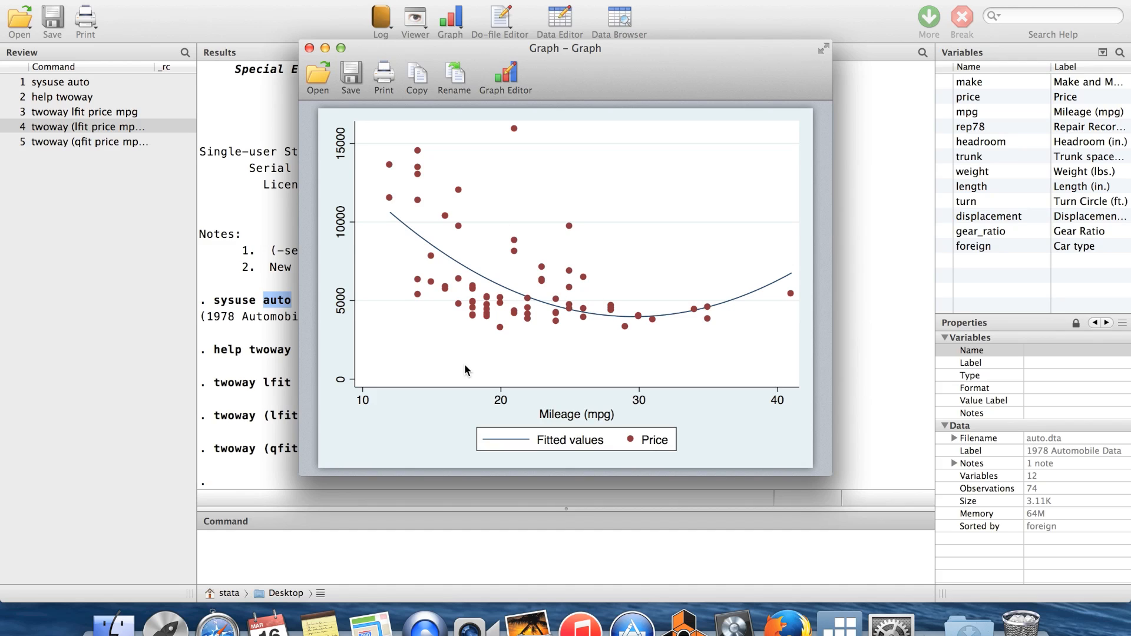
{"action": "mouse_move", "coordinate": [542, 304]}
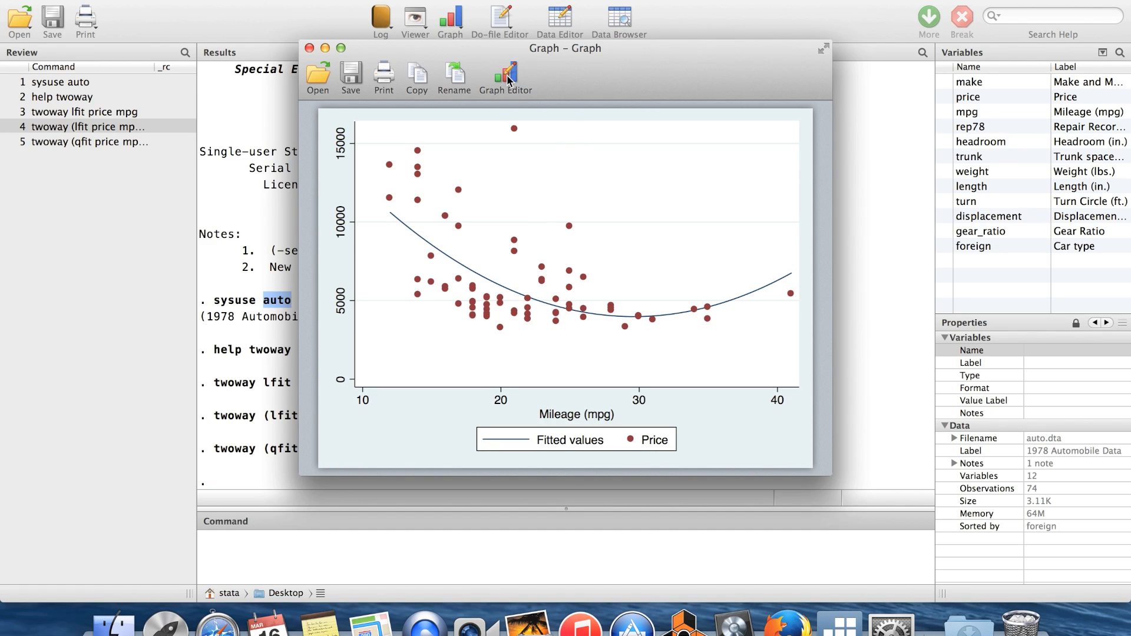
Open the quadratic-fit graph in the Graph Editor
{"action": "left_click", "coordinate": [504, 76]}
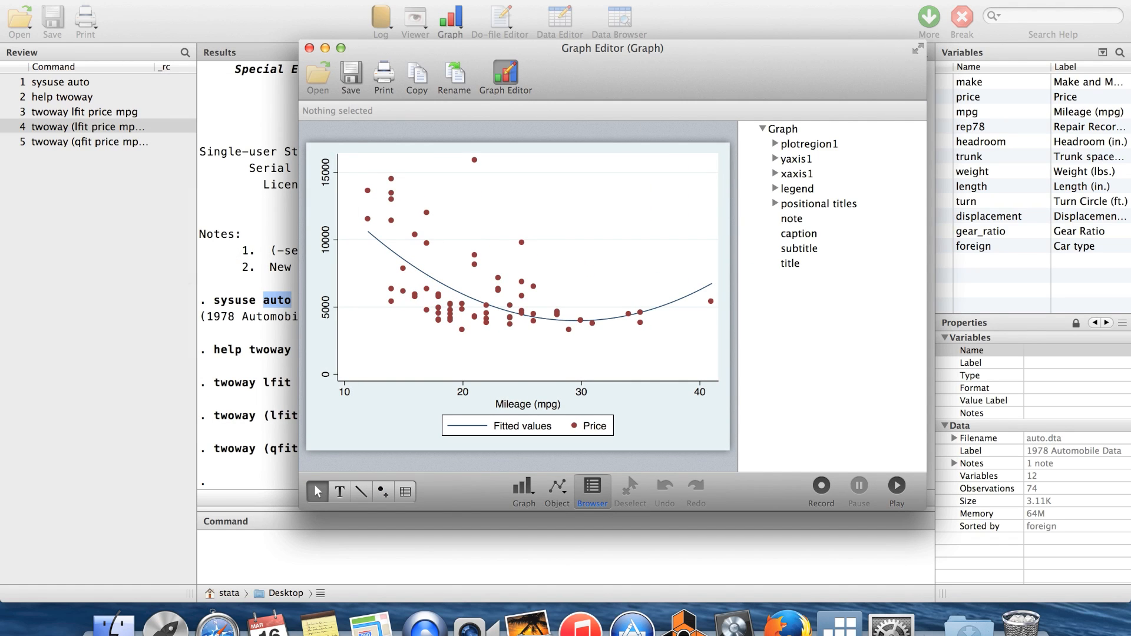
{"action": "mouse_move", "coordinate": [593, 247]}
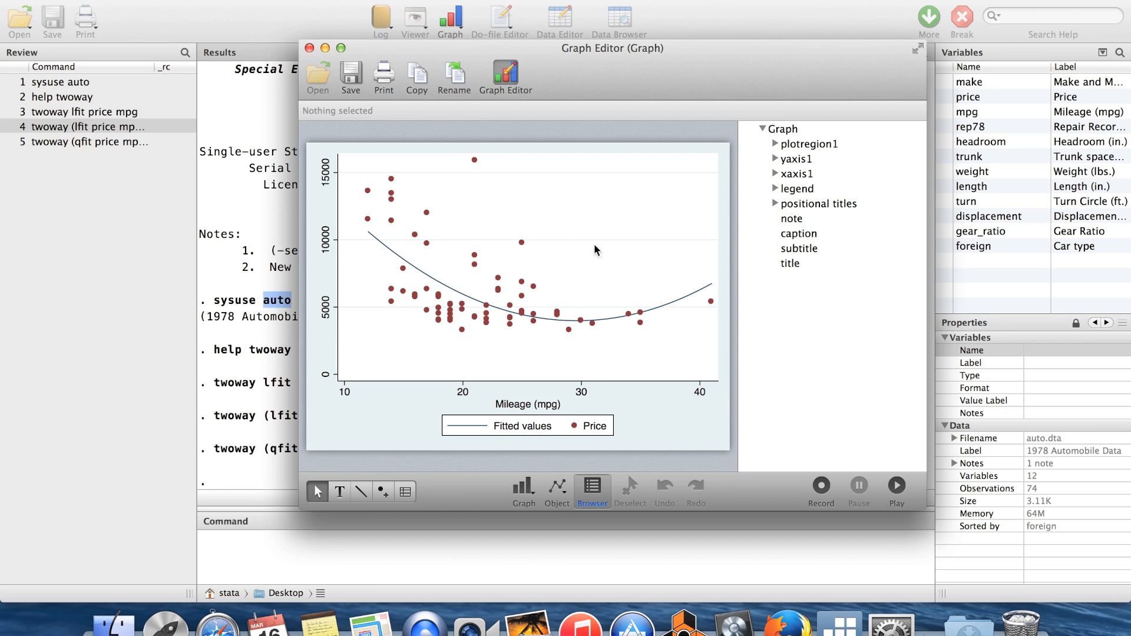
{"action": "mouse_move", "coordinate": [580, 405]}
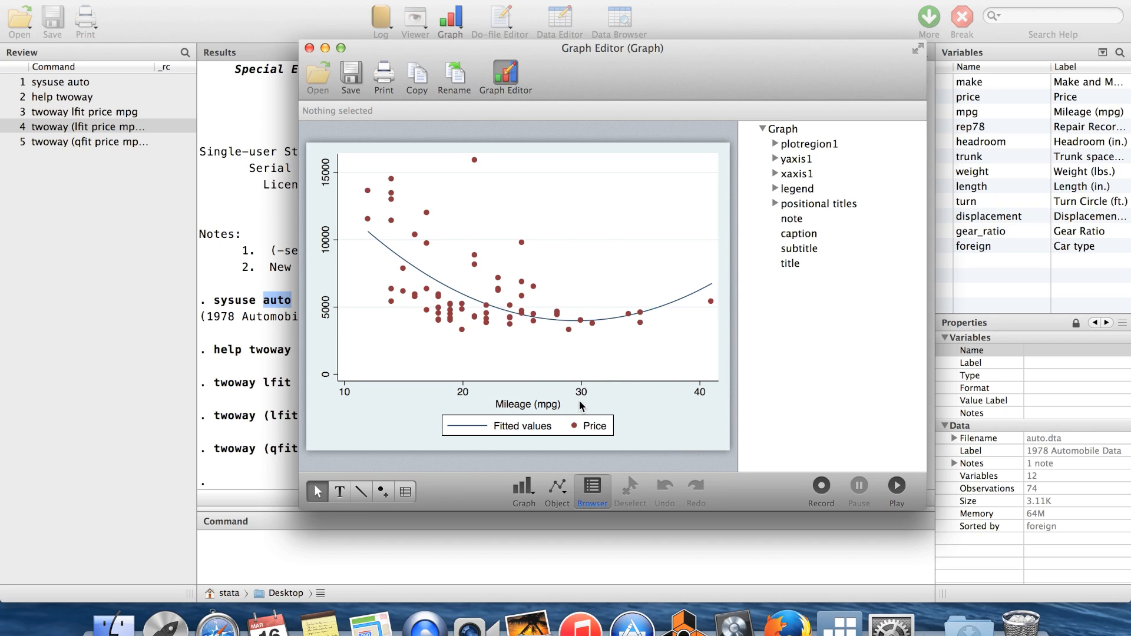
{"action": "mouse_move", "coordinate": [530, 420]}
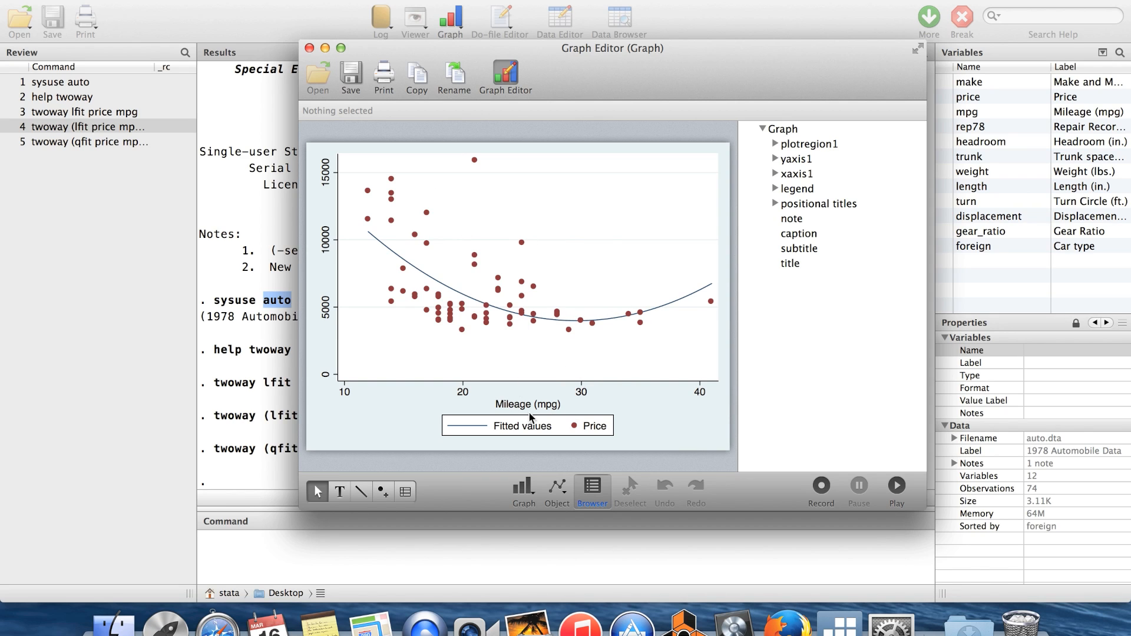
Retitle the x-axis from 'Mileage (mpg)' to 'Goats per capita'
{"action": "double_click", "coordinate": [528, 404]}
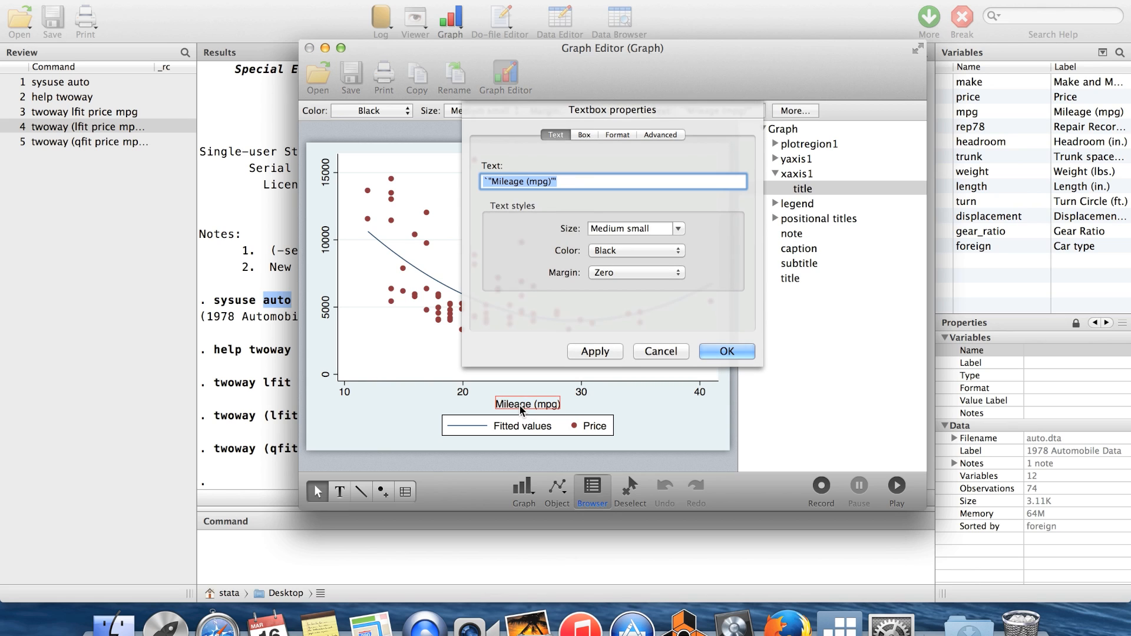
{"action": "mouse_move", "coordinate": [590, 170]}
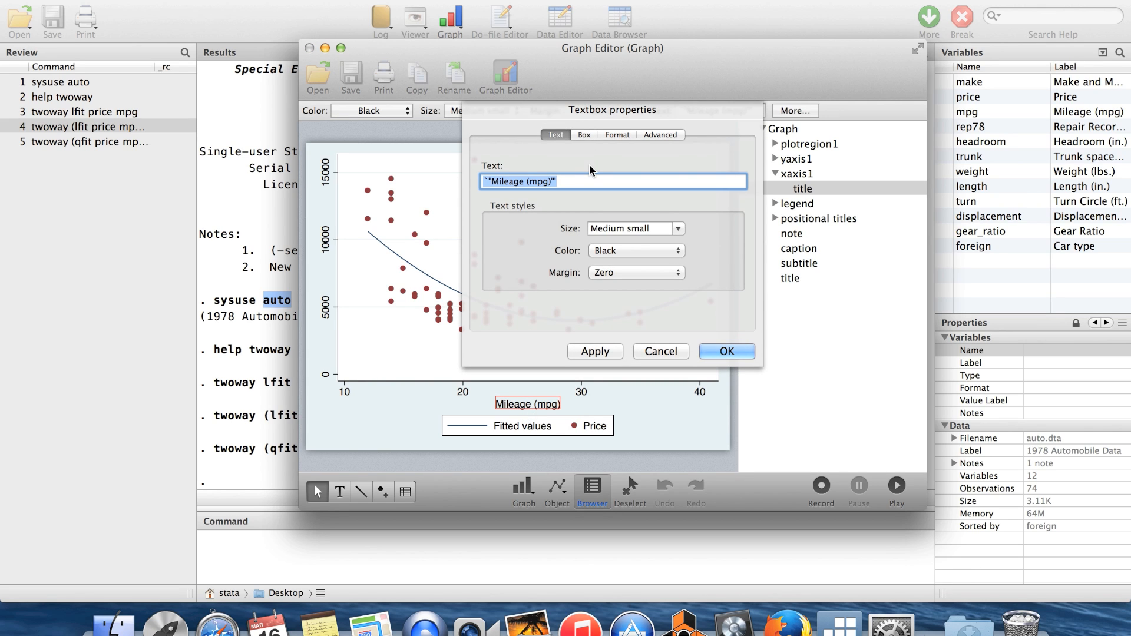
{"action": "type", "text": "Goats per capita"}
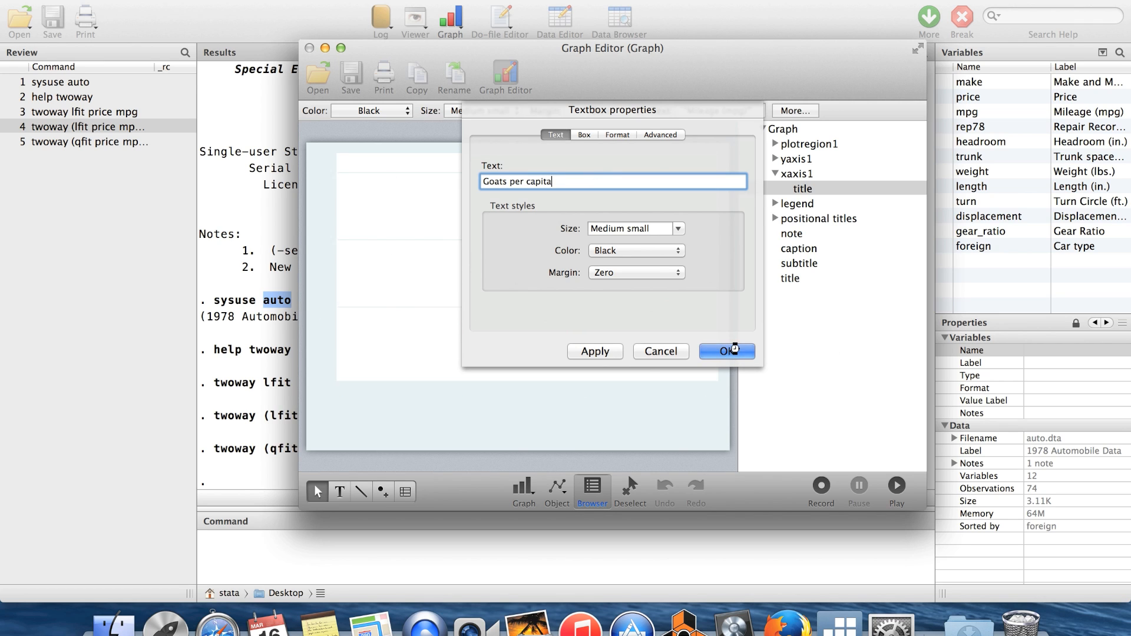
{"action": "left_click", "coordinate": [728, 352]}
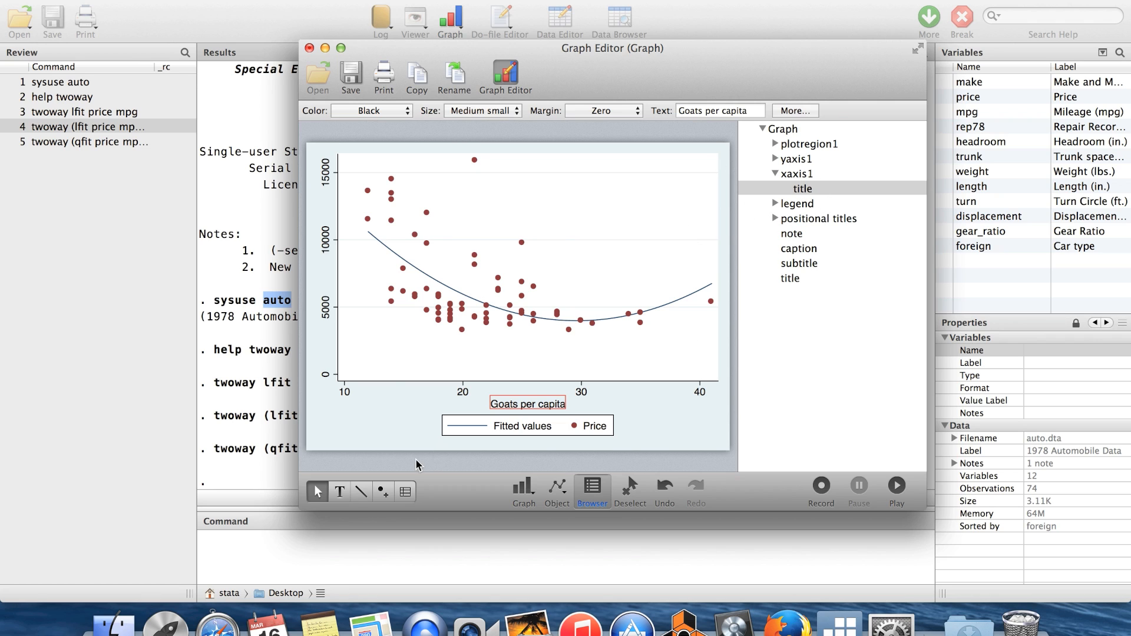
{"action": "mouse_move", "coordinate": [532, 219]}
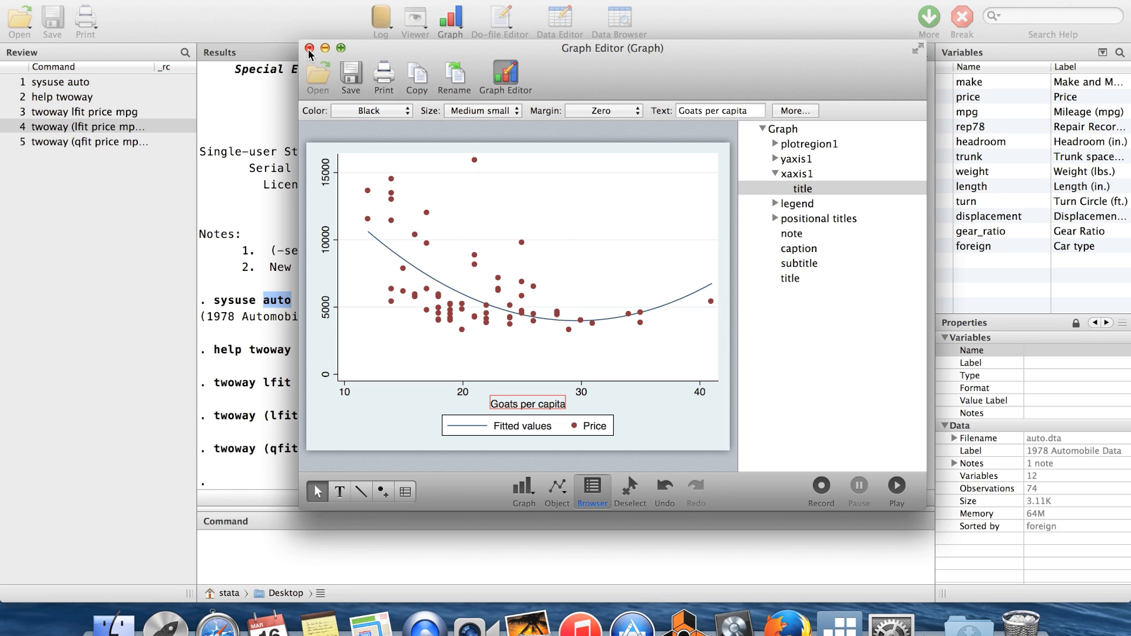
{"action": "mouse_move", "coordinate": [586, 271]}
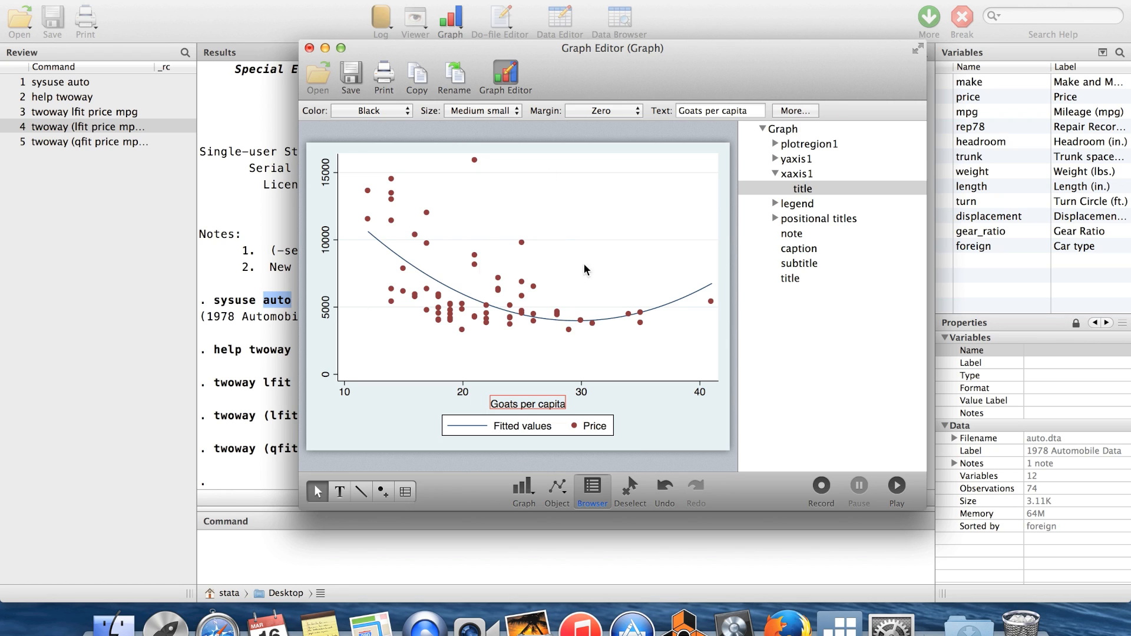
{"action": "mouse_move", "coordinate": [490, 358]}
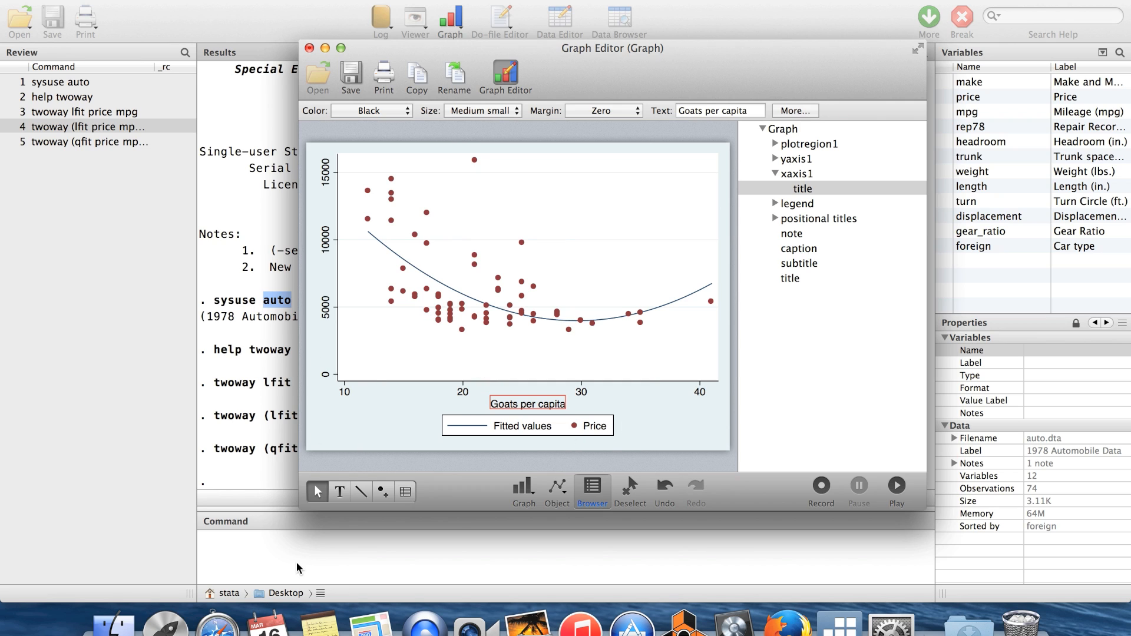
{"action": "mouse_move", "coordinate": [260, 449]}
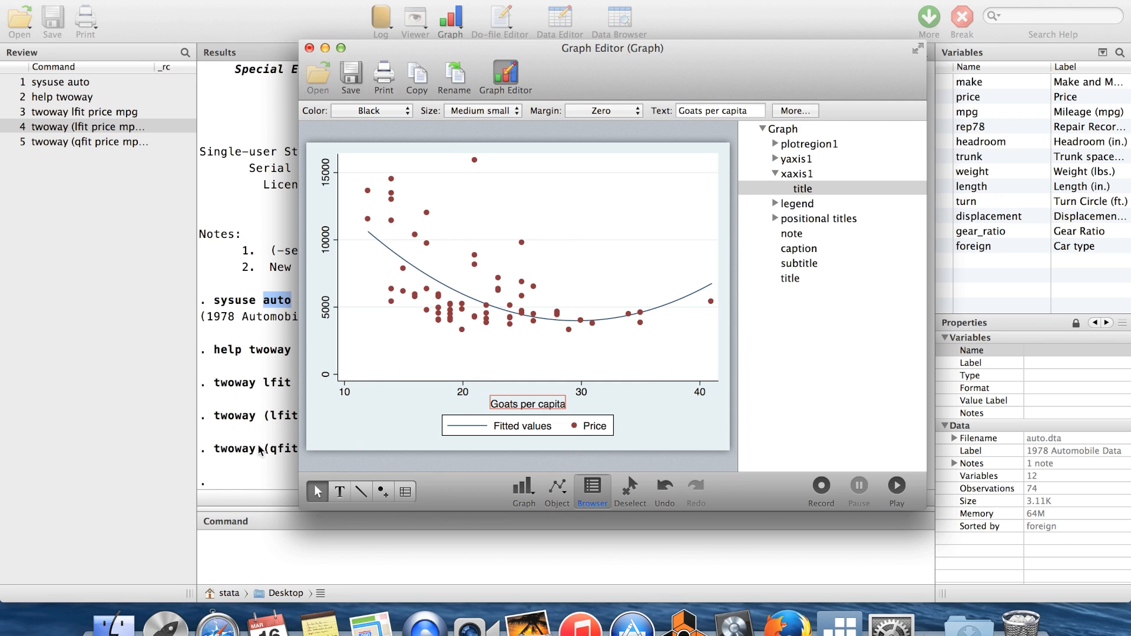
{"action": "mouse_move", "coordinate": [355, 255]}
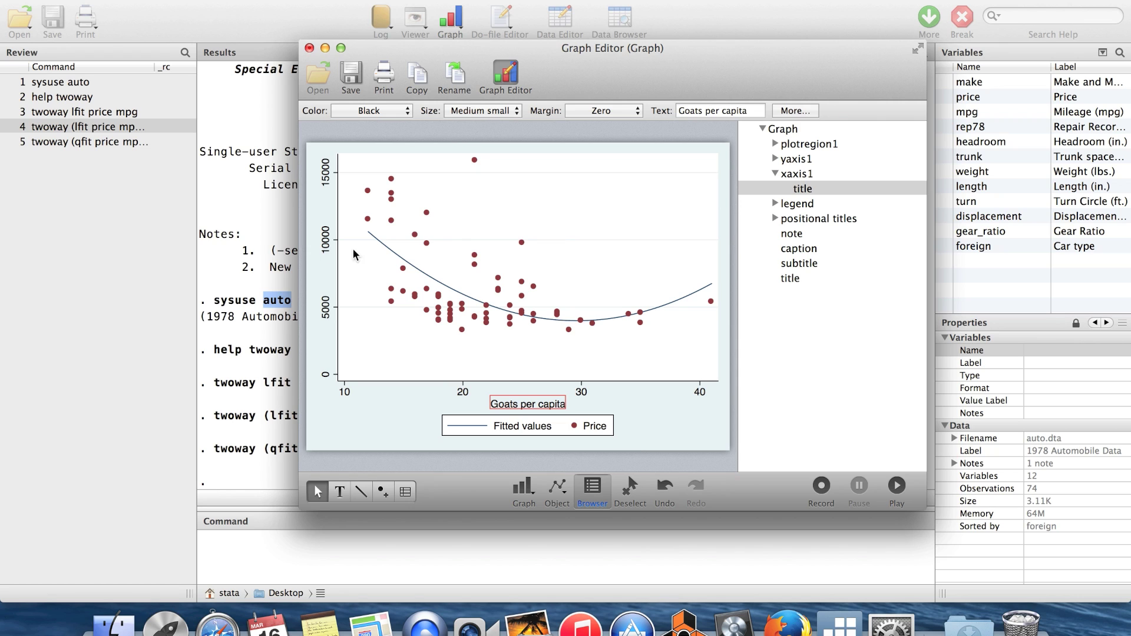
{"action": "mouse_move", "coordinate": [275, 380]}
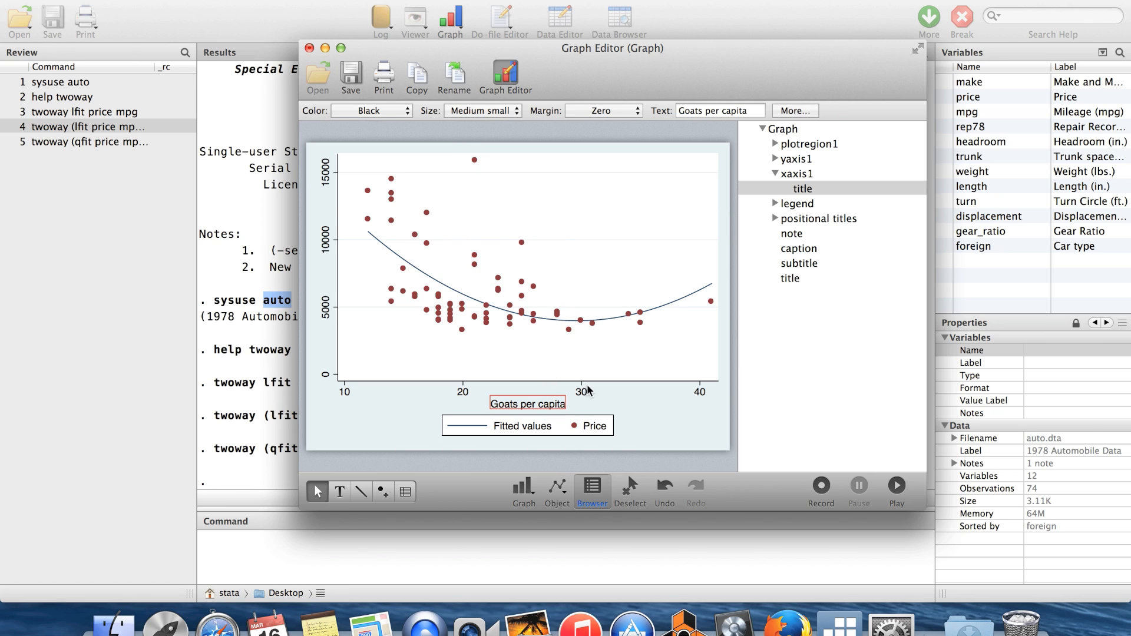
{"action": "mouse_move", "coordinate": [374, 418]}
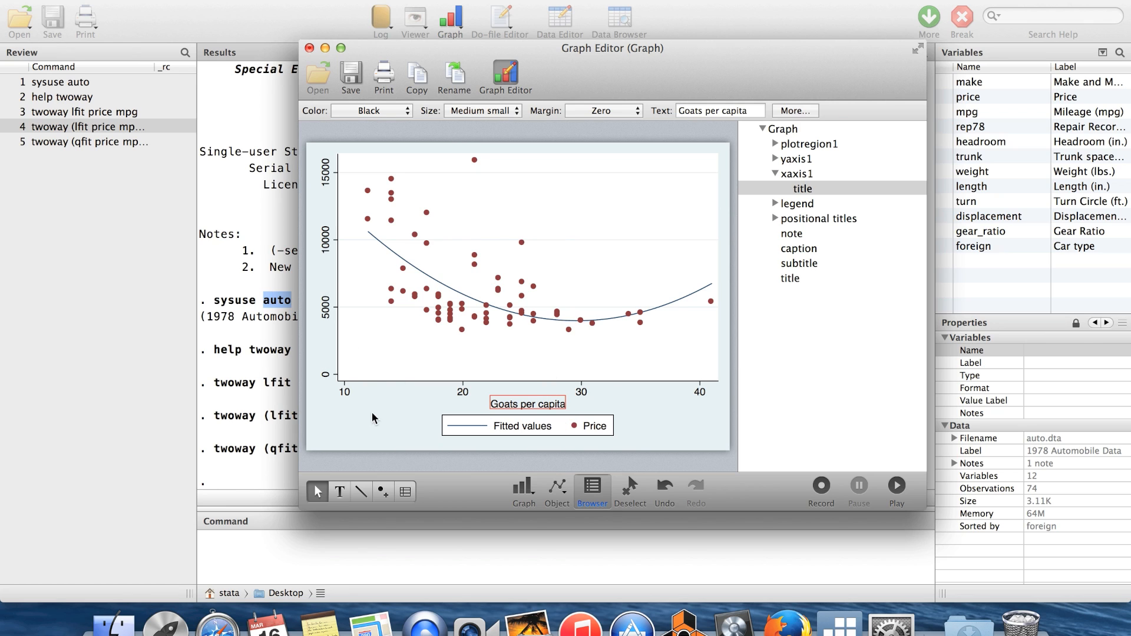
{"action": "mouse_move", "coordinate": [648, 412]}
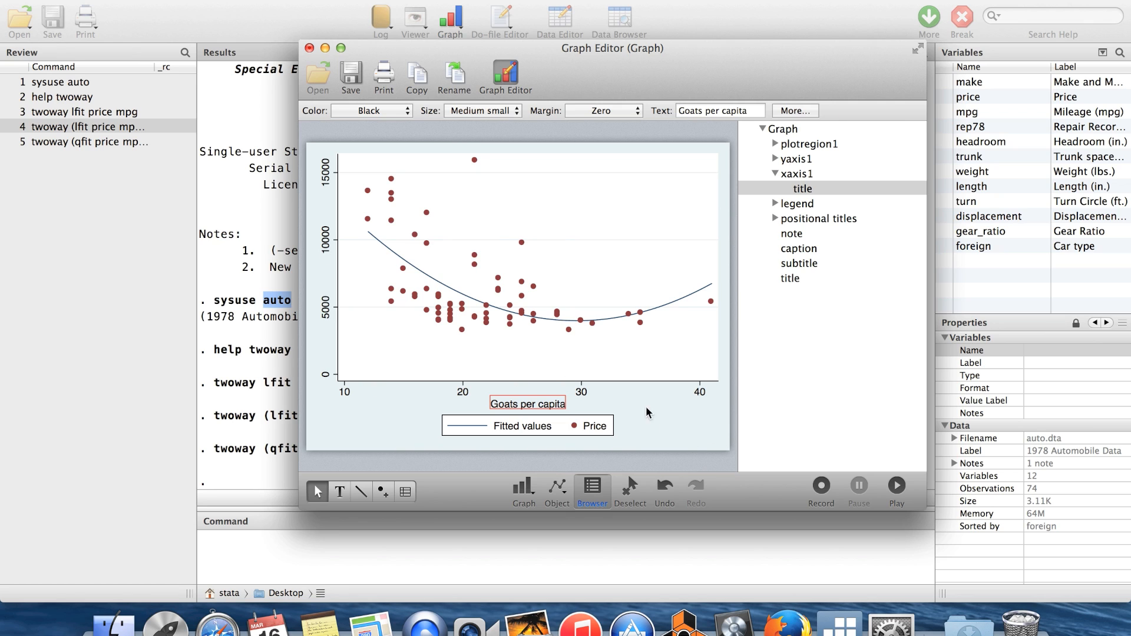
{"action": "mouse_move", "coordinate": [679, 413]}
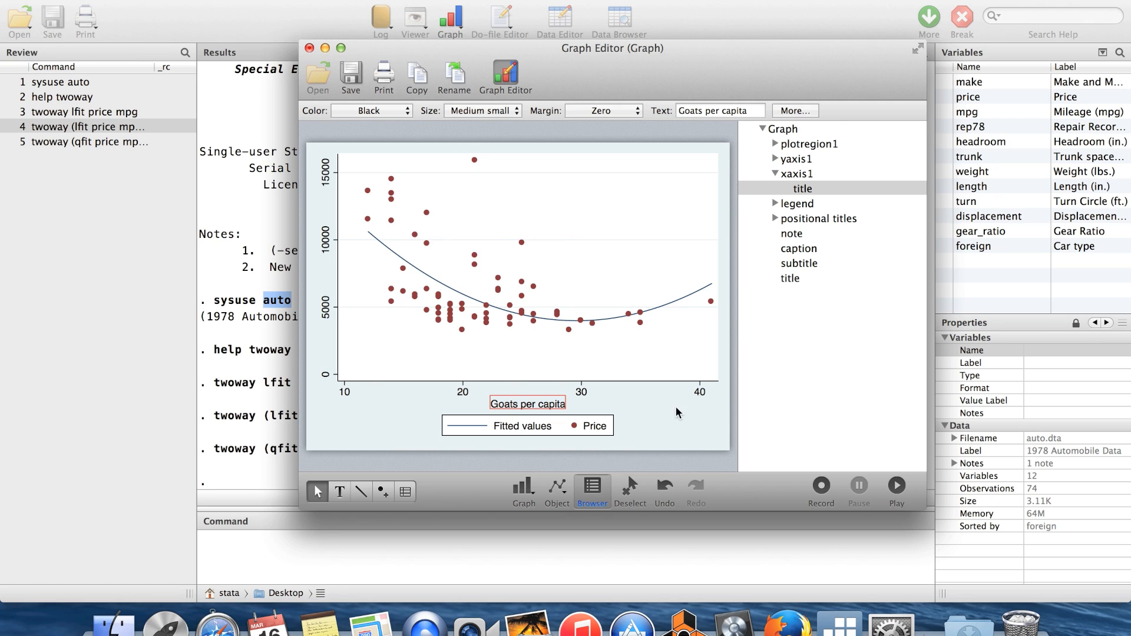
{"action": "mouse_move", "coordinate": [691, 431]}
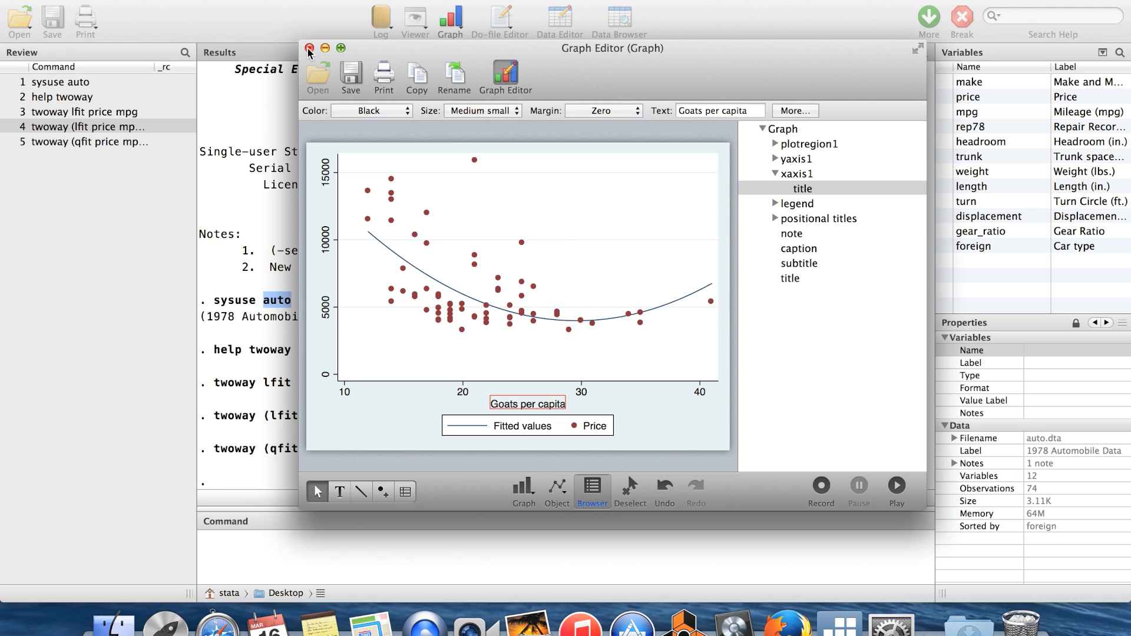
{"action": "mouse_move", "coordinate": [528, 257]}
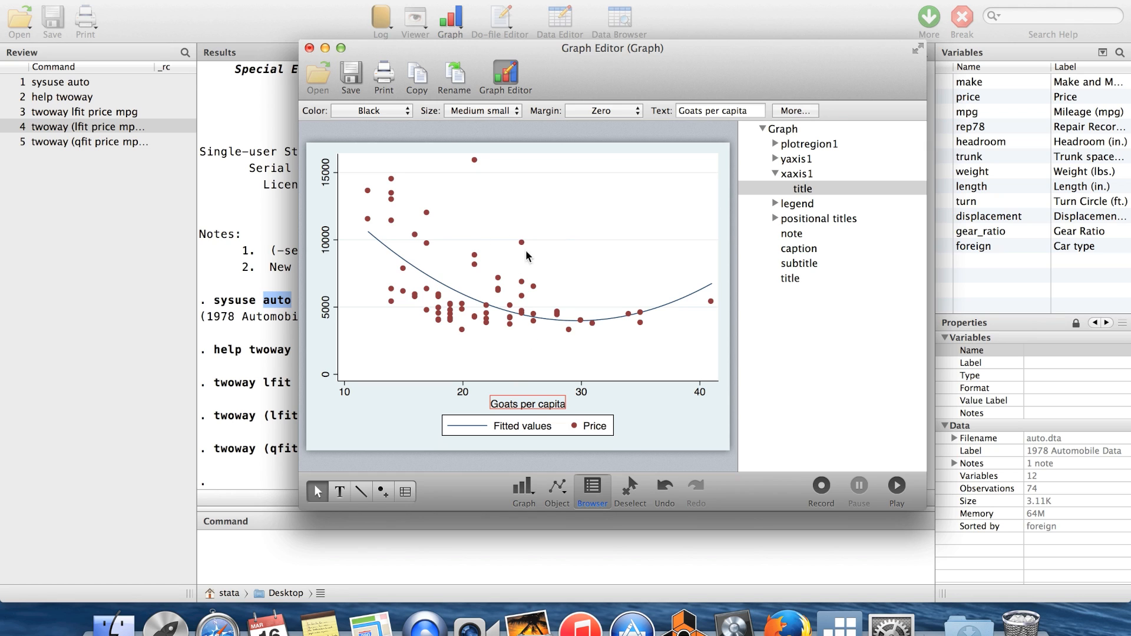
{"action": "mouse_move", "coordinate": [394, 325]}
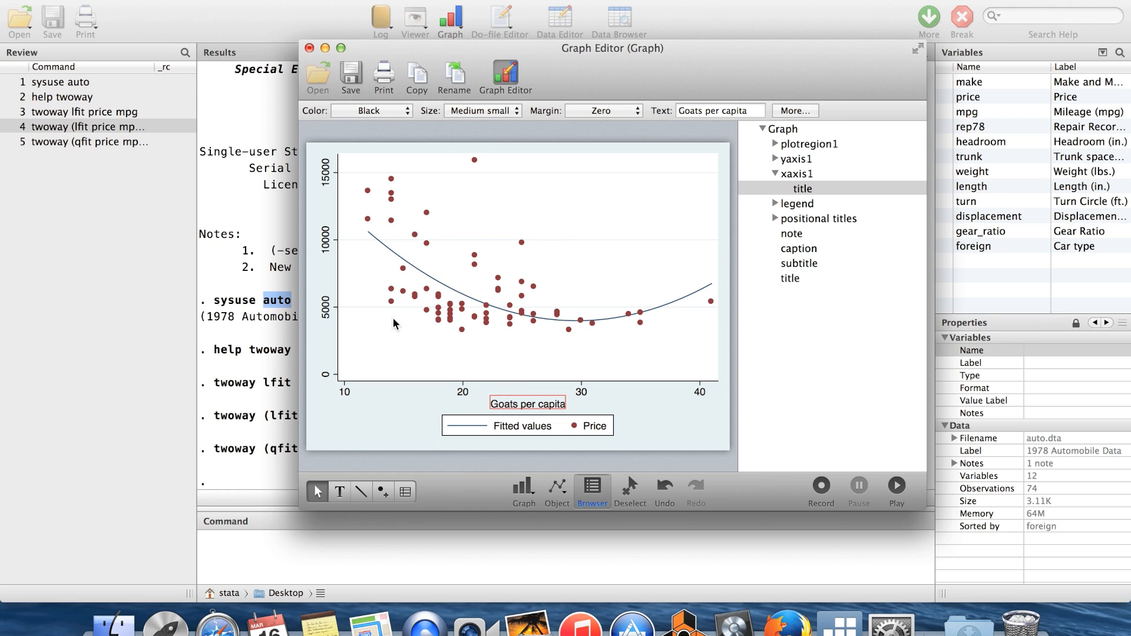
{"action": "mouse_move", "coordinate": [310, 49]}
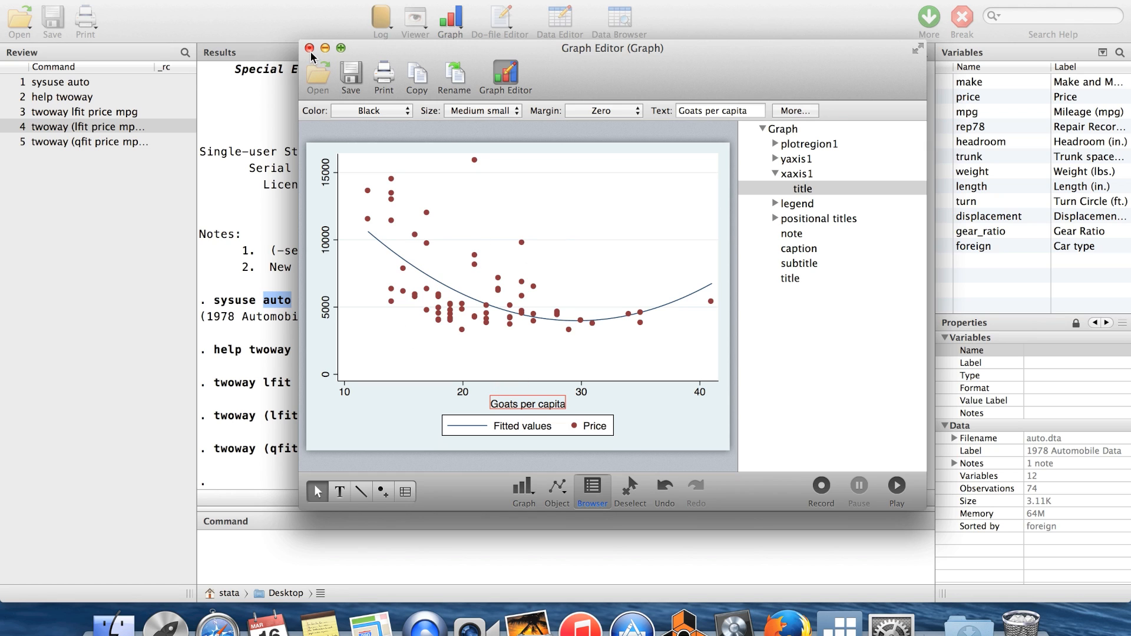
Close the Graph Editor, choosing Don't Save to discard the changes
{"action": "left_click", "coordinate": [310, 48]}
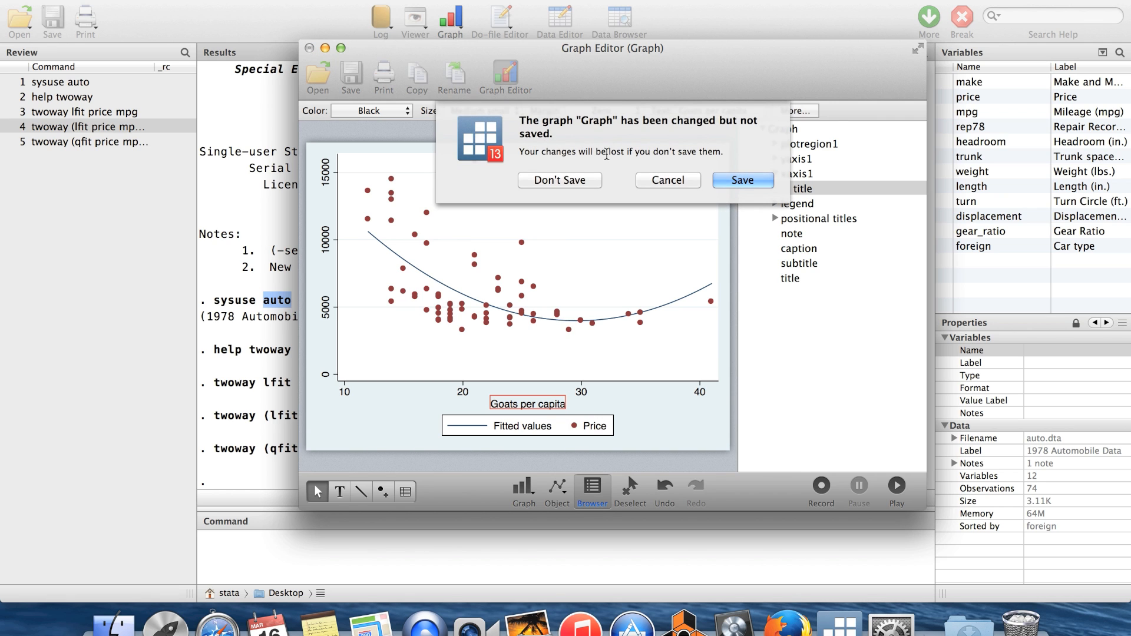
{"action": "left_click", "coordinate": [560, 180]}
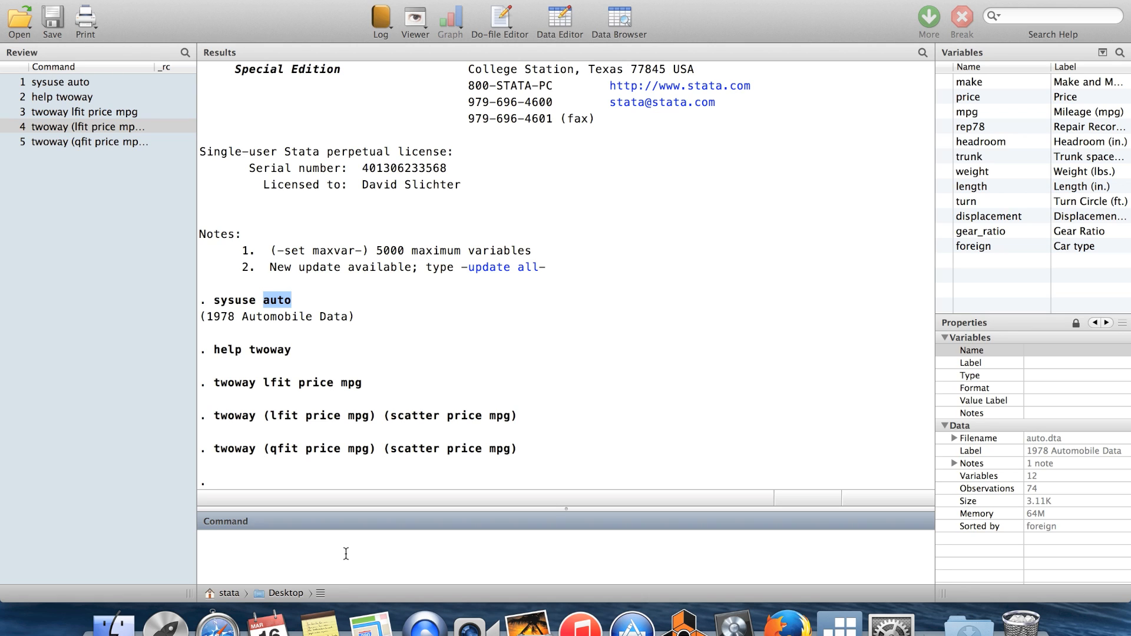
Run 'kdensity mpg' to draw a kernel density estimate of mileage
{"action": "type", "text": "kens"}
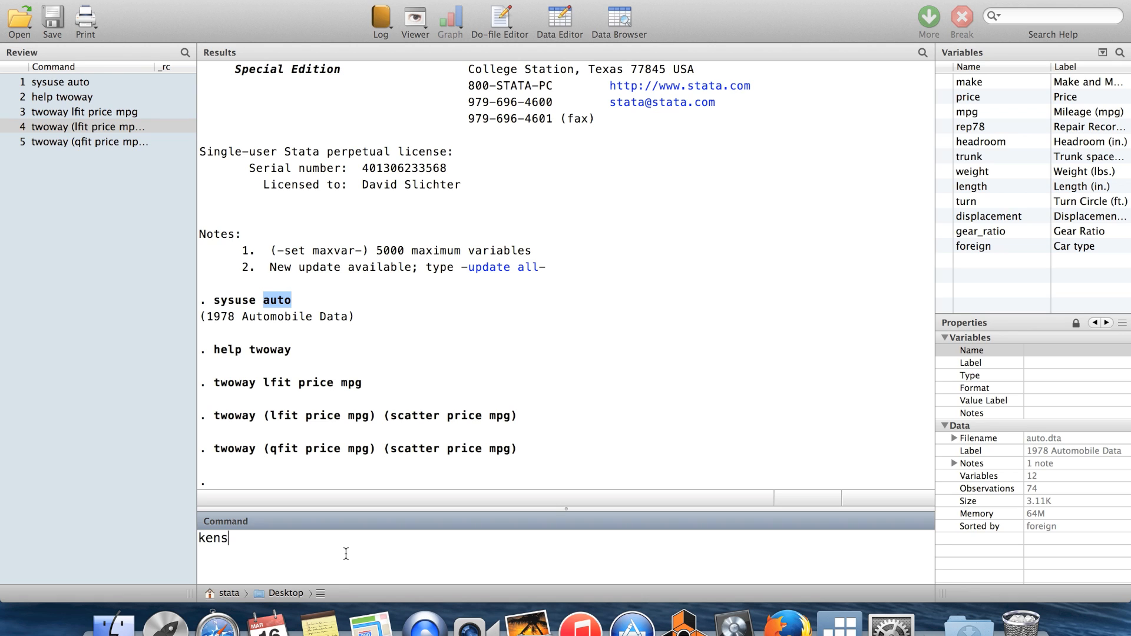
{"action": "key", "text": "BackSpace"}
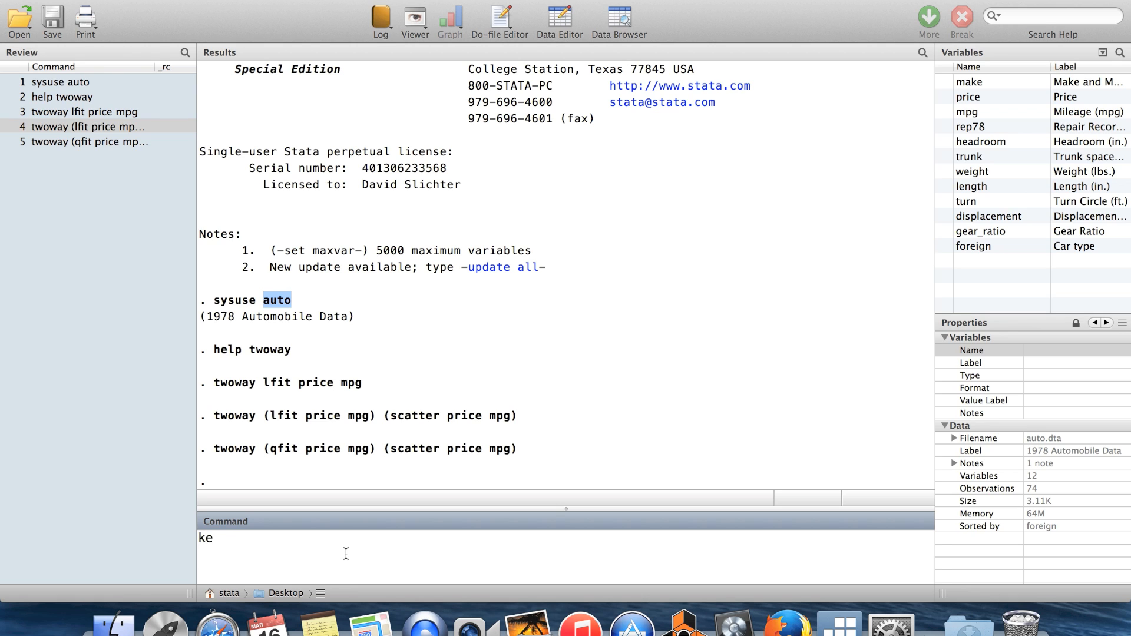
{"action": "type", "text": "density"}
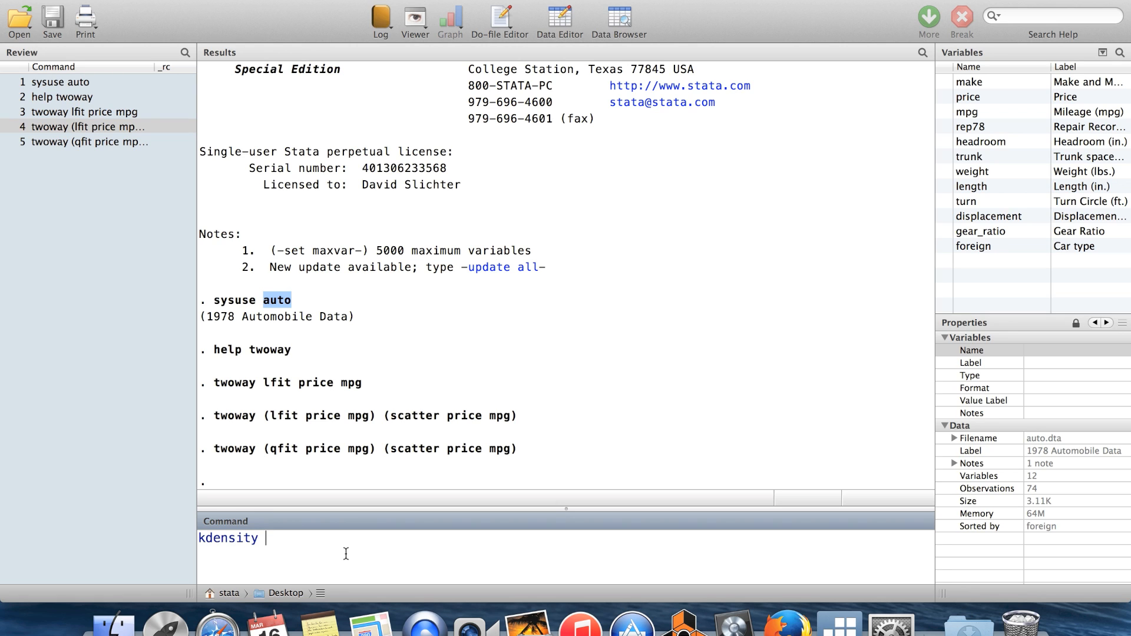
{"action": "type", "text": "mpg"}
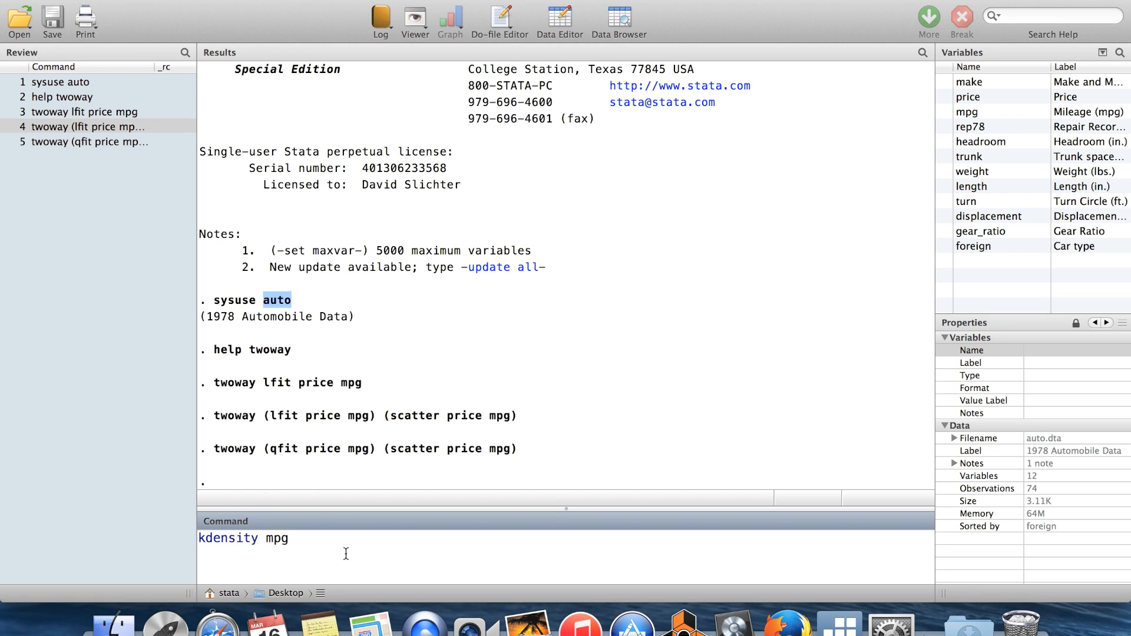
{"action": "triple_click", "coordinate": [242, 539]}
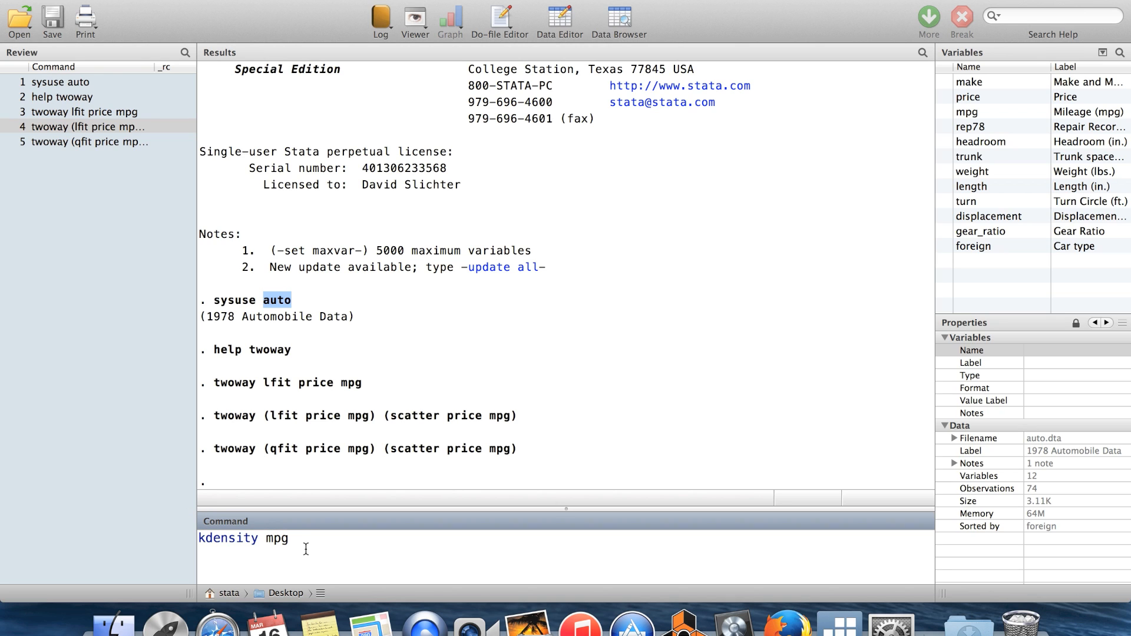
{"action": "key", "text": "Return"}
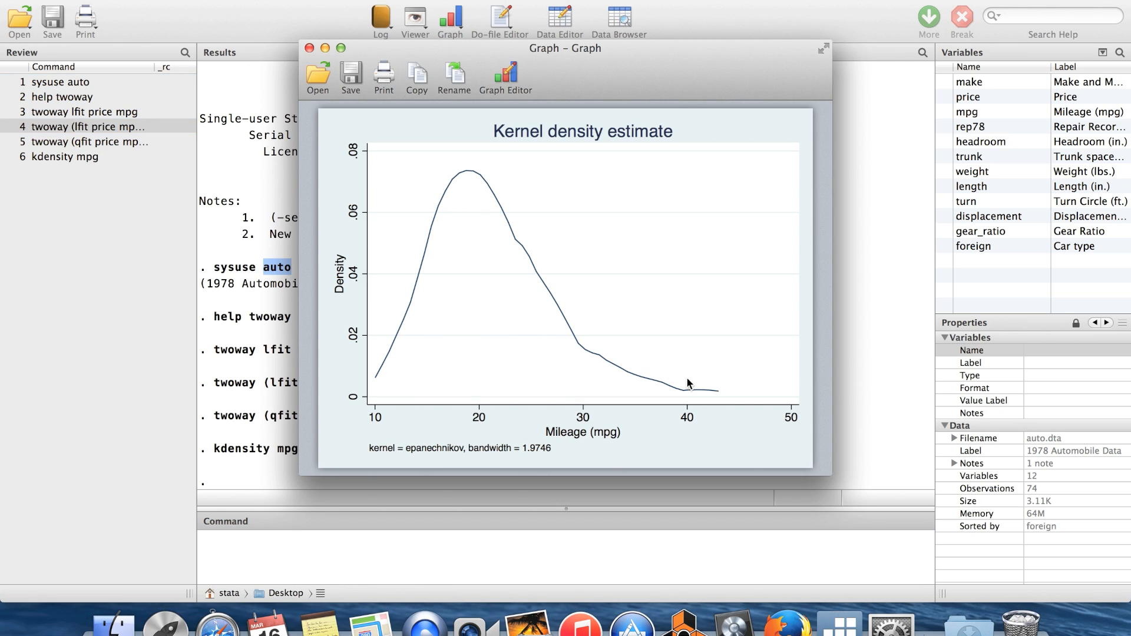
{"action": "mouse_move", "coordinate": [534, 297]}
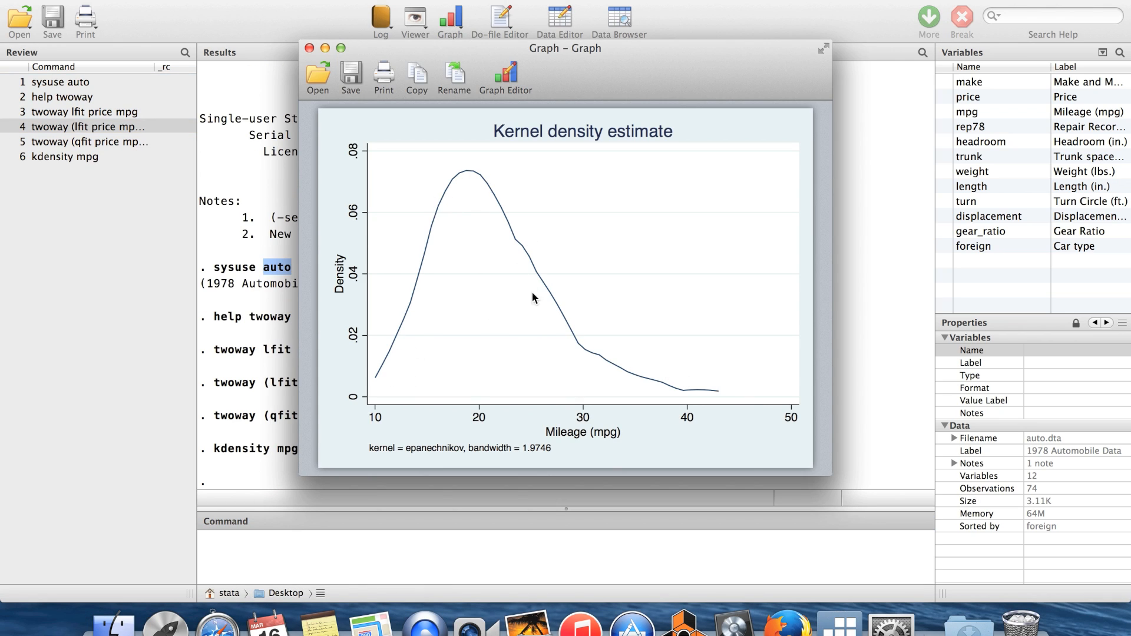
{"action": "mouse_move", "coordinate": [537, 248]}
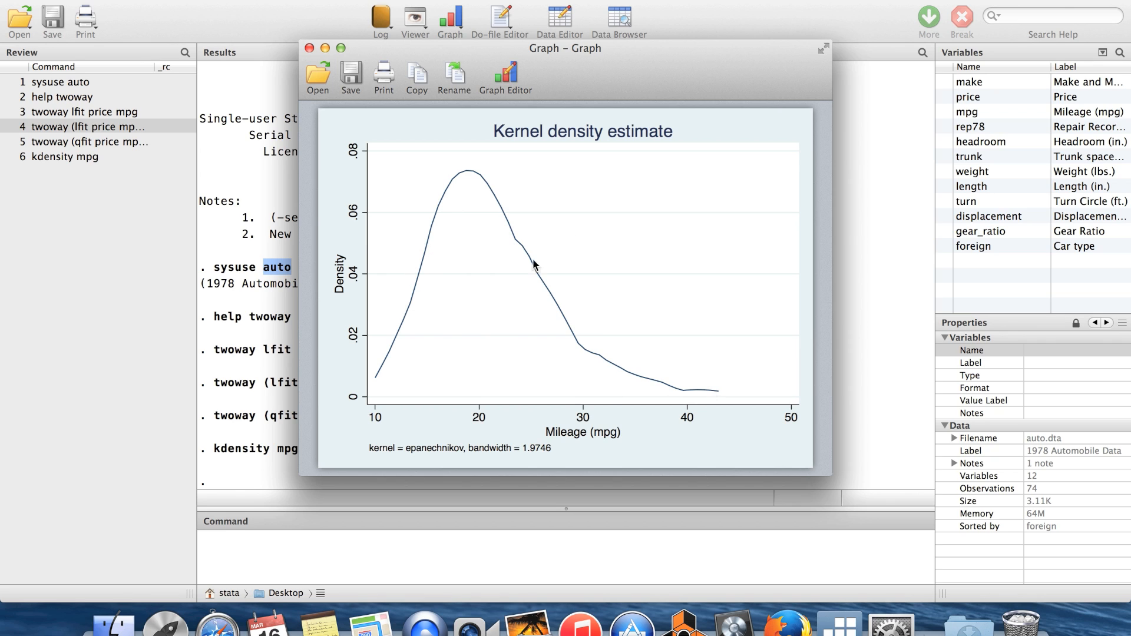
{"action": "mouse_move", "coordinate": [592, 302]}
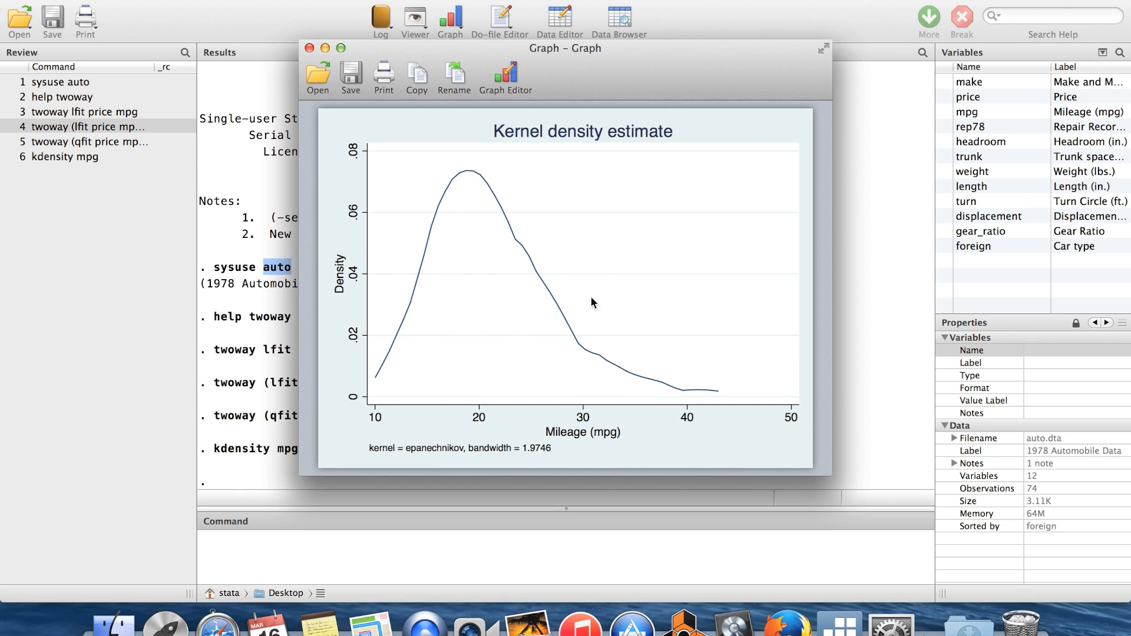
{"action": "mouse_move", "coordinate": [605, 360]}
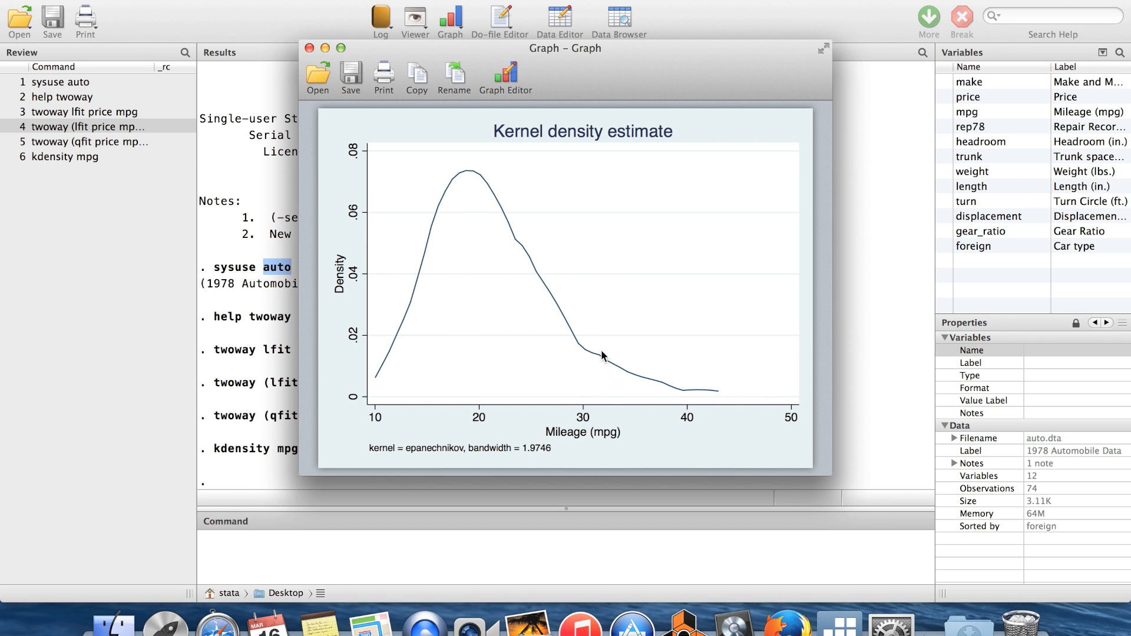
{"action": "mouse_move", "coordinate": [608, 382]}
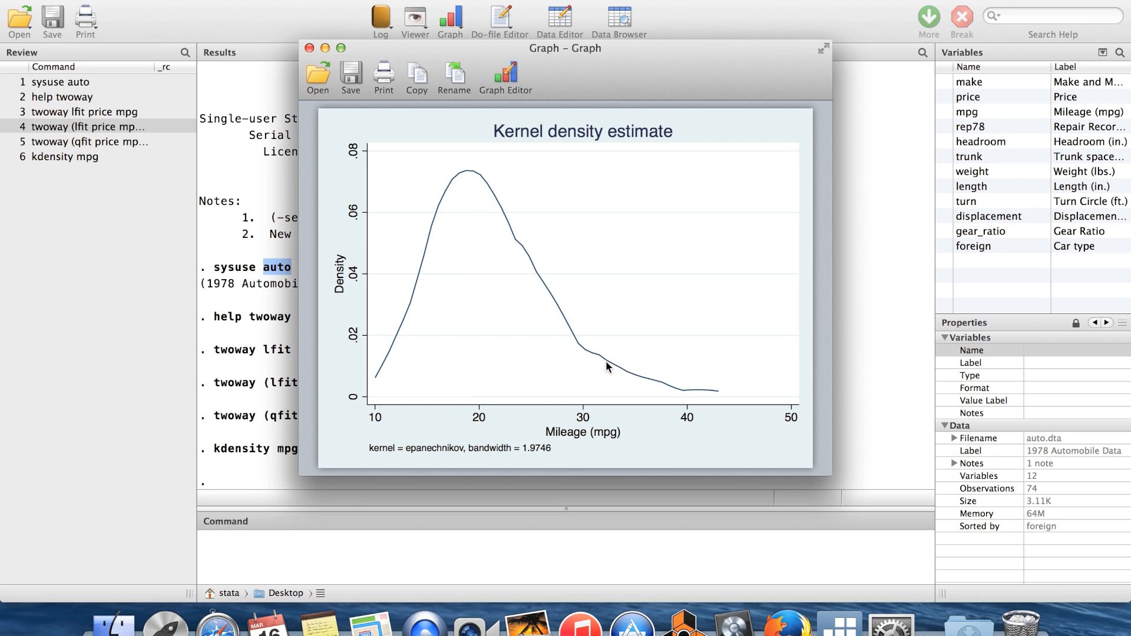
{"action": "mouse_move", "coordinate": [584, 384]}
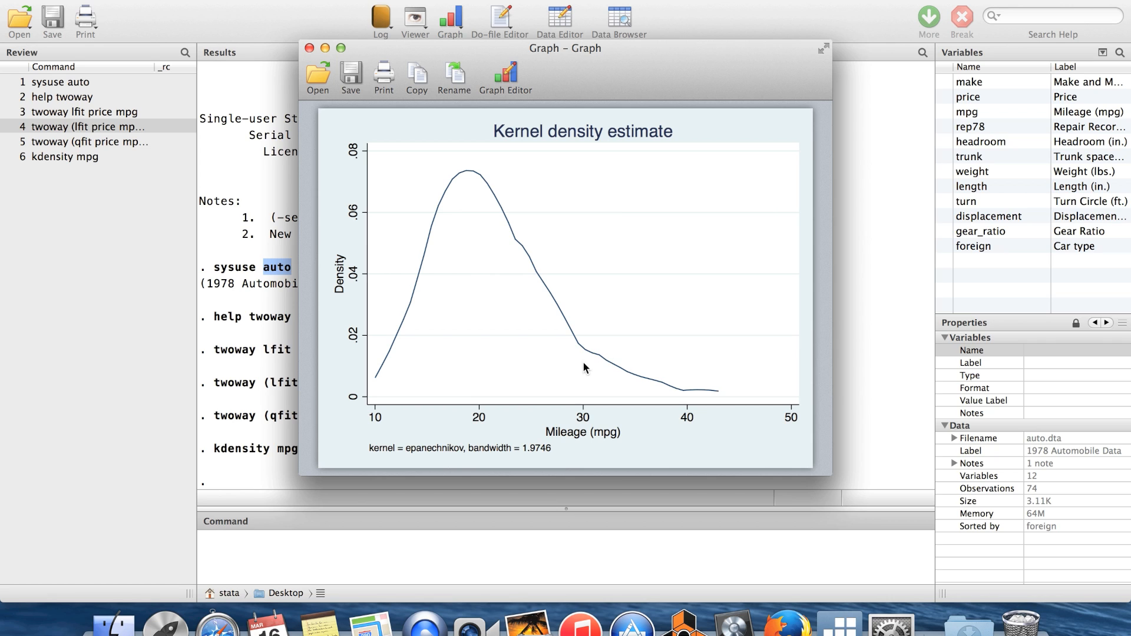
{"action": "mouse_move", "coordinate": [602, 381]}
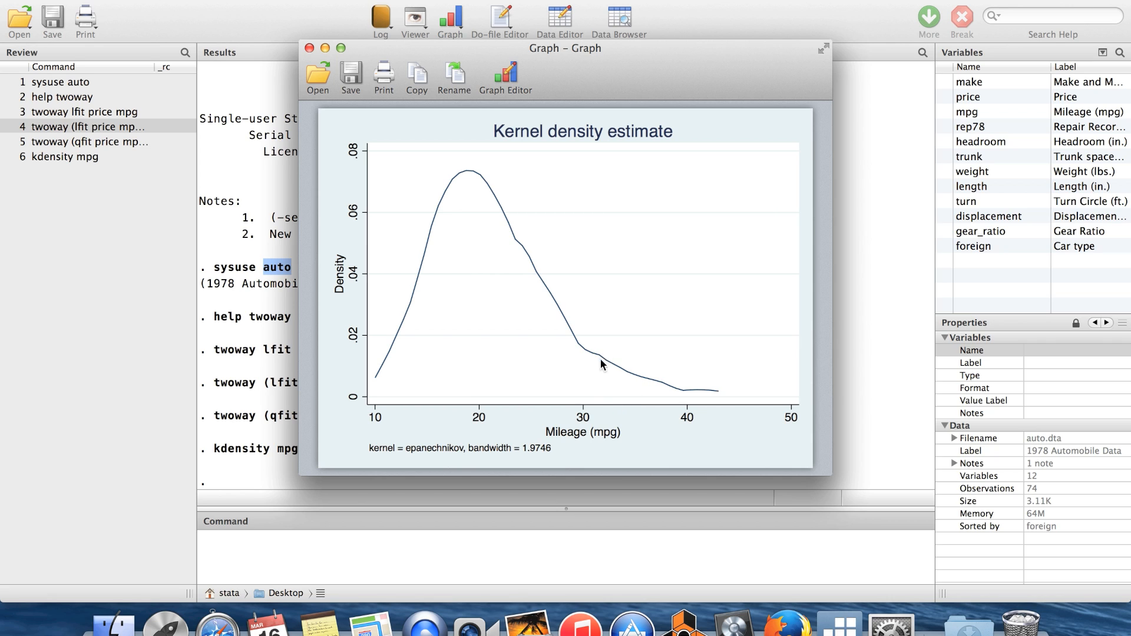
{"action": "mouse_move", "coordinate": [604, 372]}
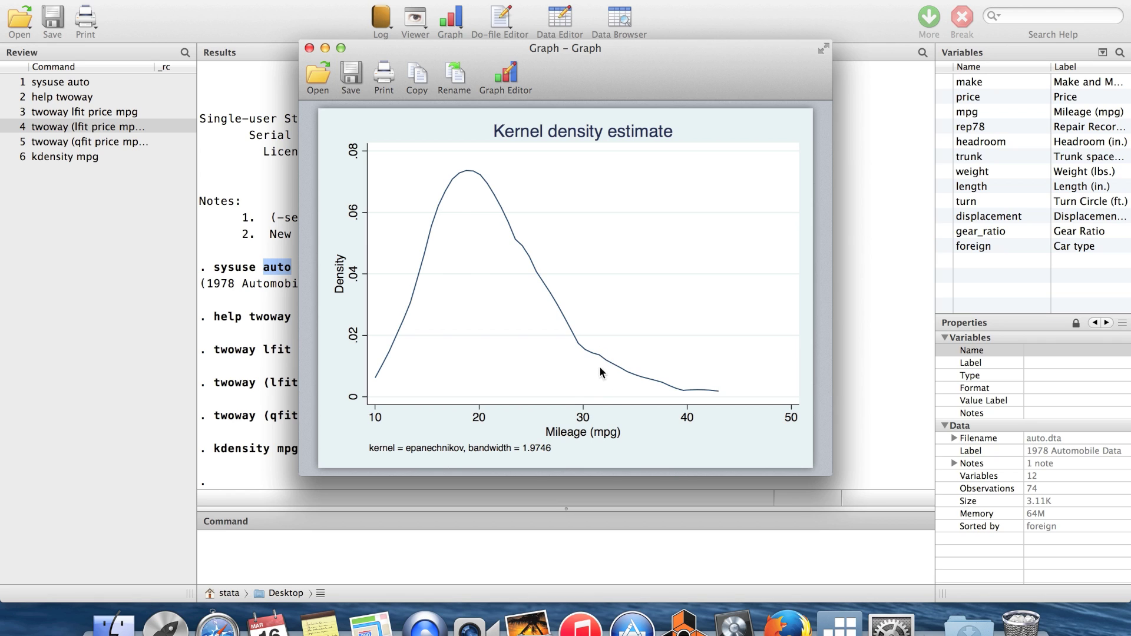
{"action": "mouse_move", "coordinate": [622, 403]}
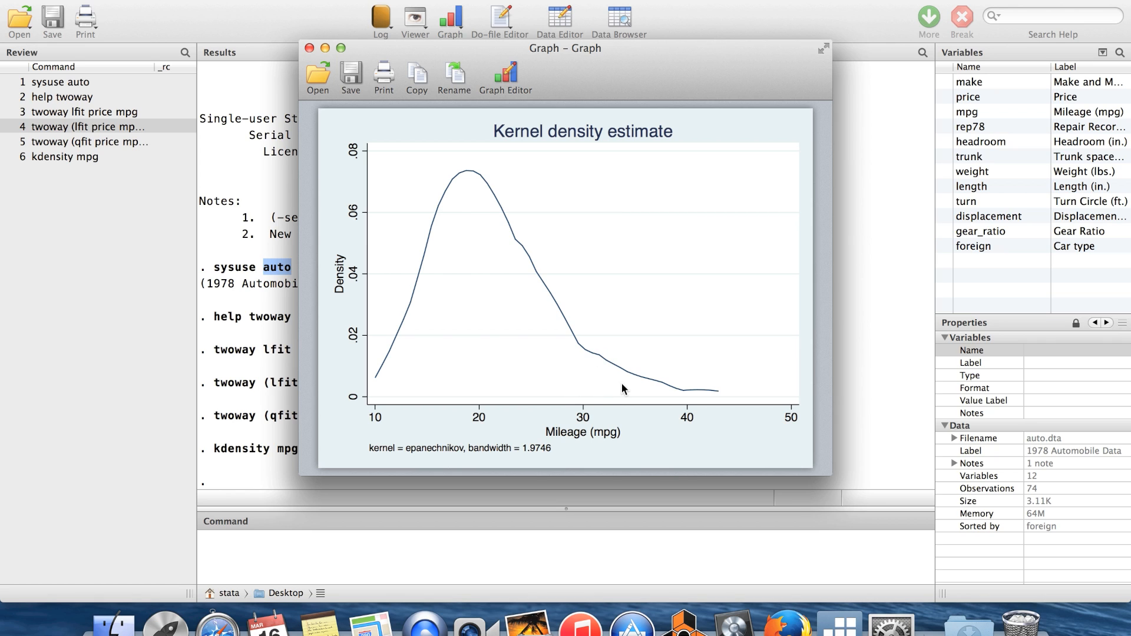
{"action": "mouse_move", "coordinate": [595, 379]}
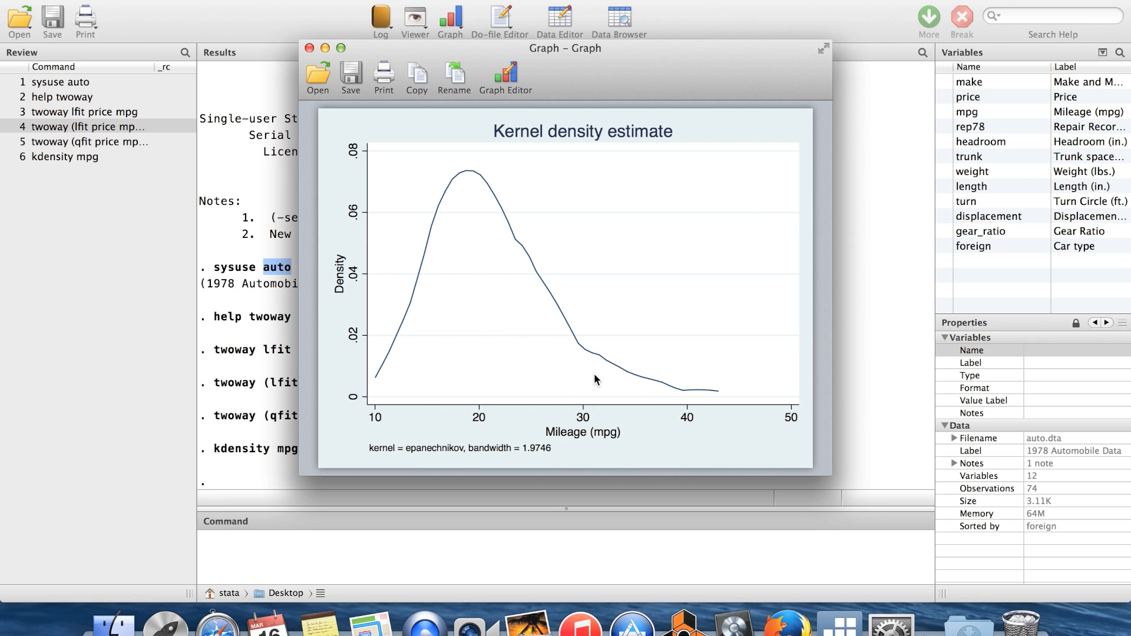
{"action": "mouse_move", "coordinate": [747, 389]}
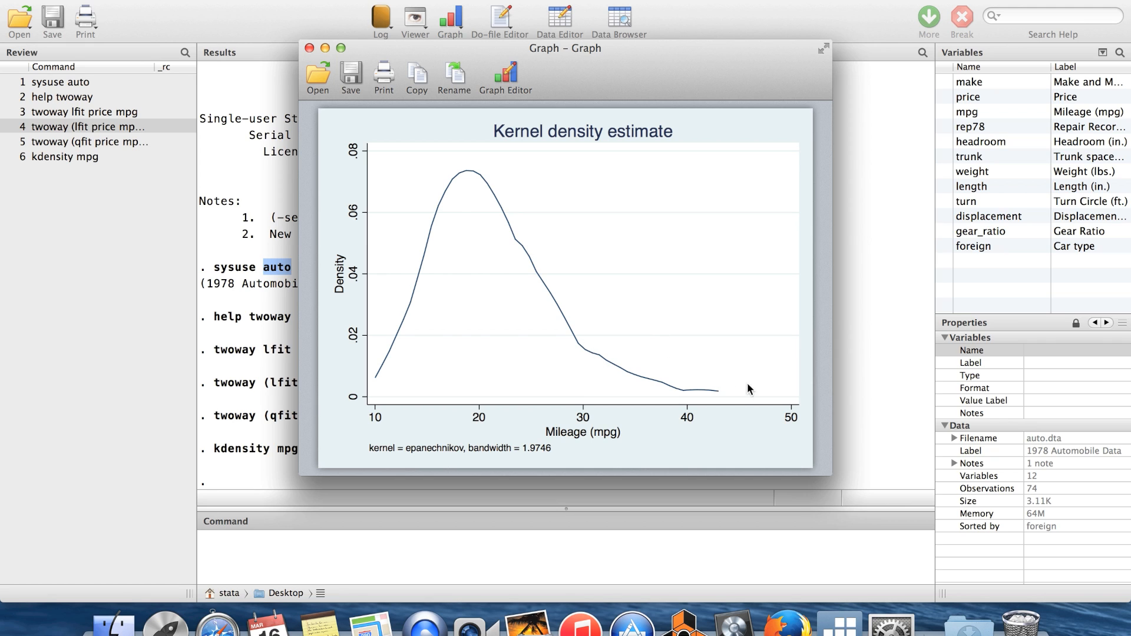
{"action": "mouse_move", "coordinate": [719, 412]}
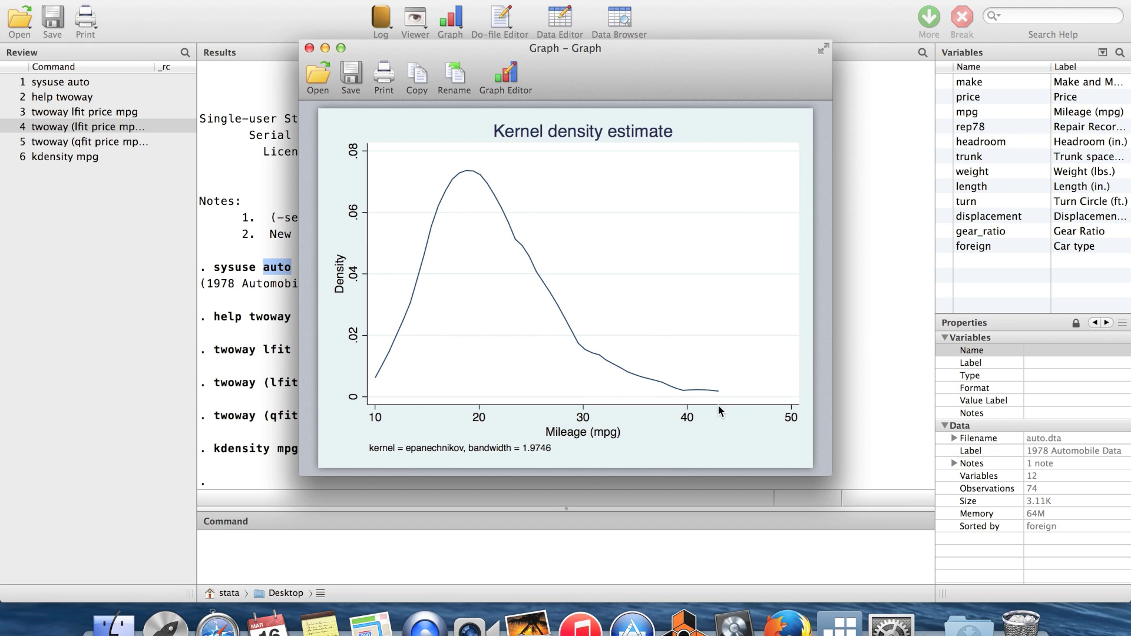
{"action": "mouse_move", "coordinate": [653, 368]}
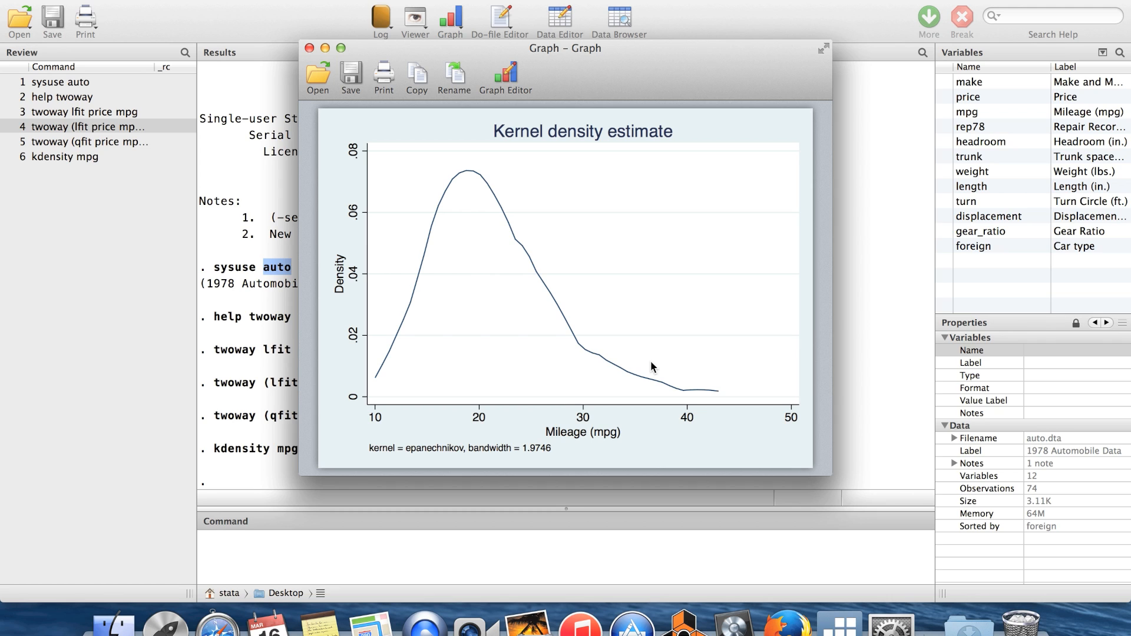
{"action": "mouse_move", "coordinate": [602, 334]}
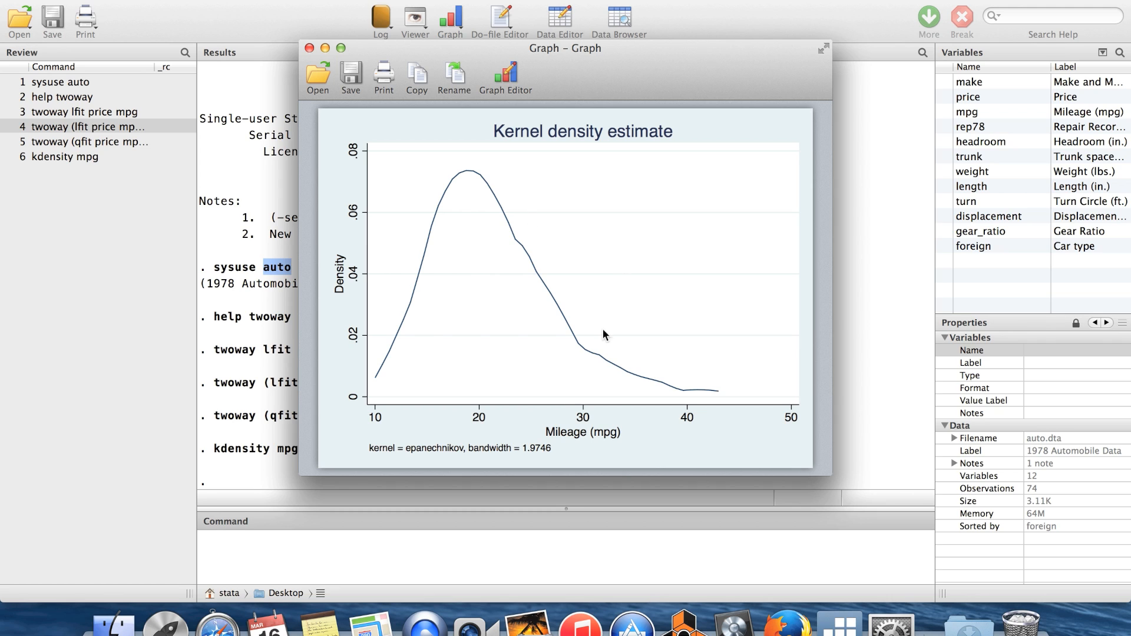
{"action": "mouse_move", "coordinate": [293, 118]}
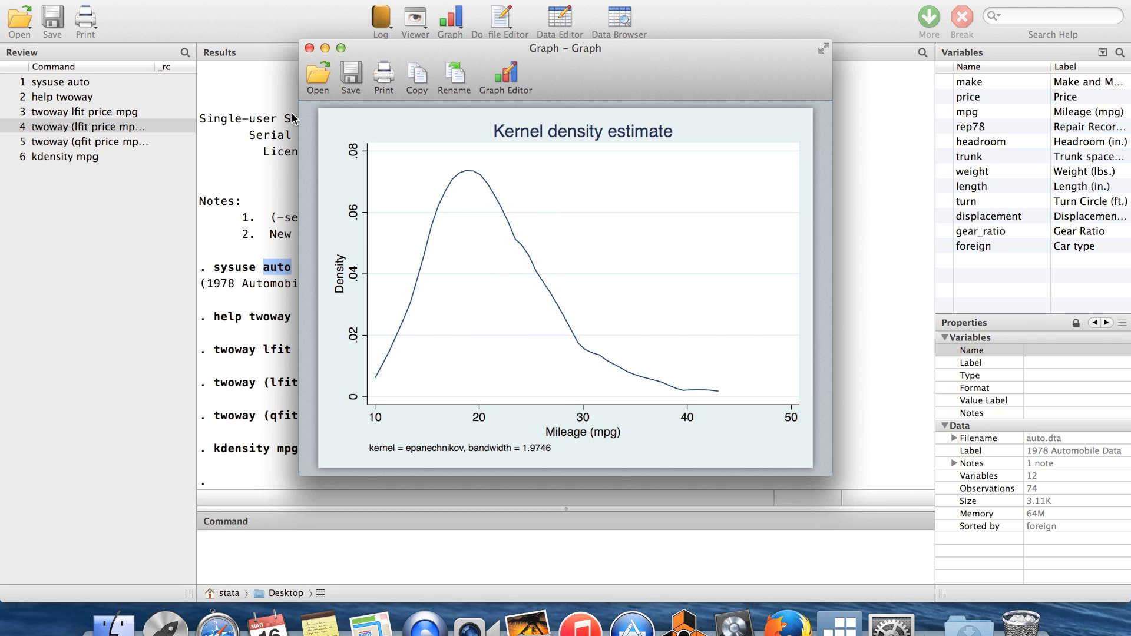
Close the kernel density graph window
{"action": "left_click", "coordinate": [314, 48]}
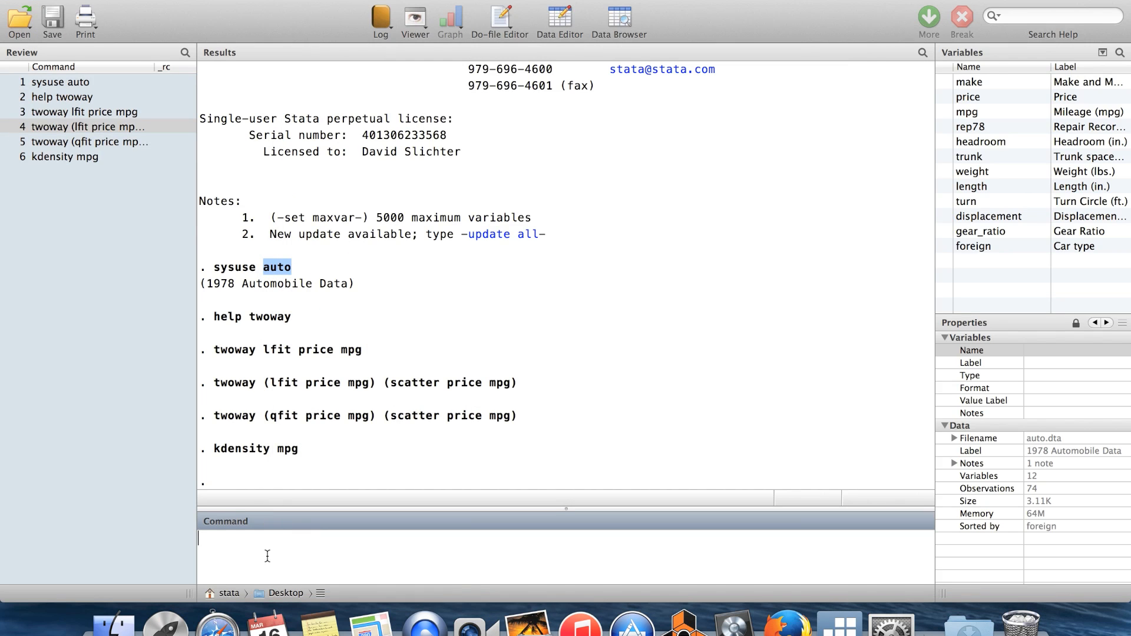
{"action": "mouse_move", "coordinate": [368, 441]}
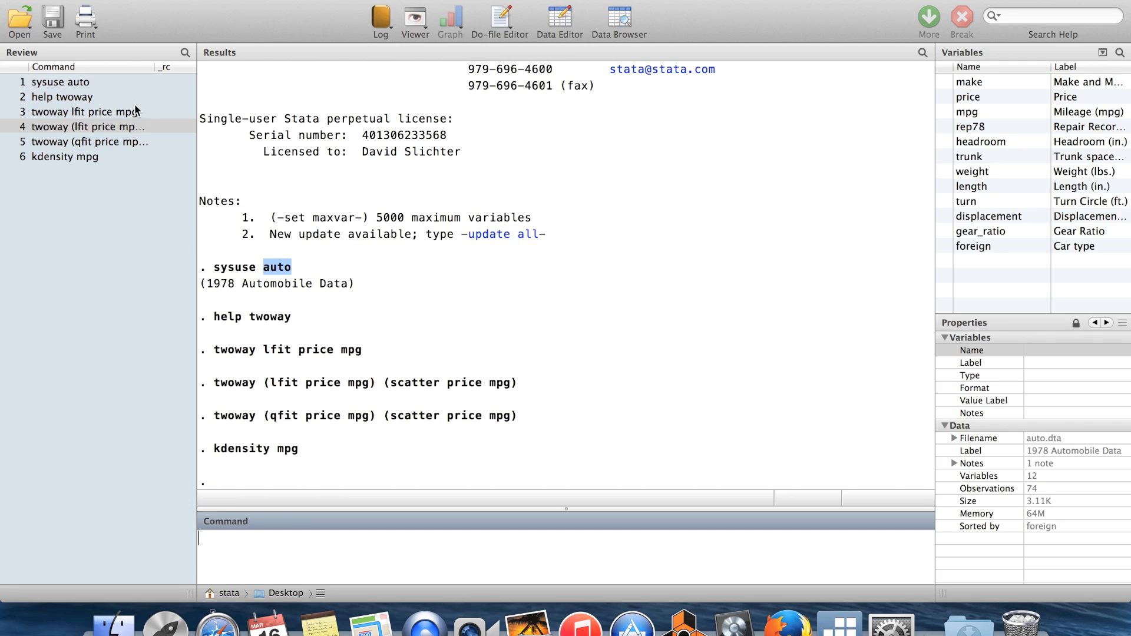
Recall the earlier twoway lfit price mpg command from the Review panel
{"action": "left_click", "coordinate": [76, 111]}
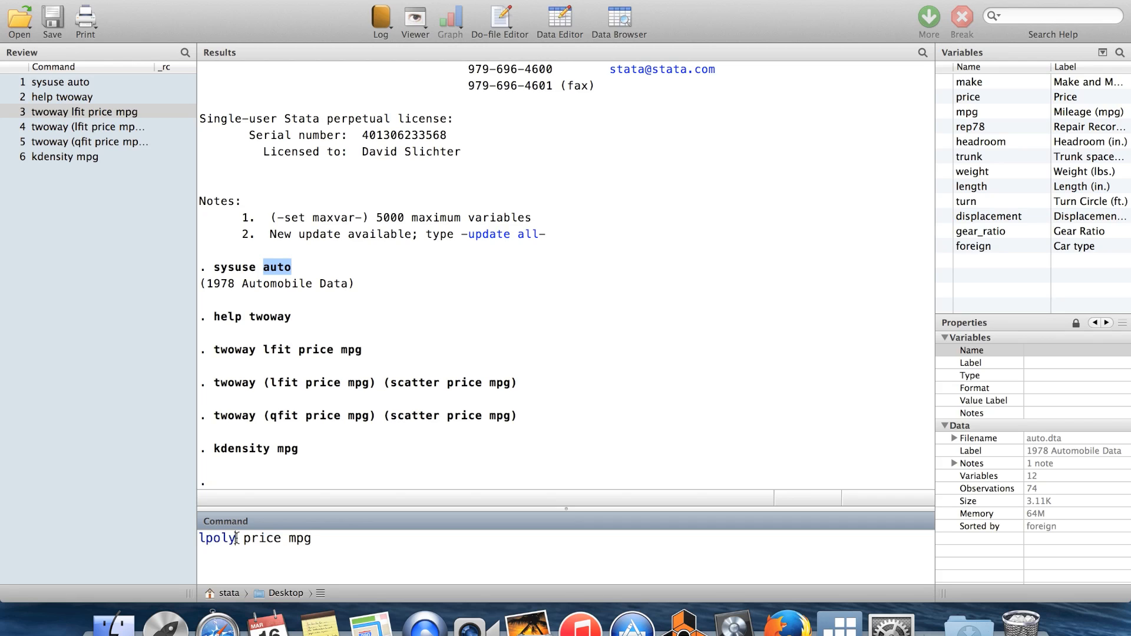
{"action": "mouse_move", "coordinate": [330, 551]}
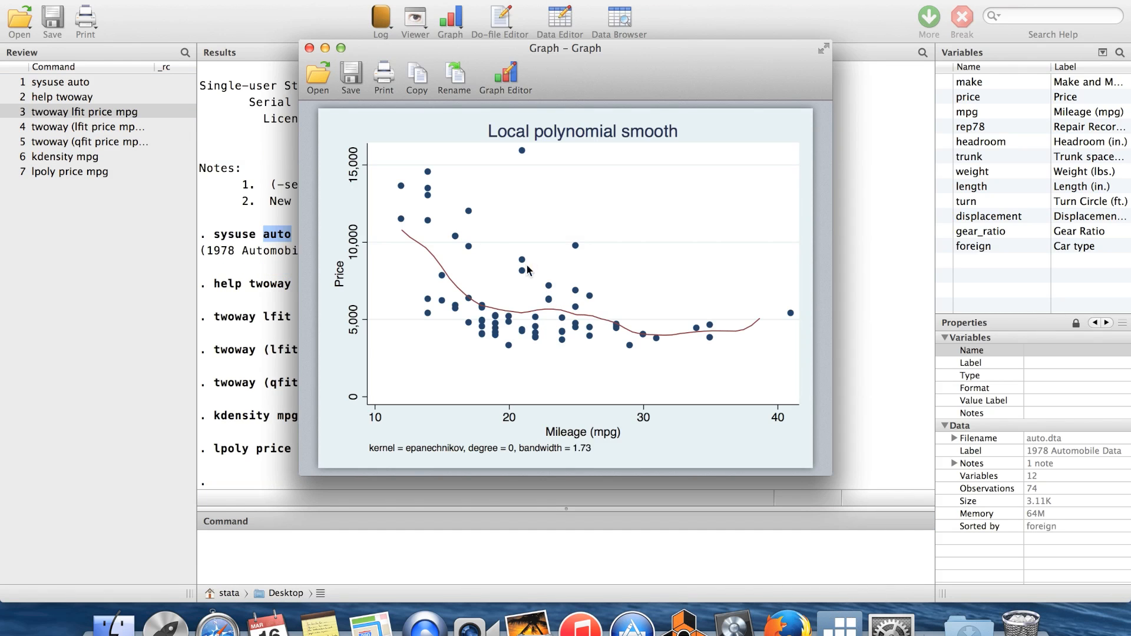
{"action": "mouse_move", "coordinate": [547, 321]}
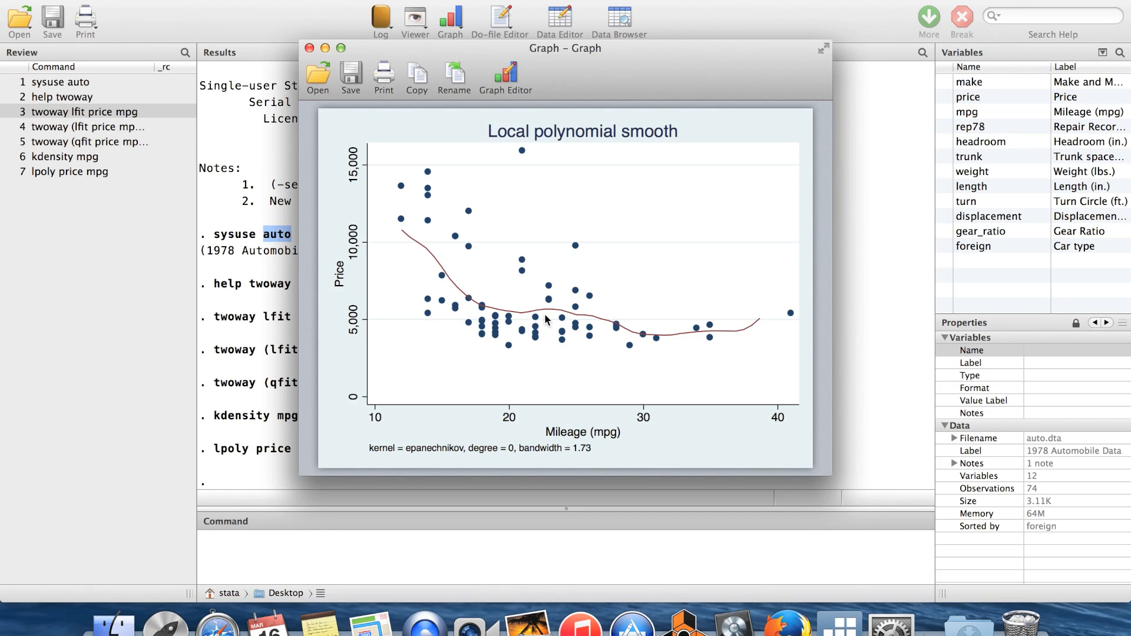
{"action": "mouse_move", "coordinate": [619, 330]}
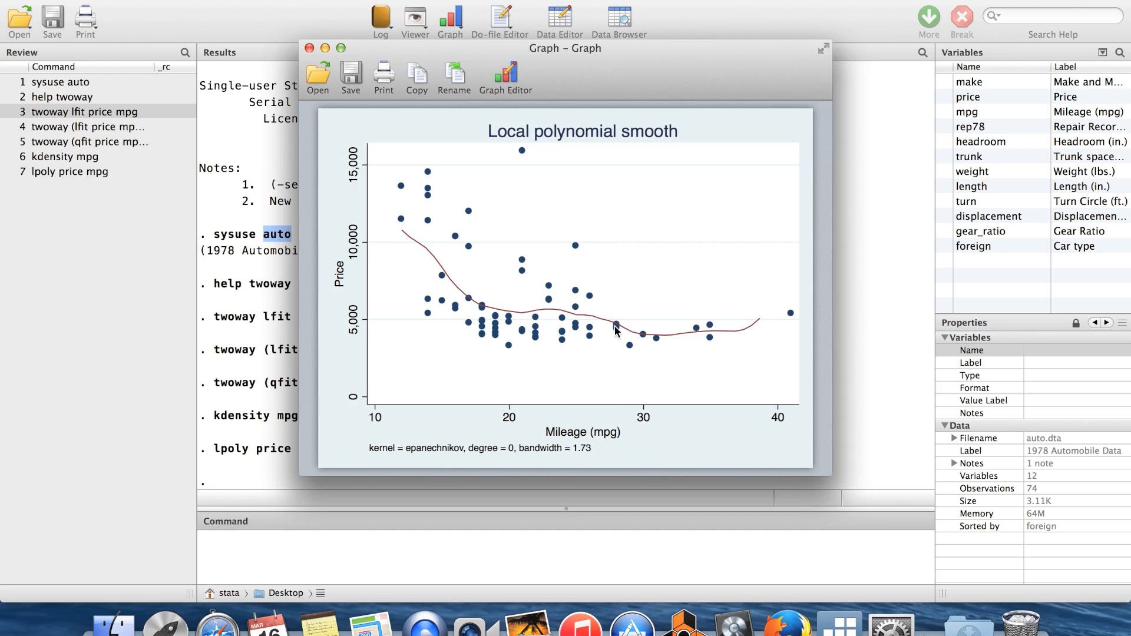
{"action": "mouse_move", "coordinate": [408, 226]}
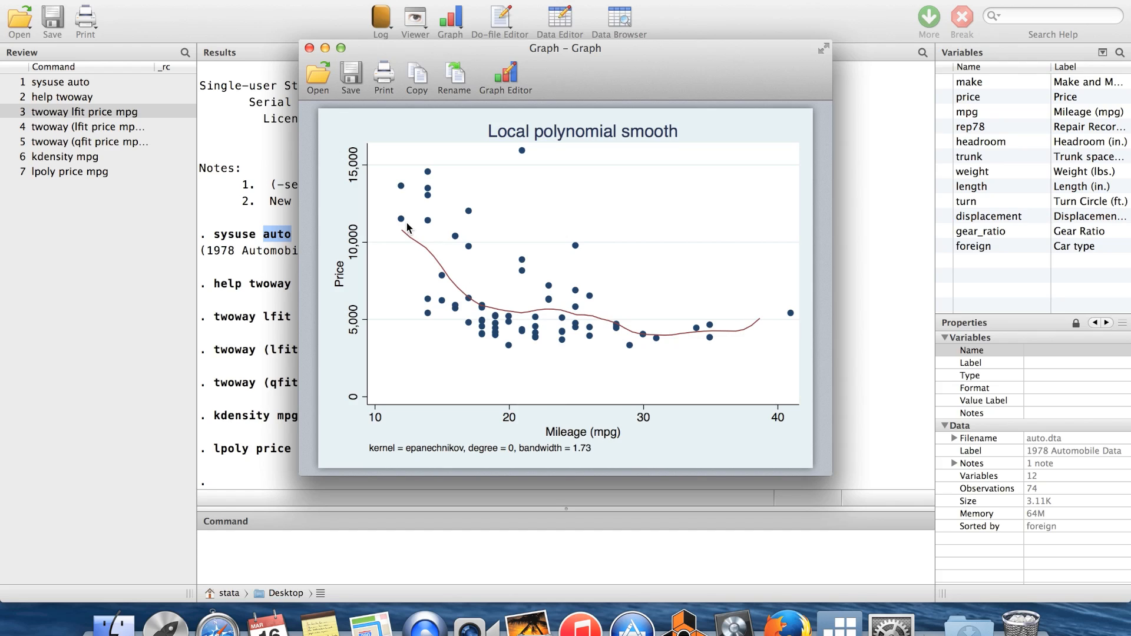
{"action": "mouse_move", "coordinate": [504, 351]}
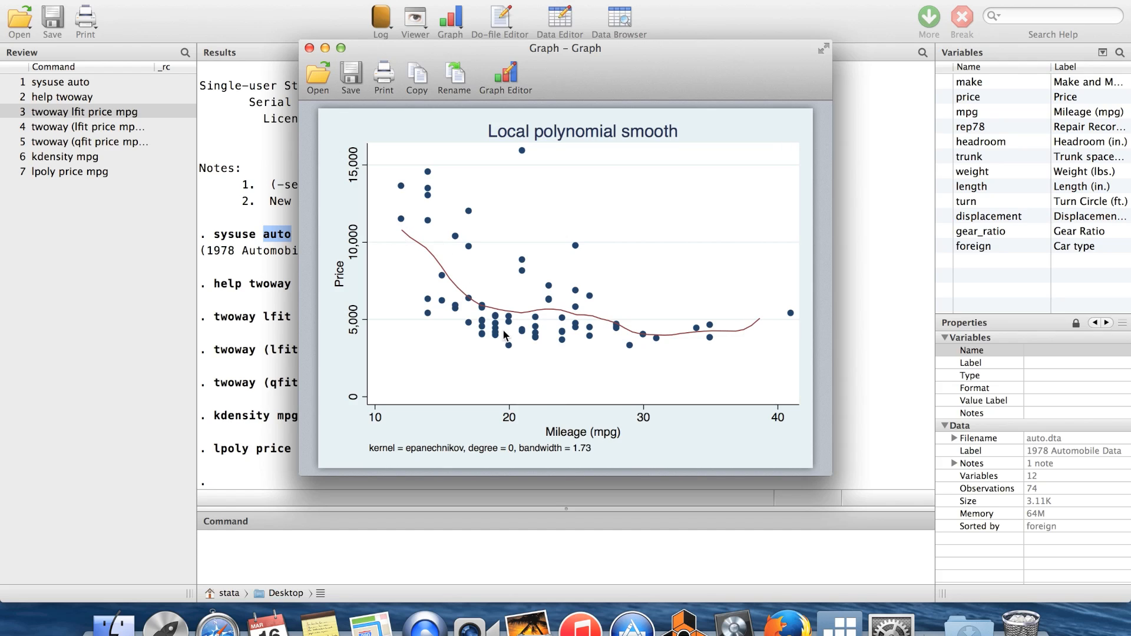
{"action": "mouse_move", "coordinate": [572, 297]}
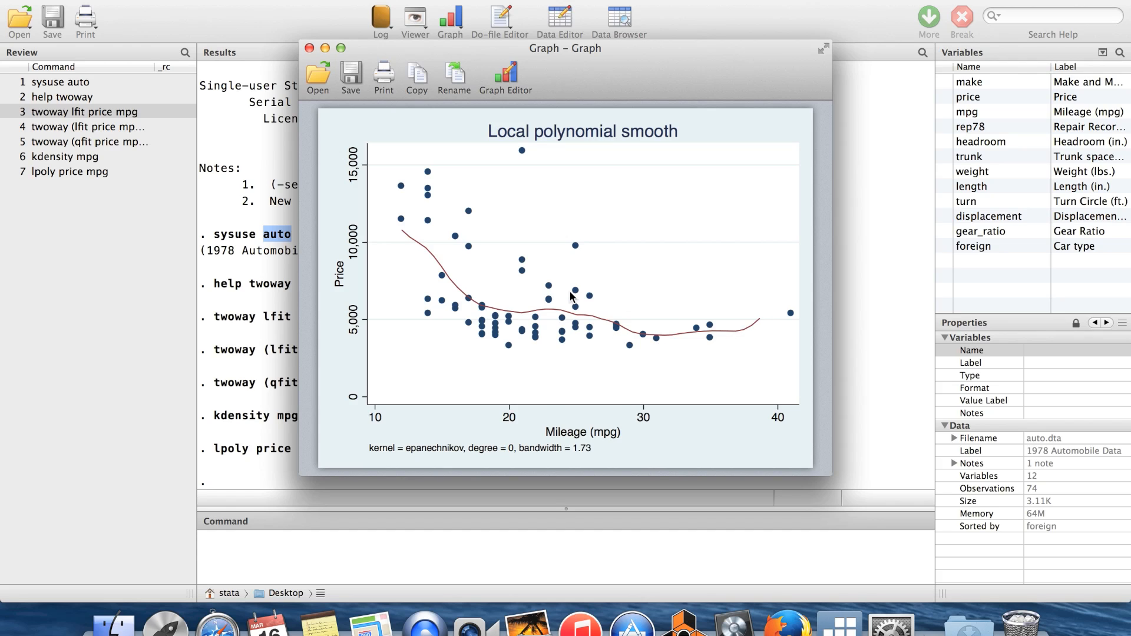
{"action": "mouse_move", "coordinate": [396, 224]}
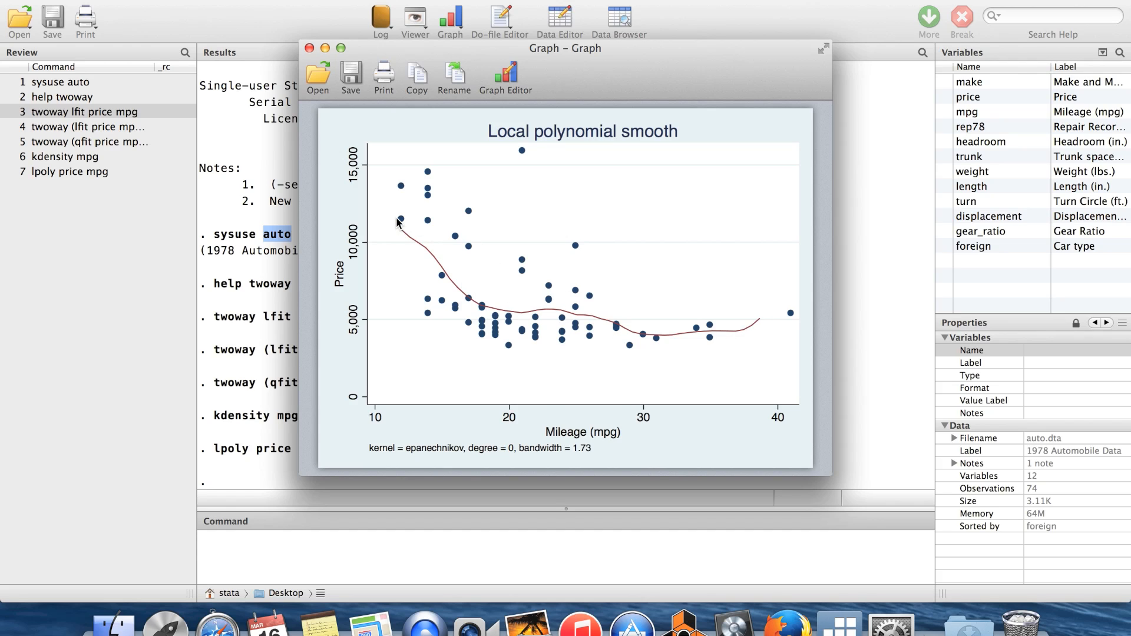
{"action": "mouse_move", "coordinate": [702, 344]}
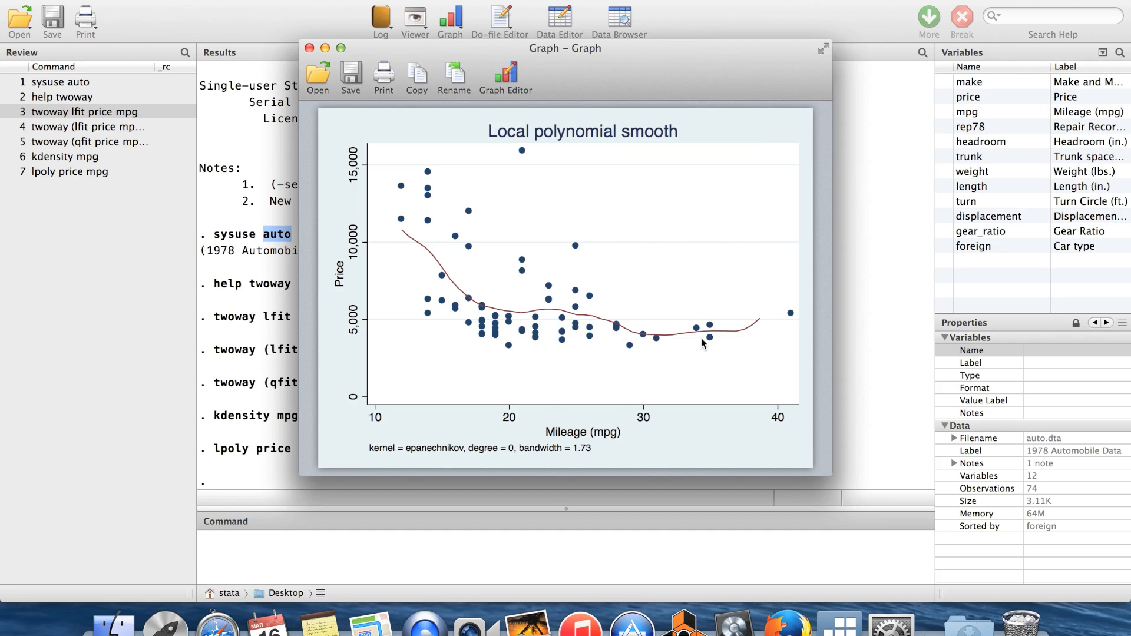
{"action": "mouse_move", "coordinate": [419, 203]}
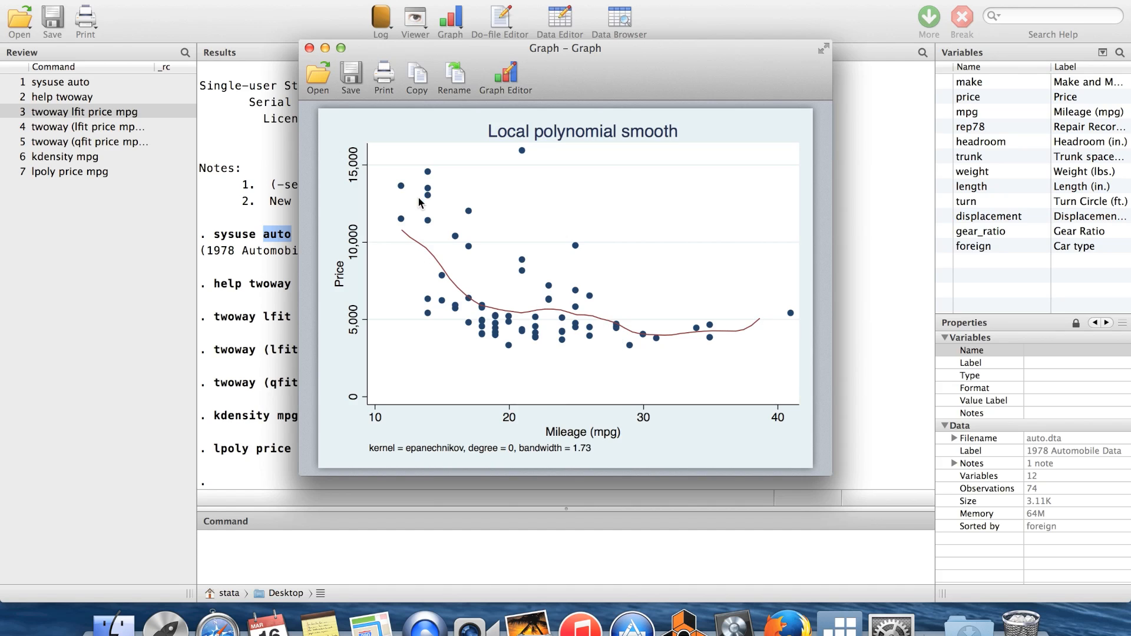
{"action": "mouse_move", "coordinate": [574, 311]}
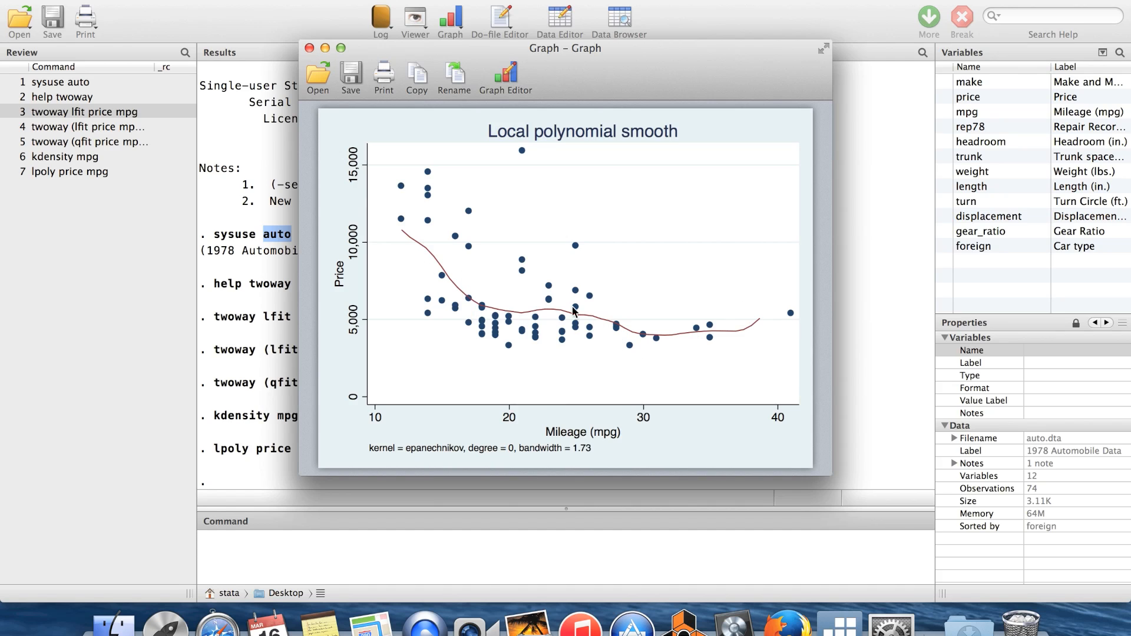
{"action": "mouse_move", "coordinate": [710, 344]}
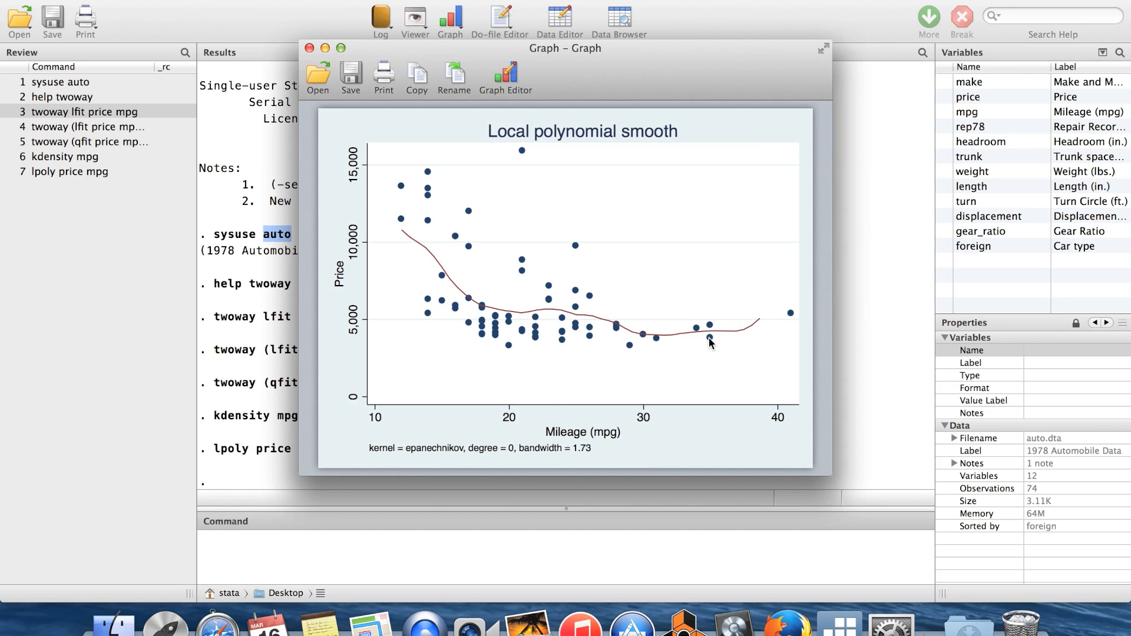
{"action": "mouse_move", "coordinate": [558, 316]}
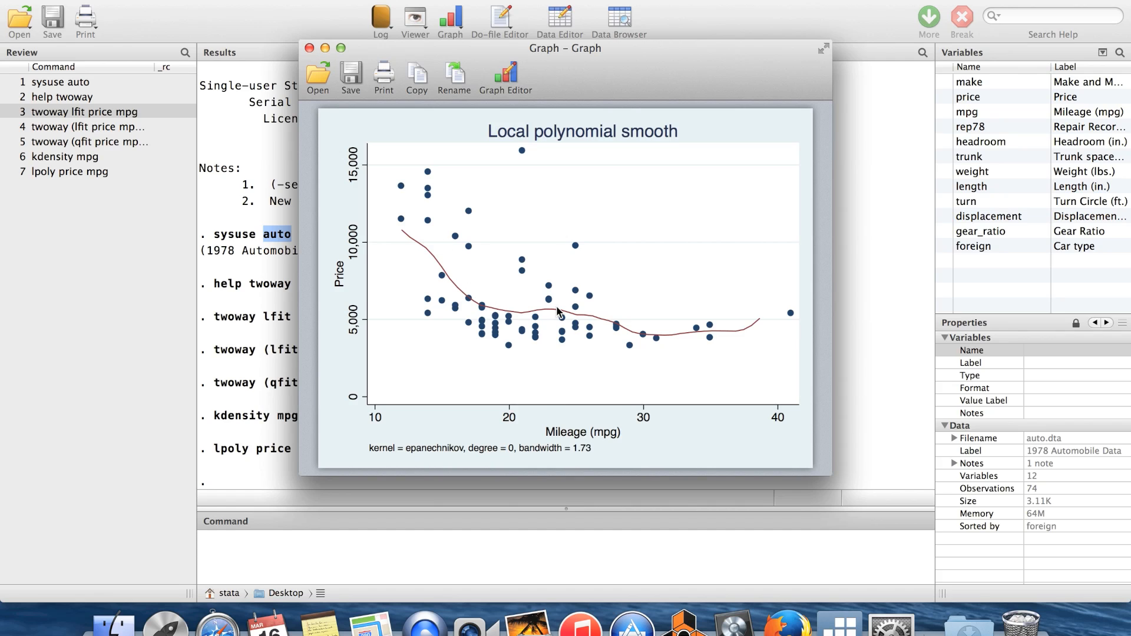
{"action": "mouse_move", "coordinate": [452, 172]}
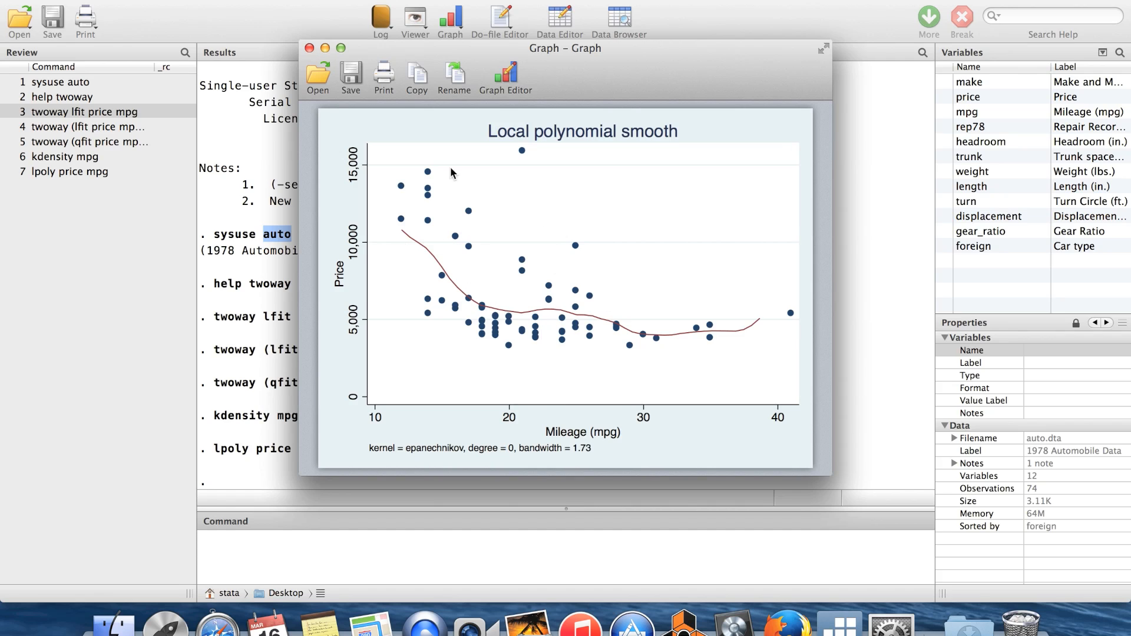
{"action": "mouse_move", "coordinate": [547, 284]}
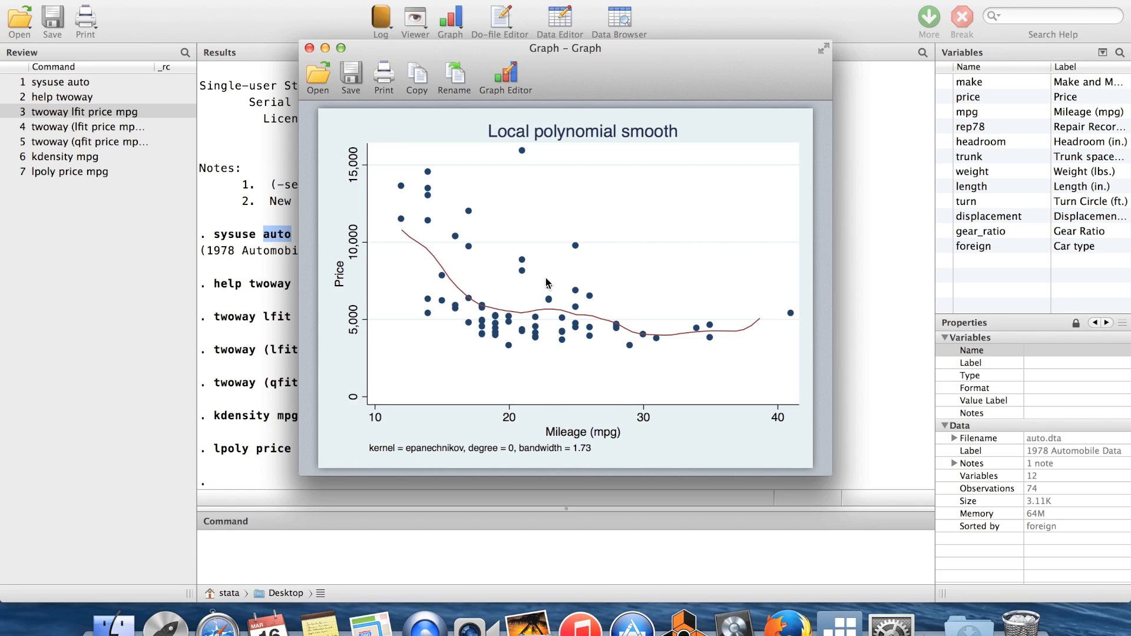
{"action": "mouse_move", "coordinate": [483, 354]}
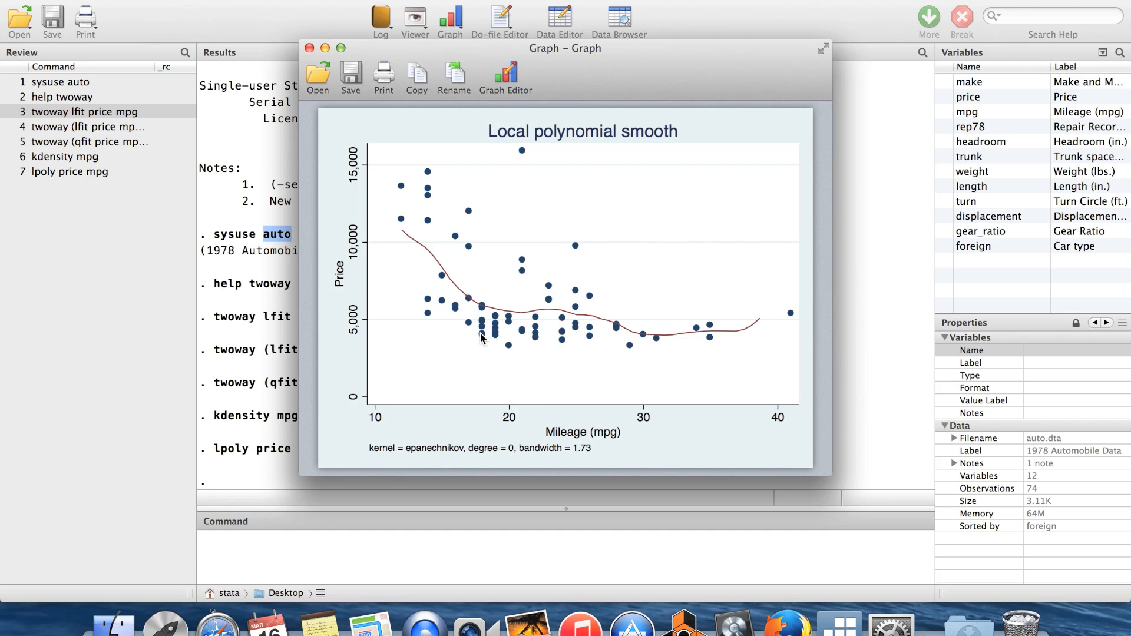